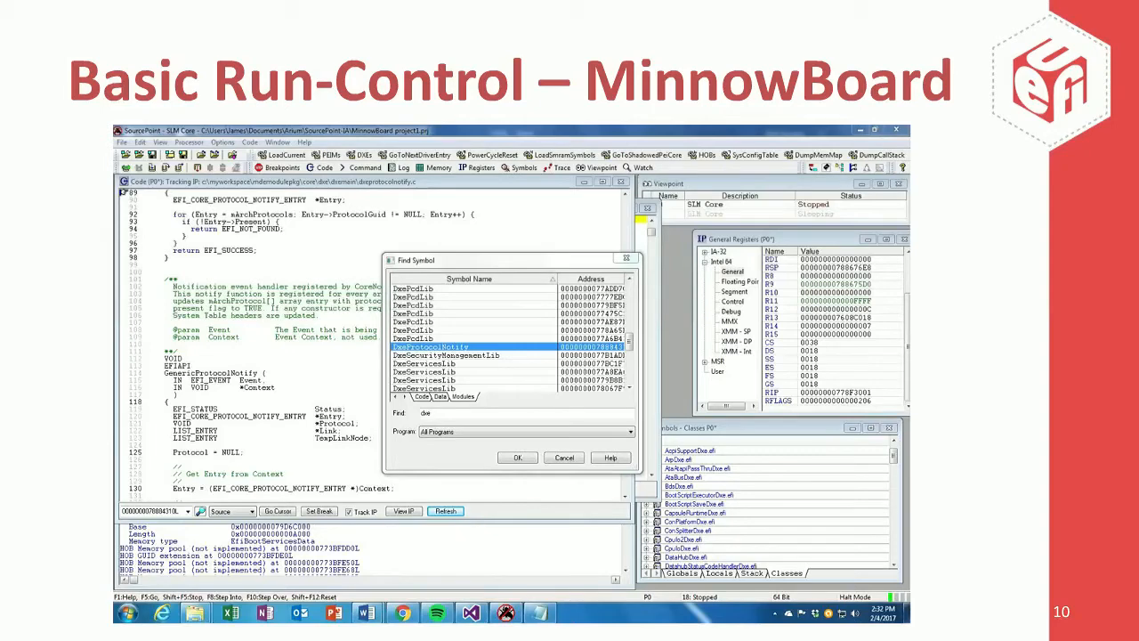
# Step: Advance the slides to slide 11, Intel Processor Trace – Apollo Lake
pyautogui.press('Right')
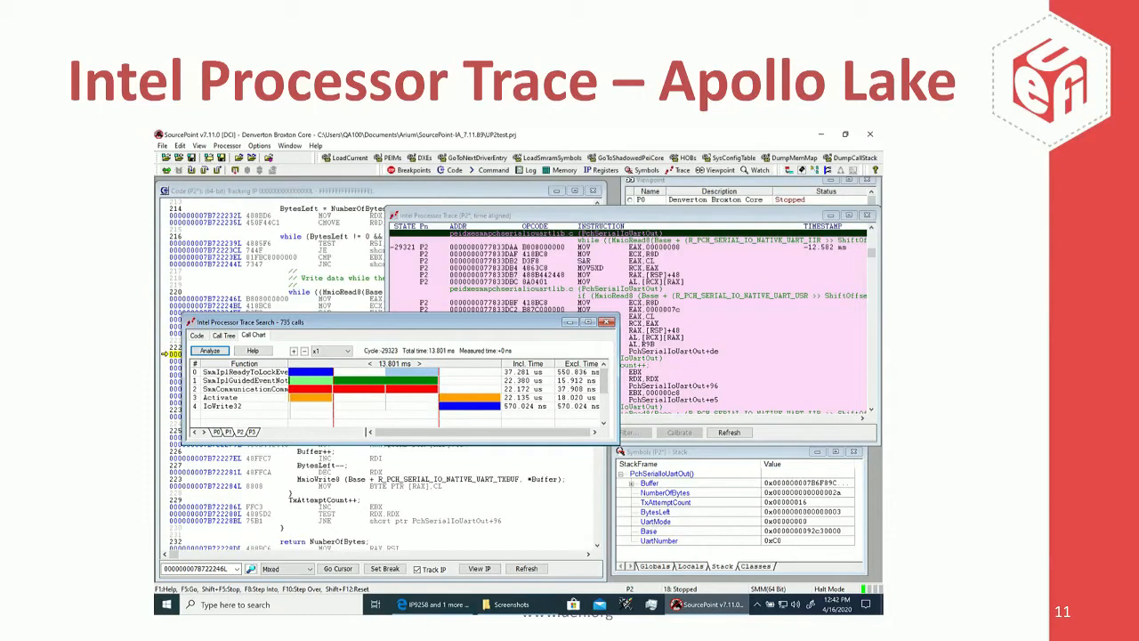
pyautogui.press('right')
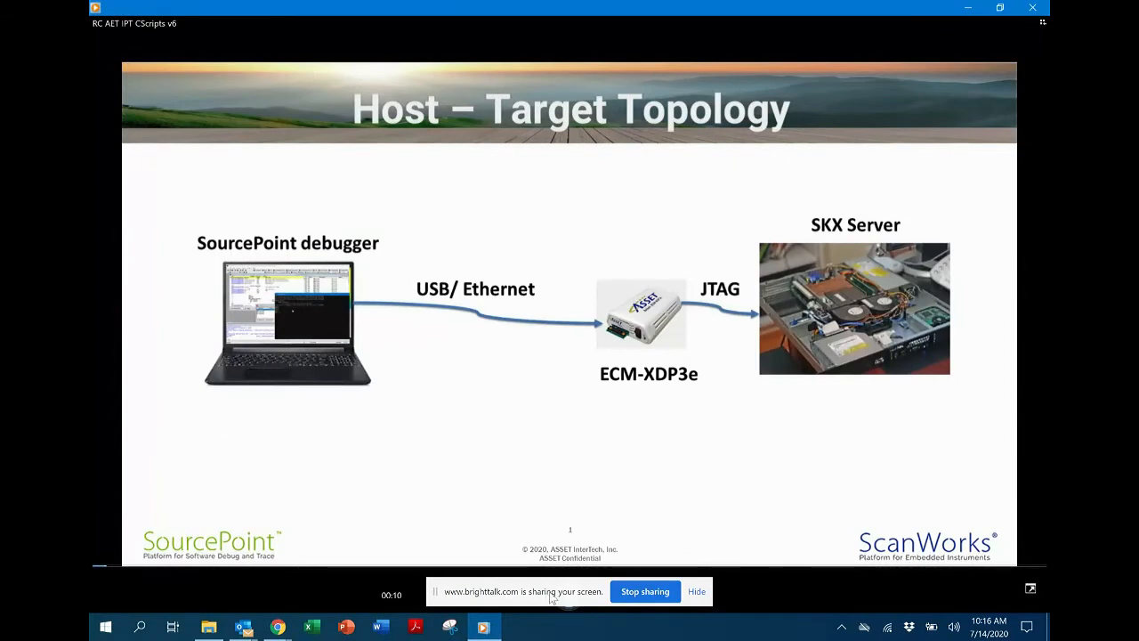
pyautogui.moveTo(478, 578)
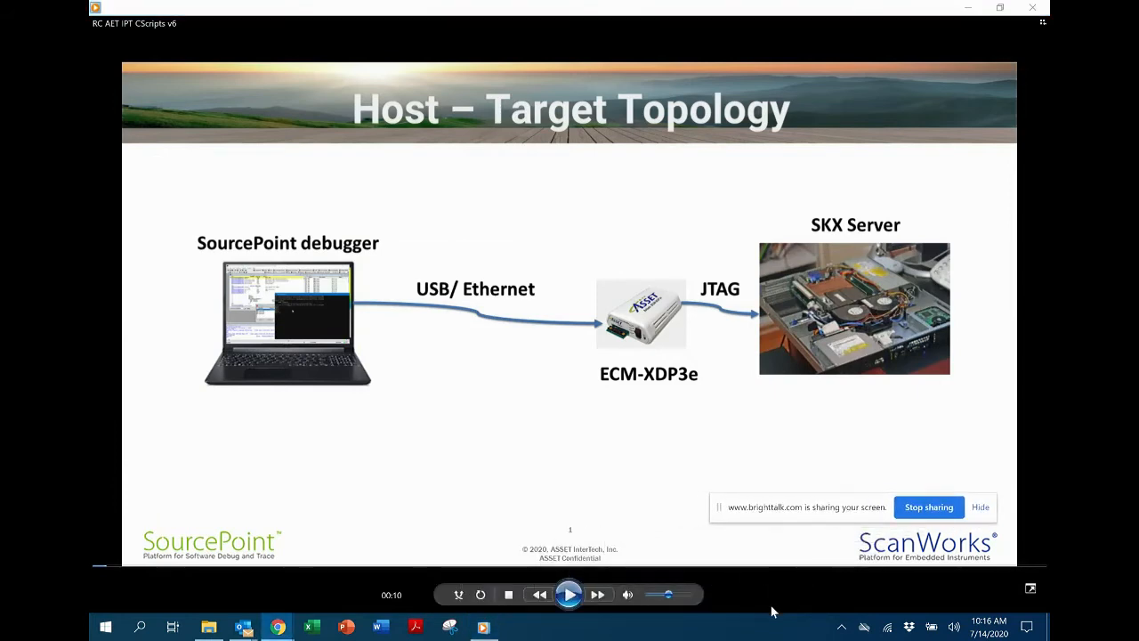
# Step: Play the recorded debugger demo past the Host – Target Topology slide
pyautogui.click(568, 594)
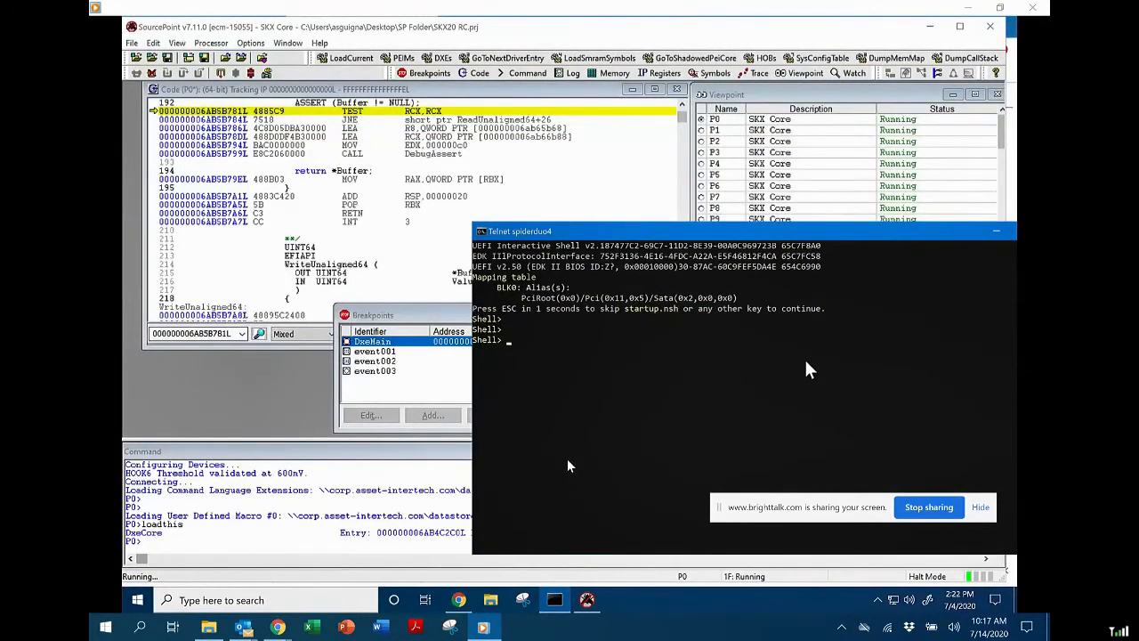
pyautogui.moveTo(578, 353)
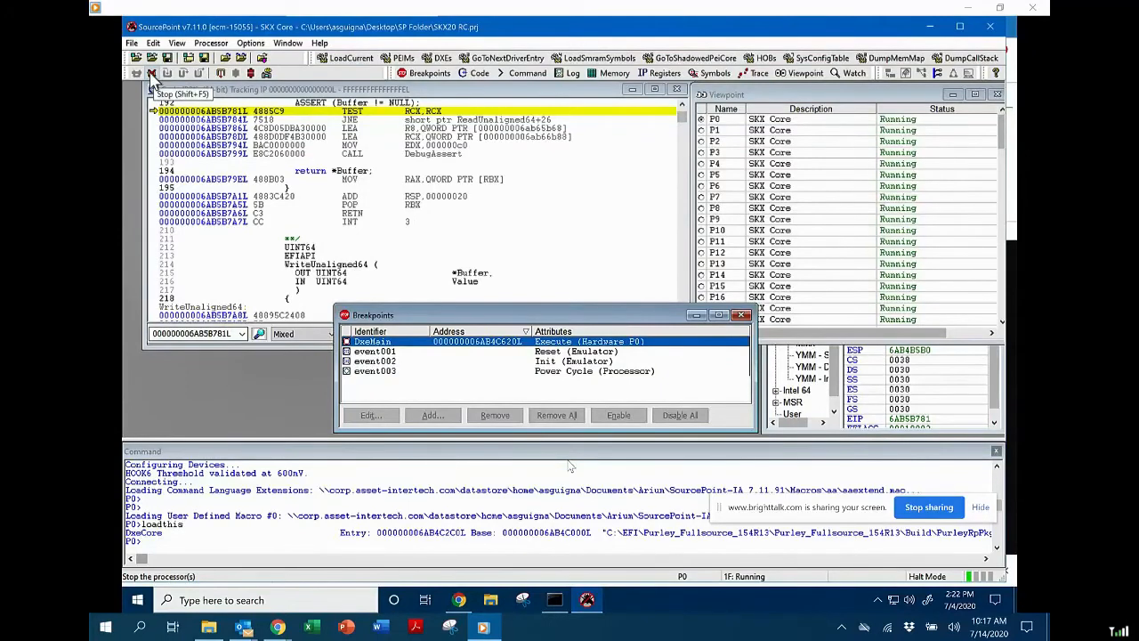
# Step: Halt the target so P0 stops in CoreNotifySignalList and other cores show NotAcquired
pyautogui.click(150, 73)
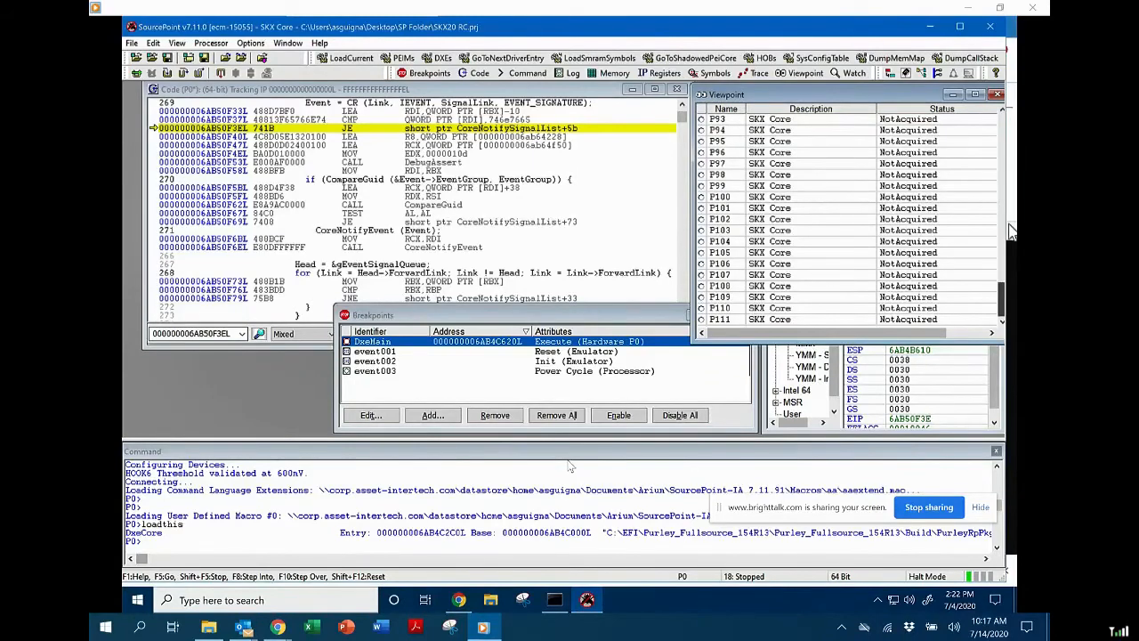
pyautogui.scroll(3)
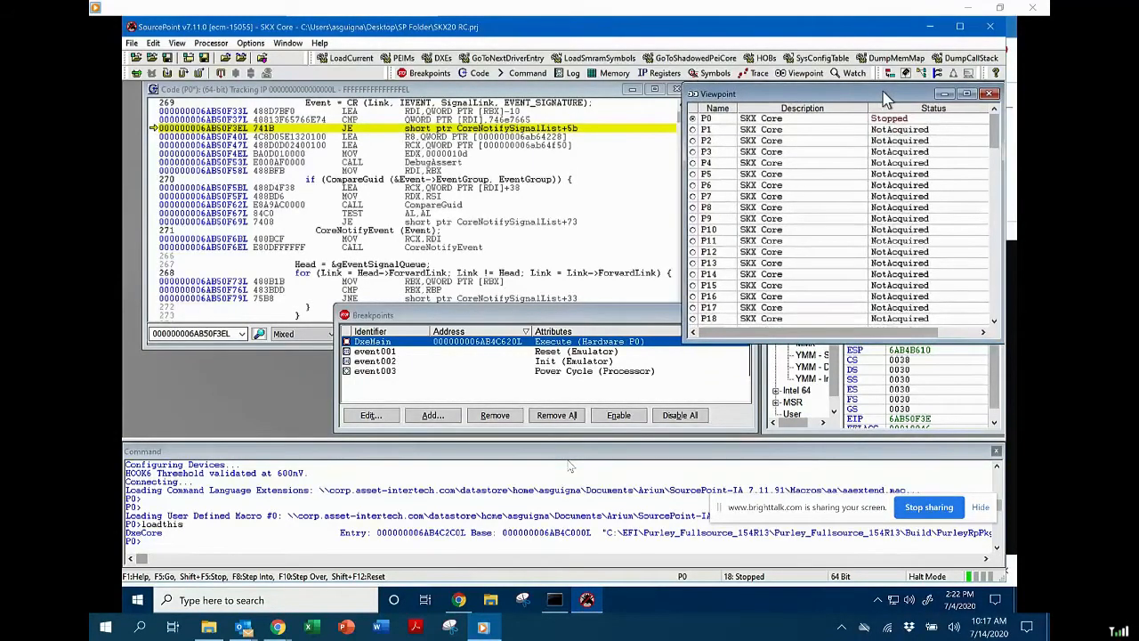
pyautogui.moveTo(912, 138)
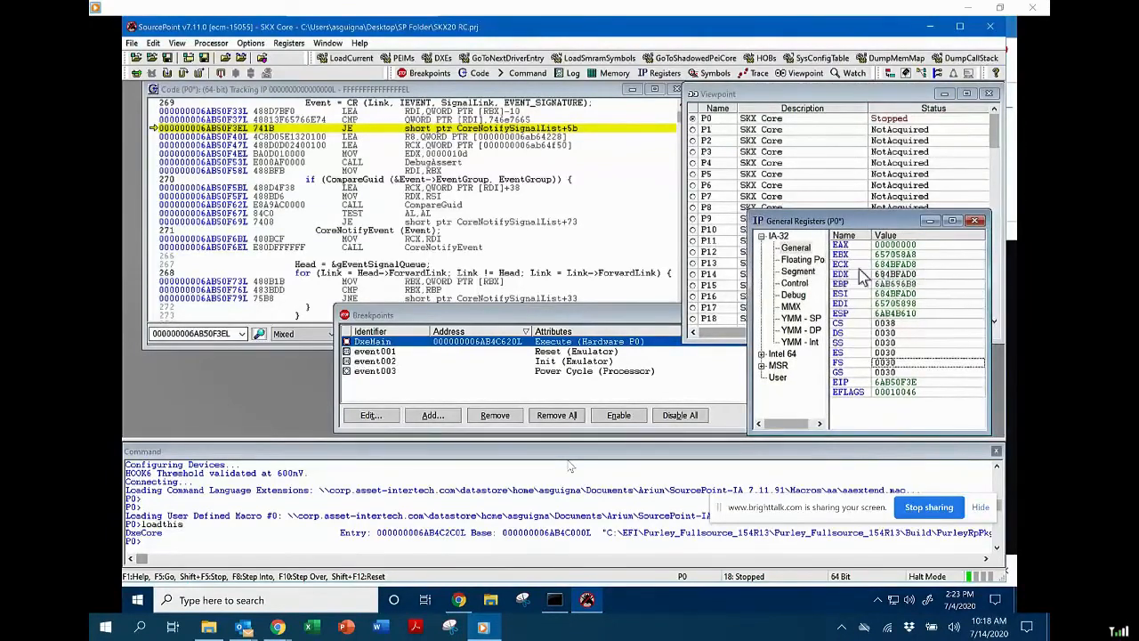
# Step: Browse P0's floating point, segment, debug, then MSR General register groups
pyautogui.click(803, 259)
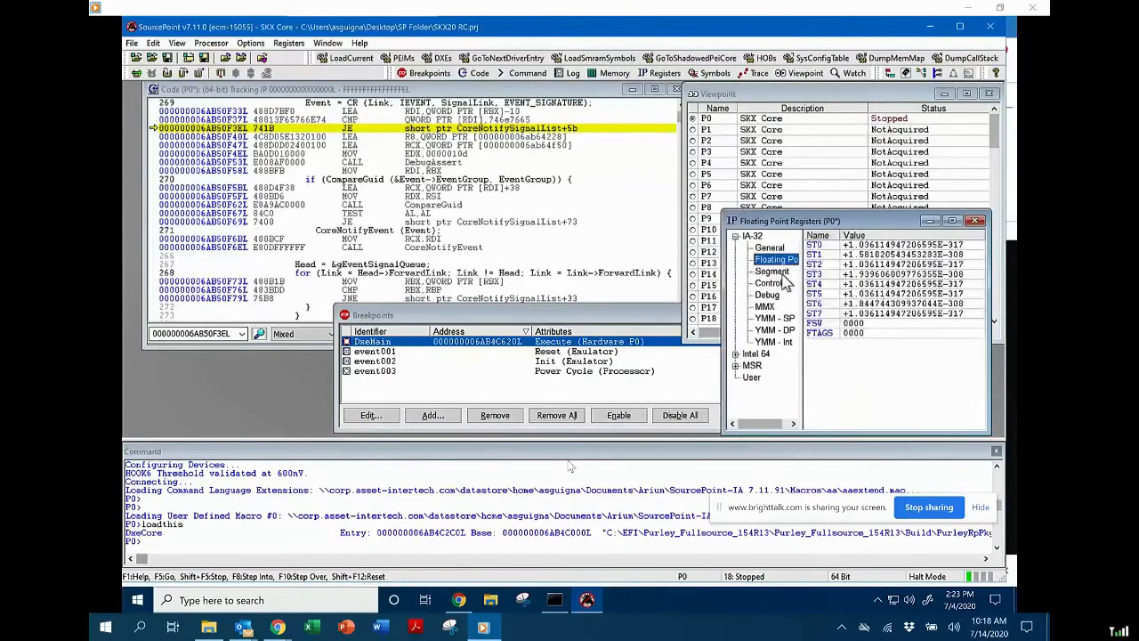
pyautogui.click(773, 272)
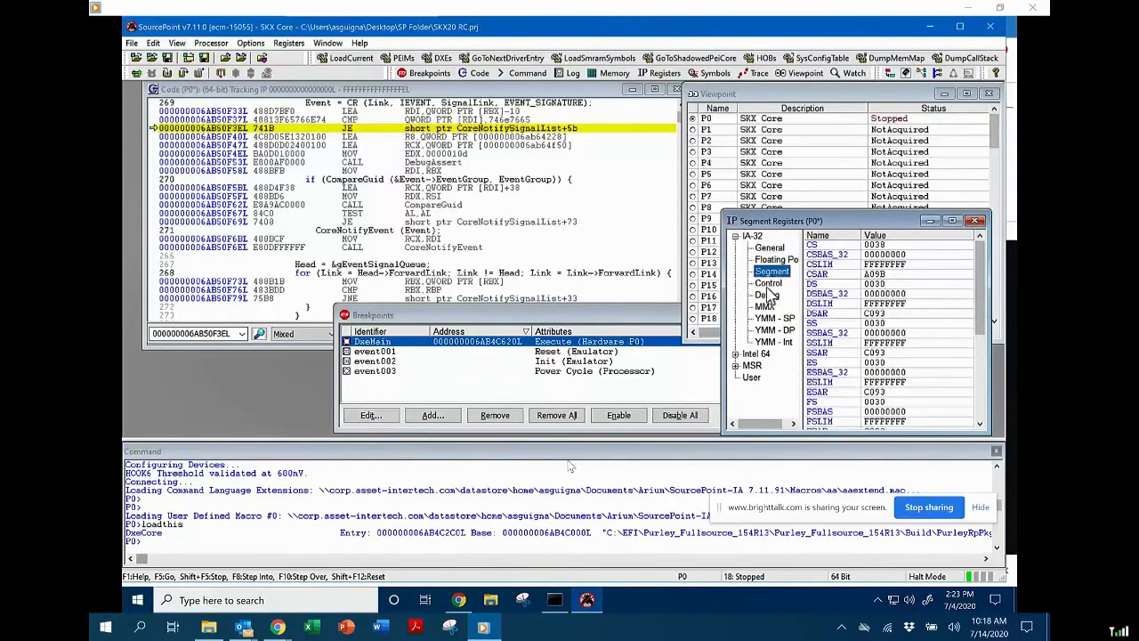
pyautogui.click(767, 294)
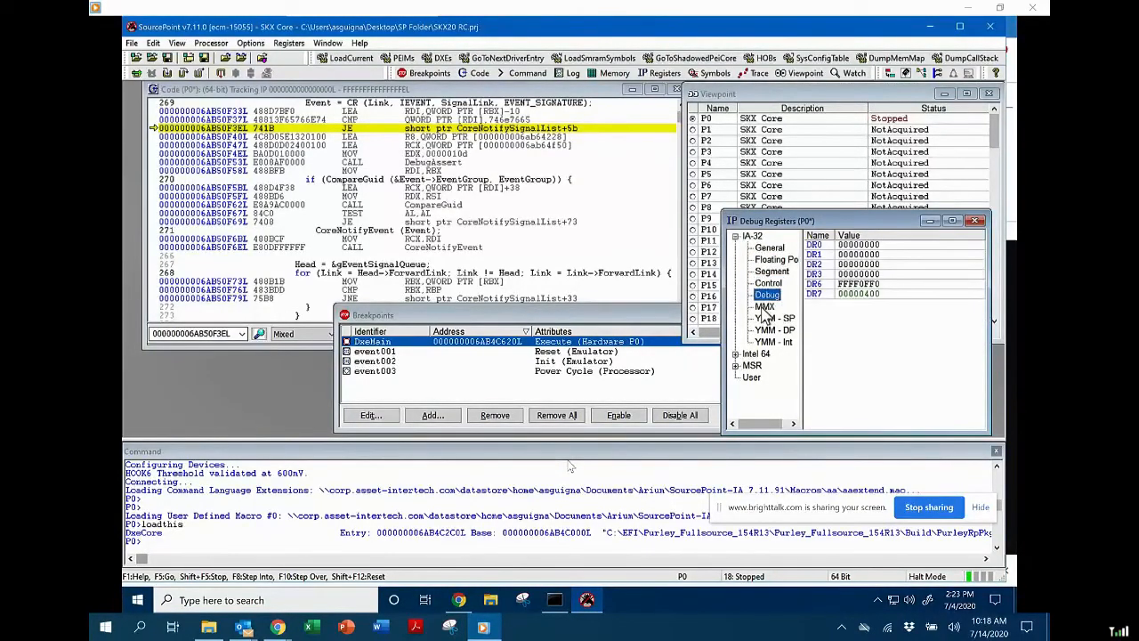
pyautogui.click(765, 306)
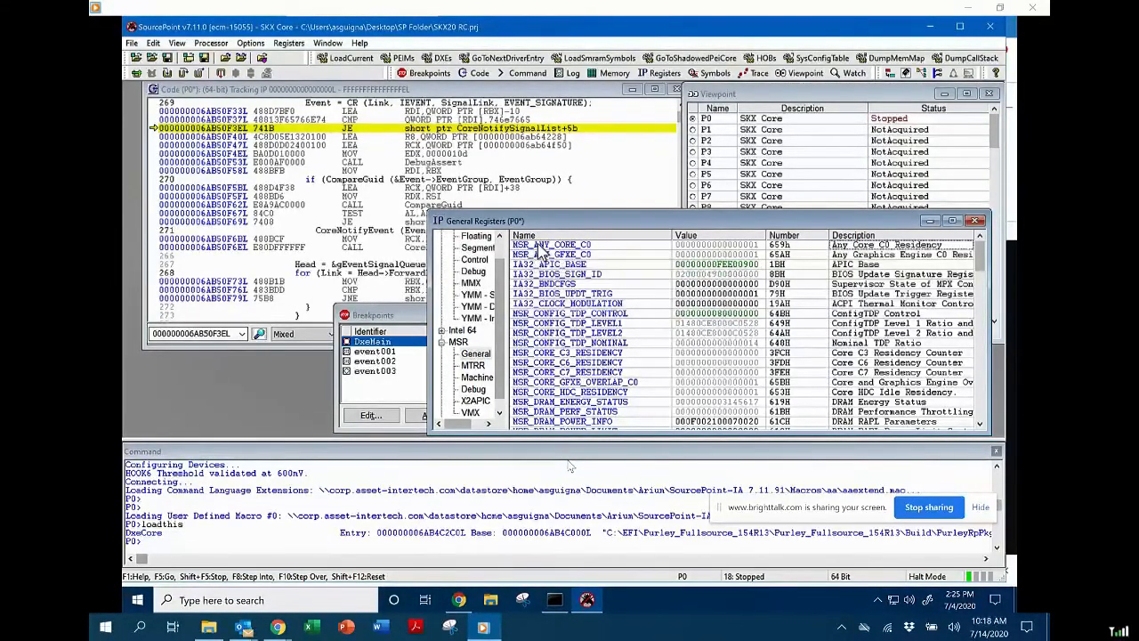
pyautogui.moveTo(618, 223)
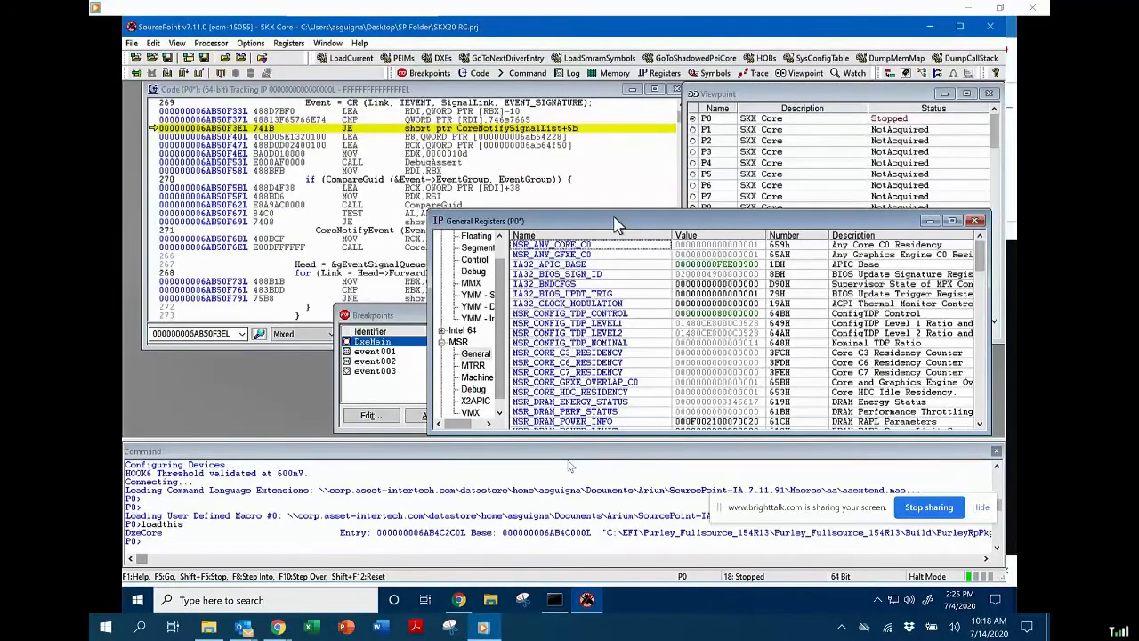
pyautogui.moveTo(397, 325)
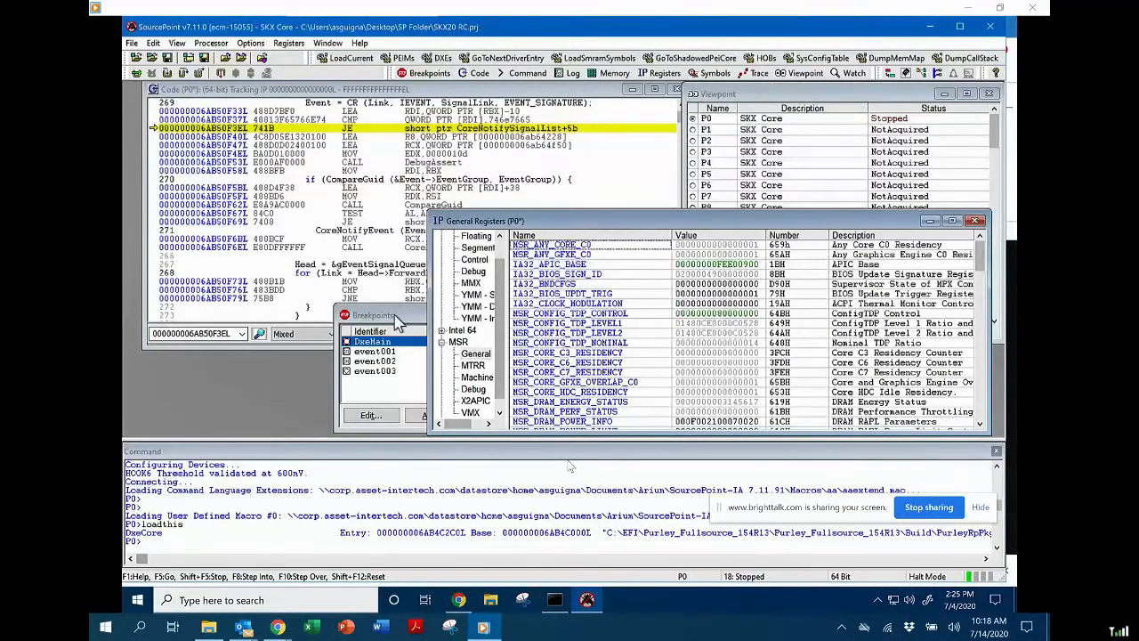
# Step: Add a new breakpoint set to break on Execute at DxeMain for P0
pyautogui.click(371, 340)
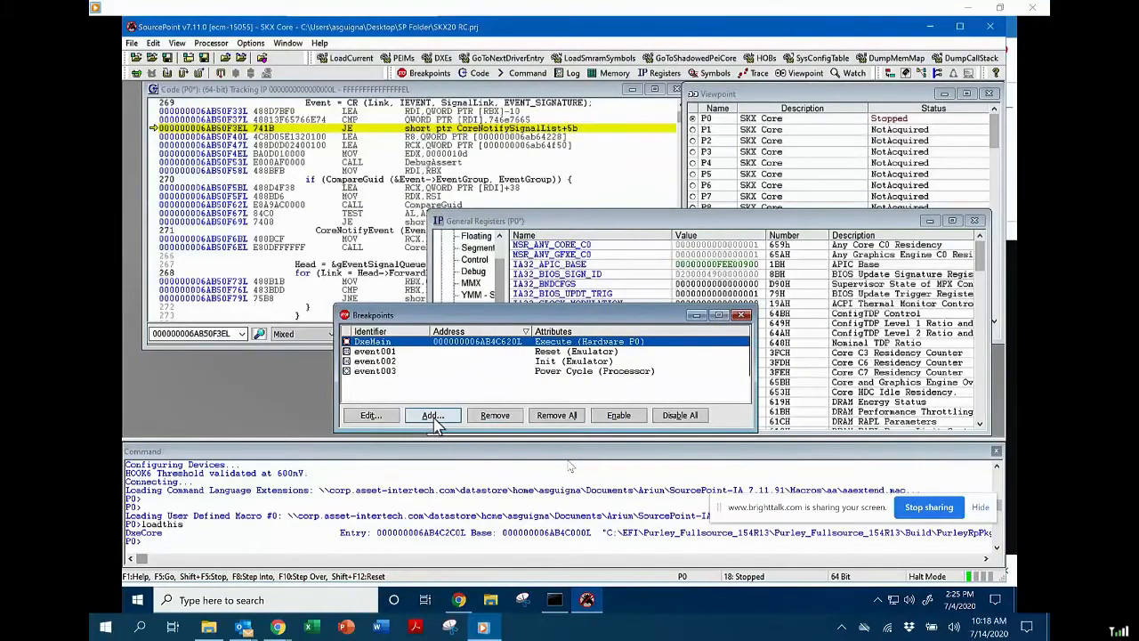
pyautogui.click(432, 415)
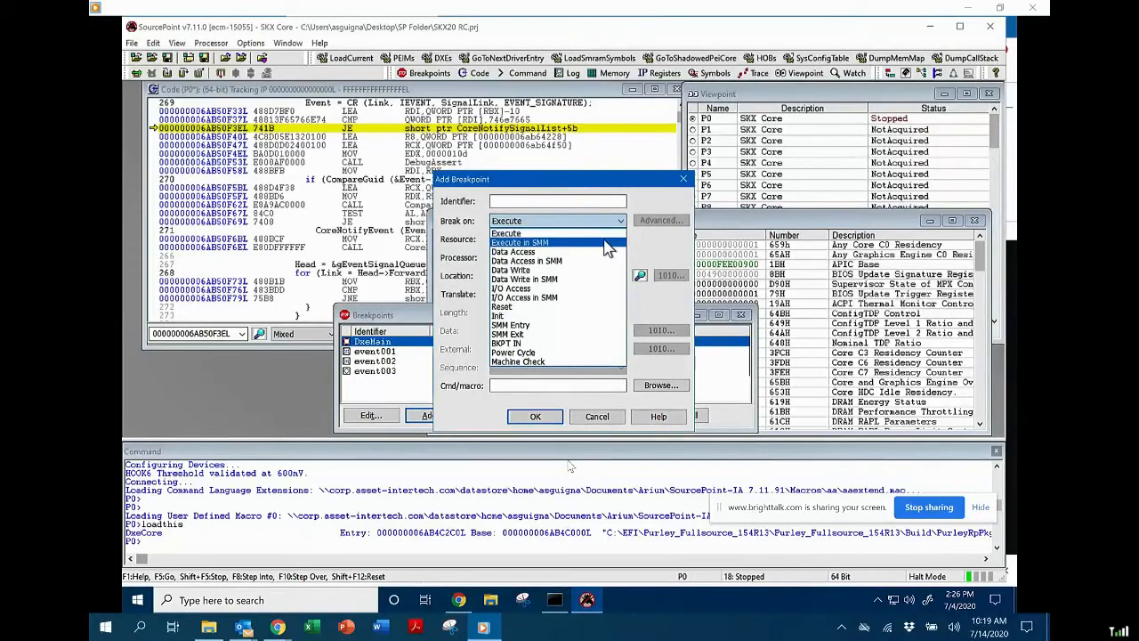
pyautogui.moveTo(603, 283)
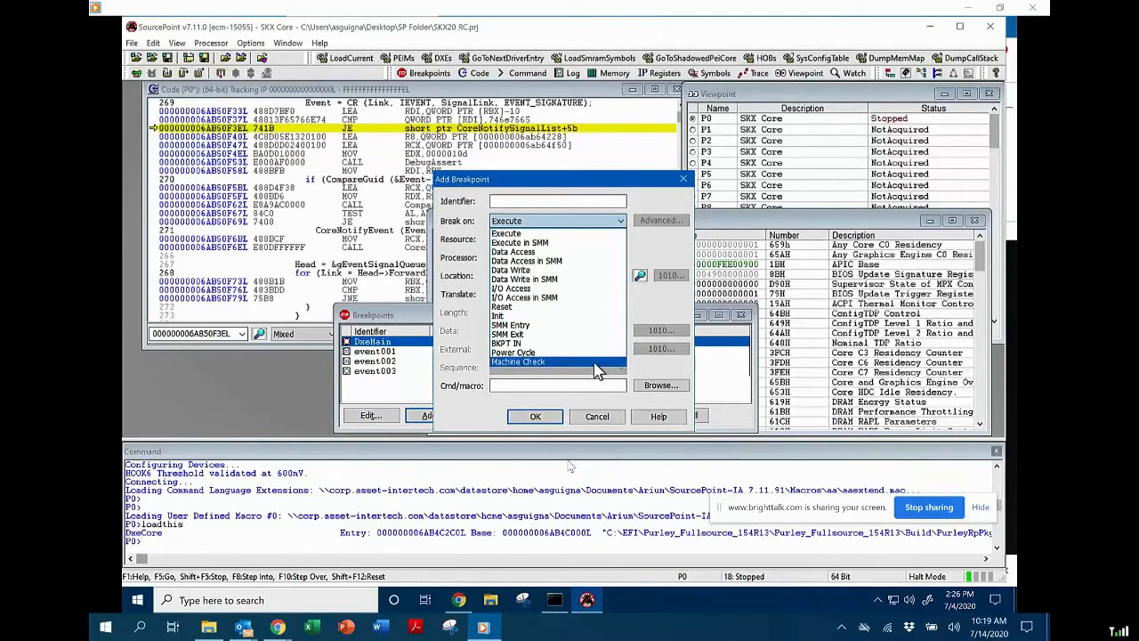
pyautogui.moveTo(605, 369)
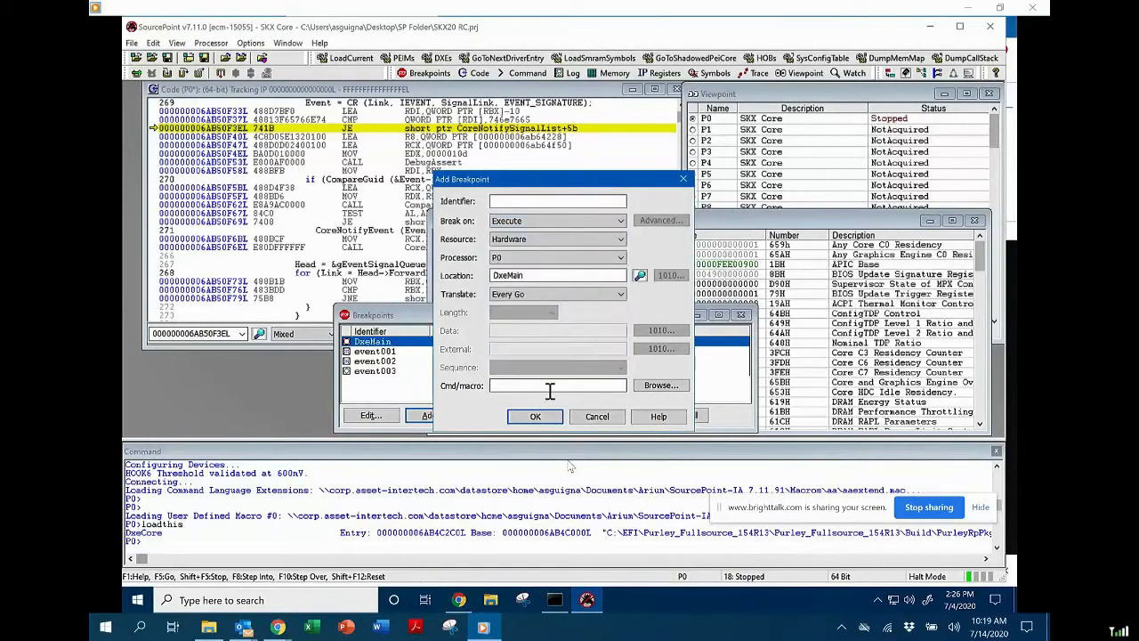
pyautogui.click(552, 385)
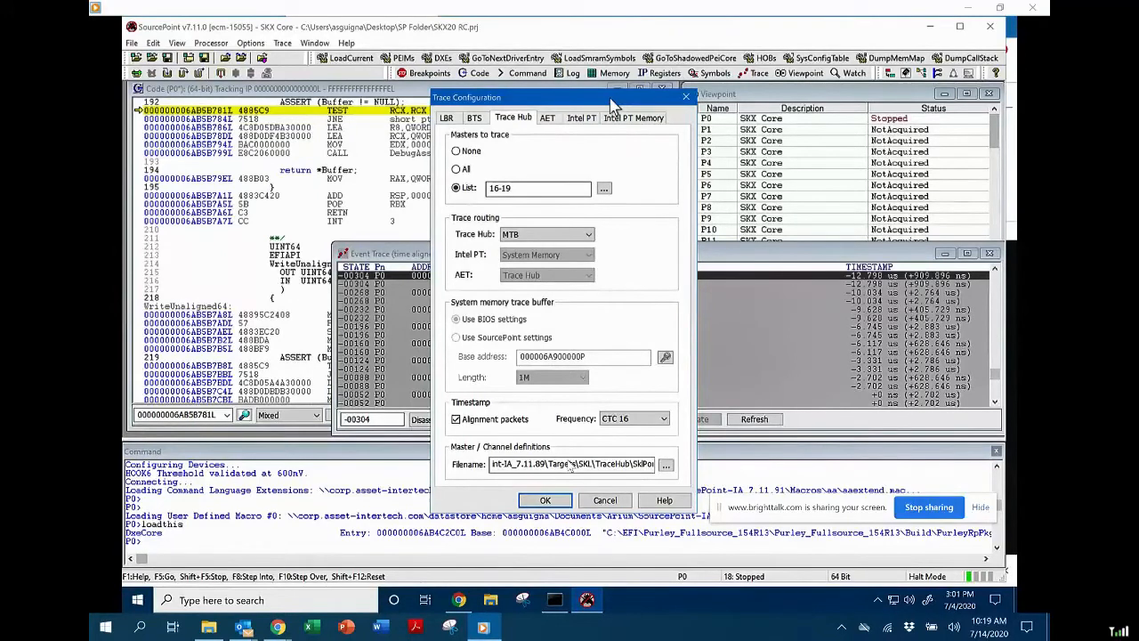
pyautogui.moveTo(520, 129)
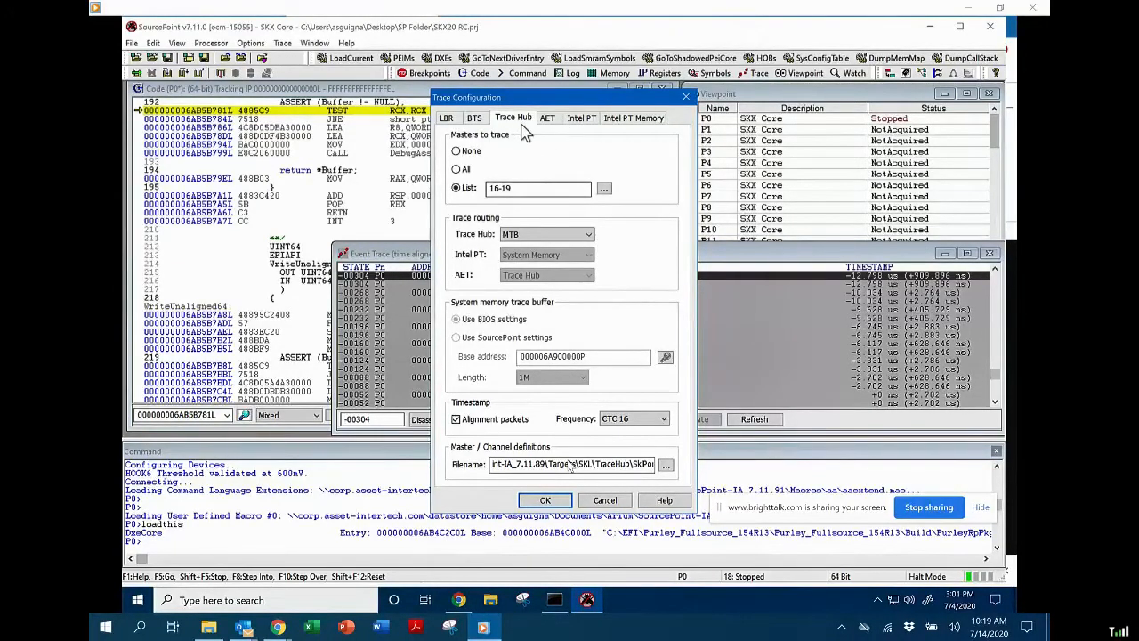
pyautogui.moveTo(548, 150)
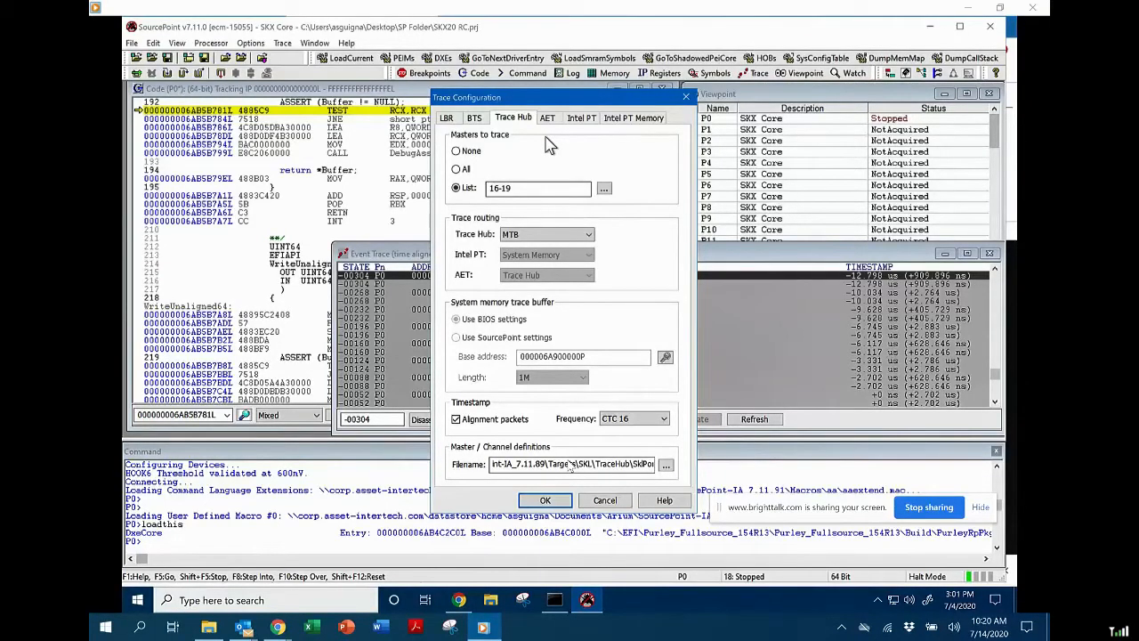
pyautogui.moveTo(539, 146)
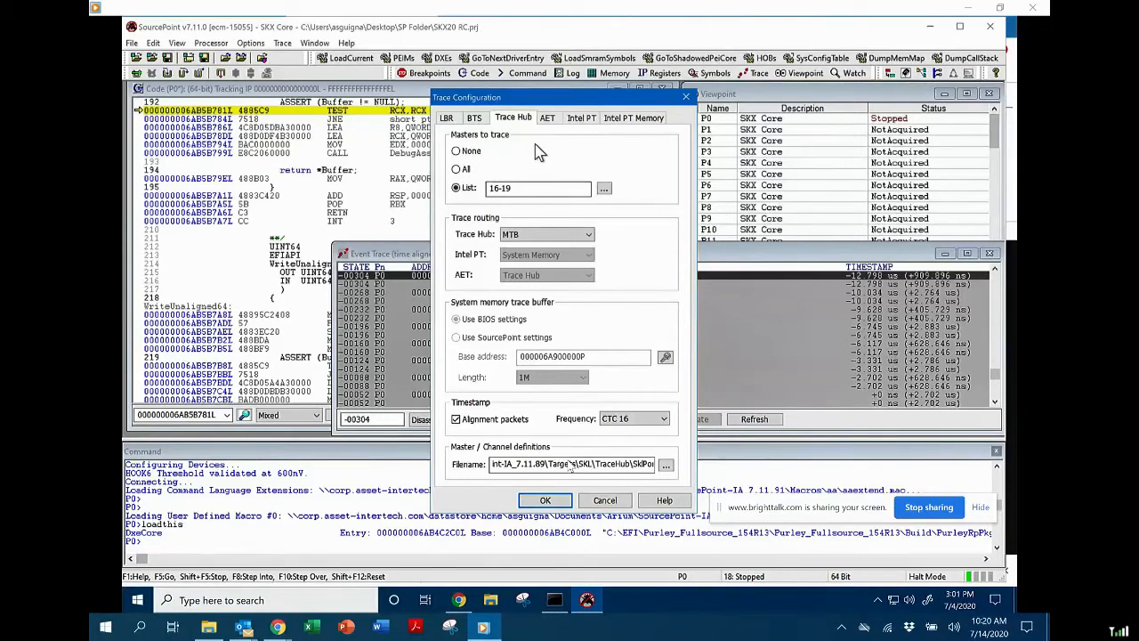
pyautogui.moveTo(658, 194)
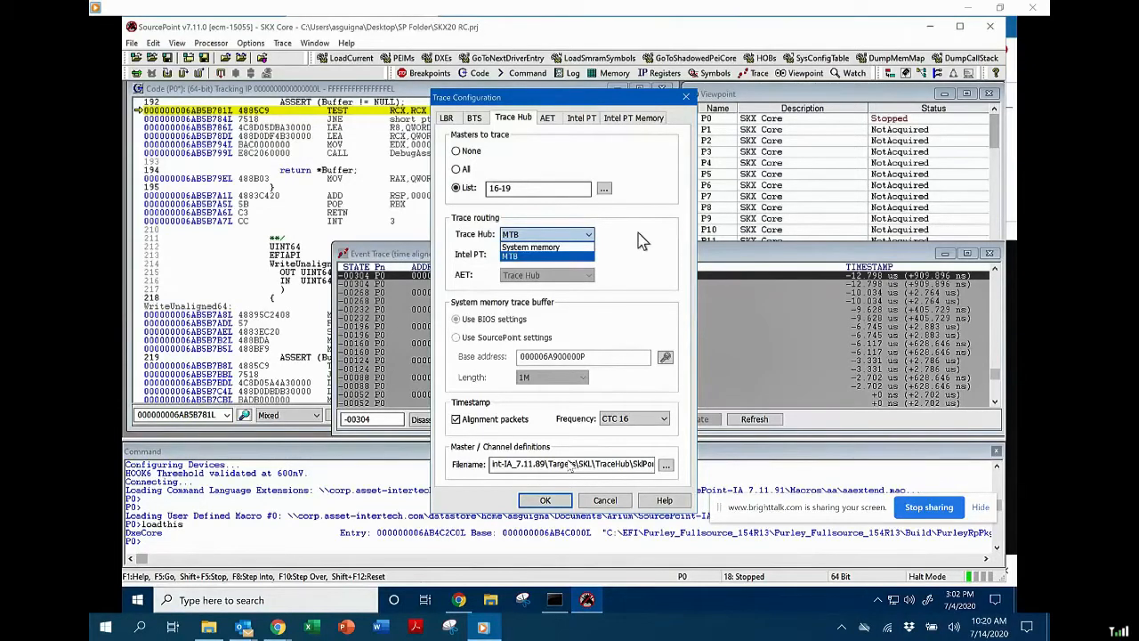
pyautogui.click(531, 255)
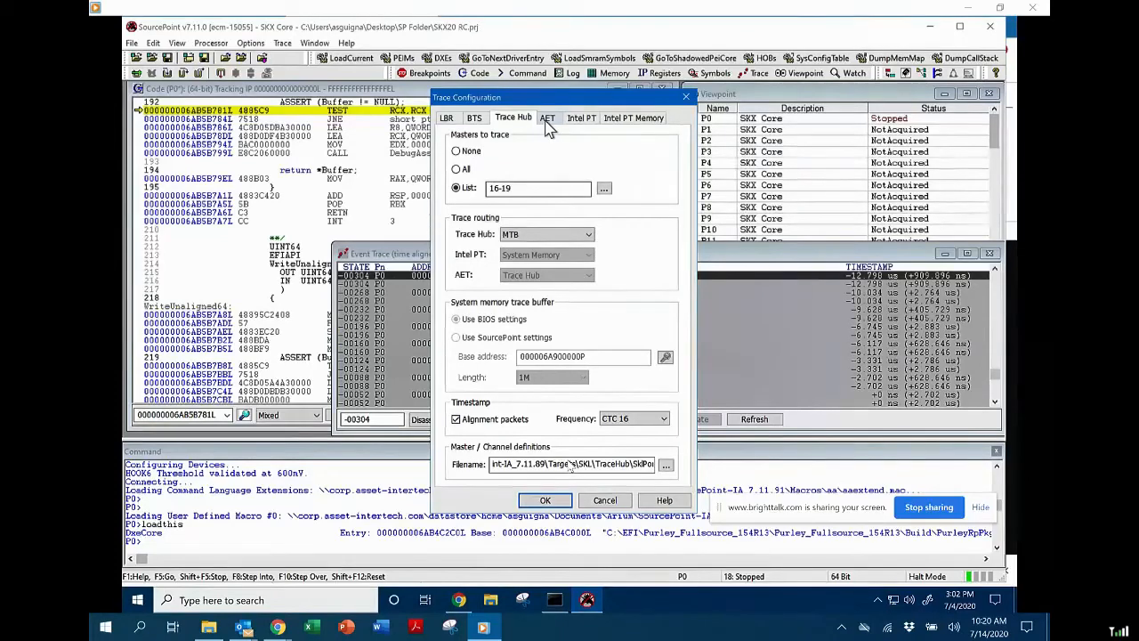
# Step: Show the AET trace settings for processor P0 with interrupt, exception and port events
pyautogui.click(547, 117)
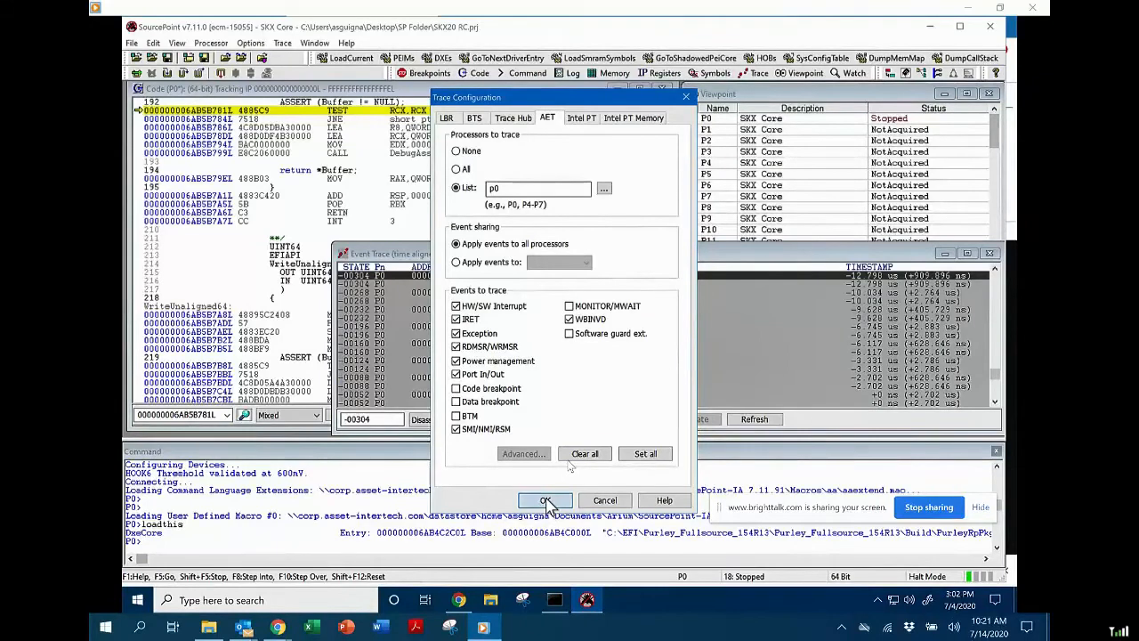
# Step: Apply the trace configuration to list port IN reads of 02FE, 02FD and 02FC
pyautogui.click(545, 499)
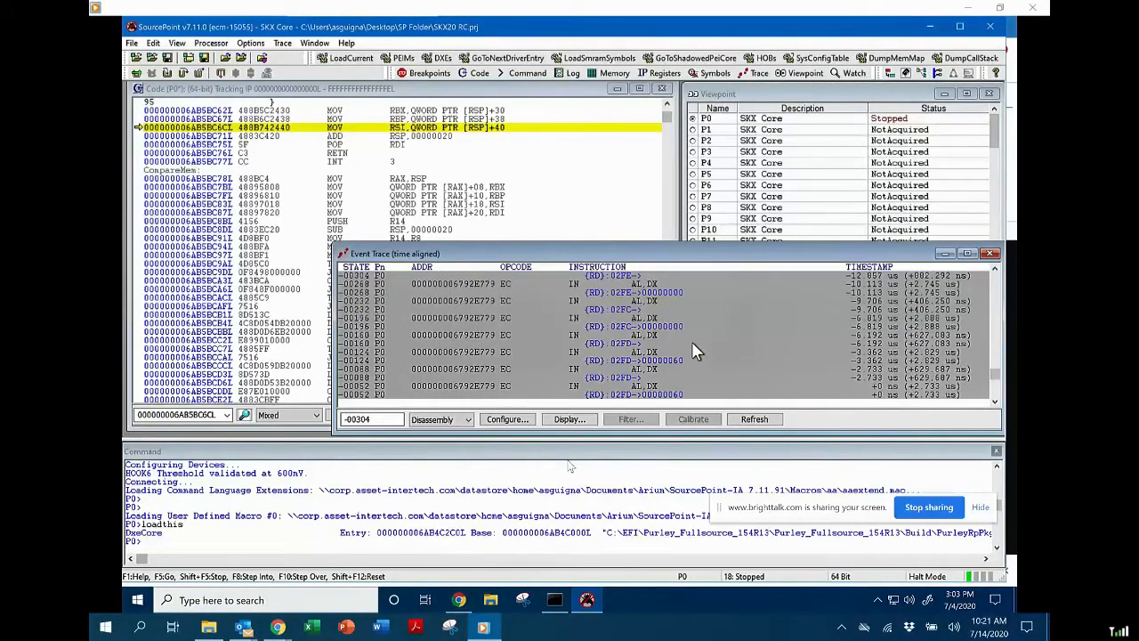
pyautogui.moveTo(708, 347)
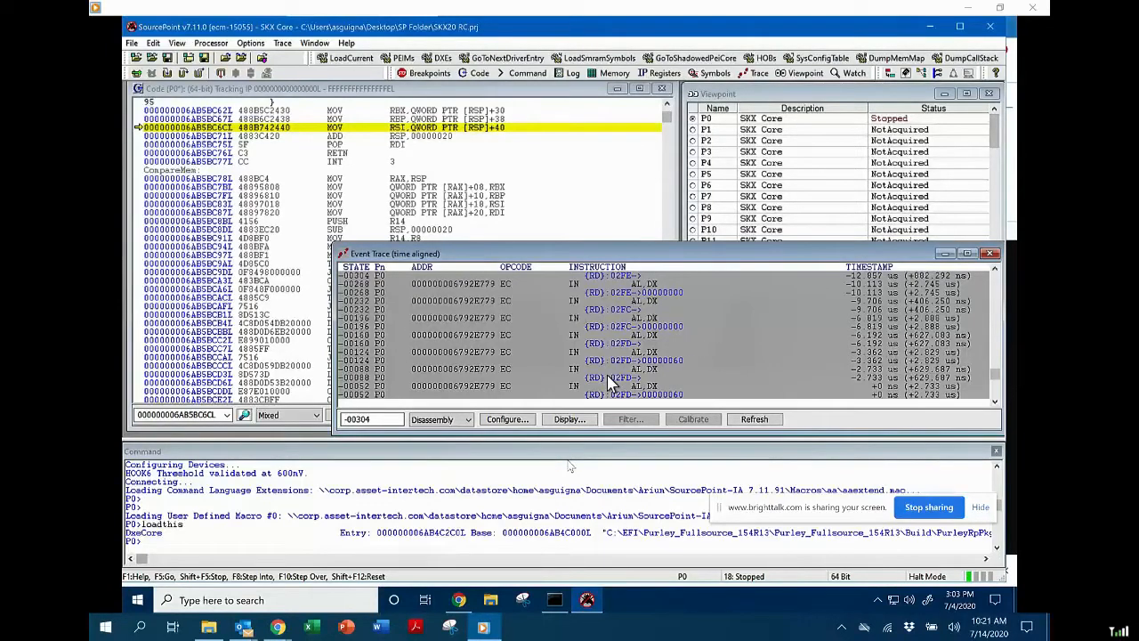
pyautogui.moveTo(721, 365)
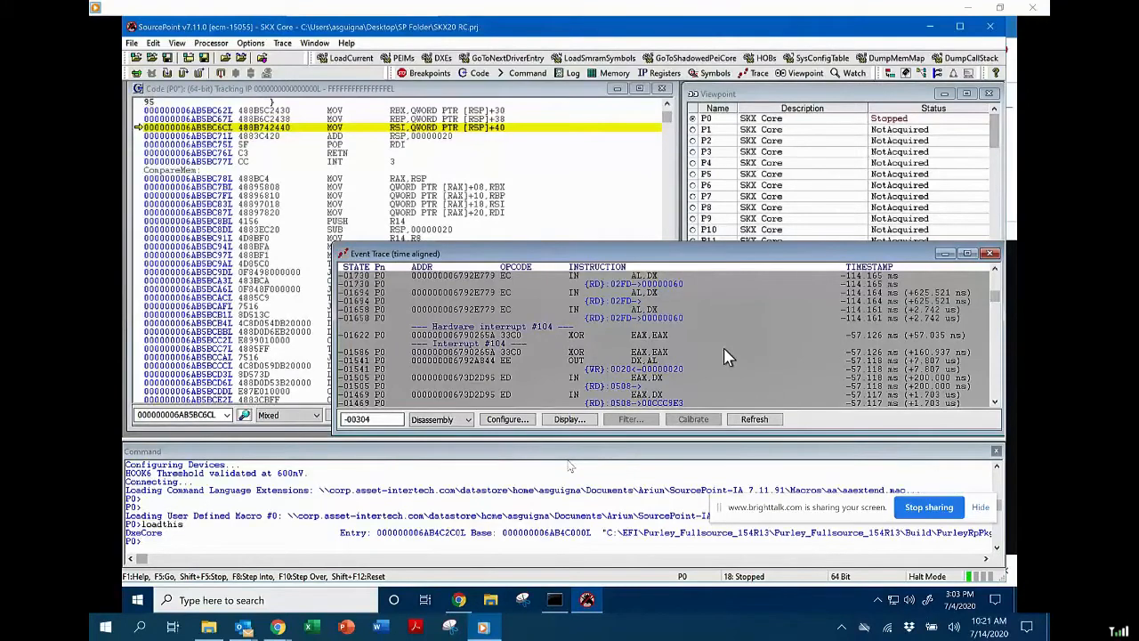
pyautogui.moveTo(765, 342)
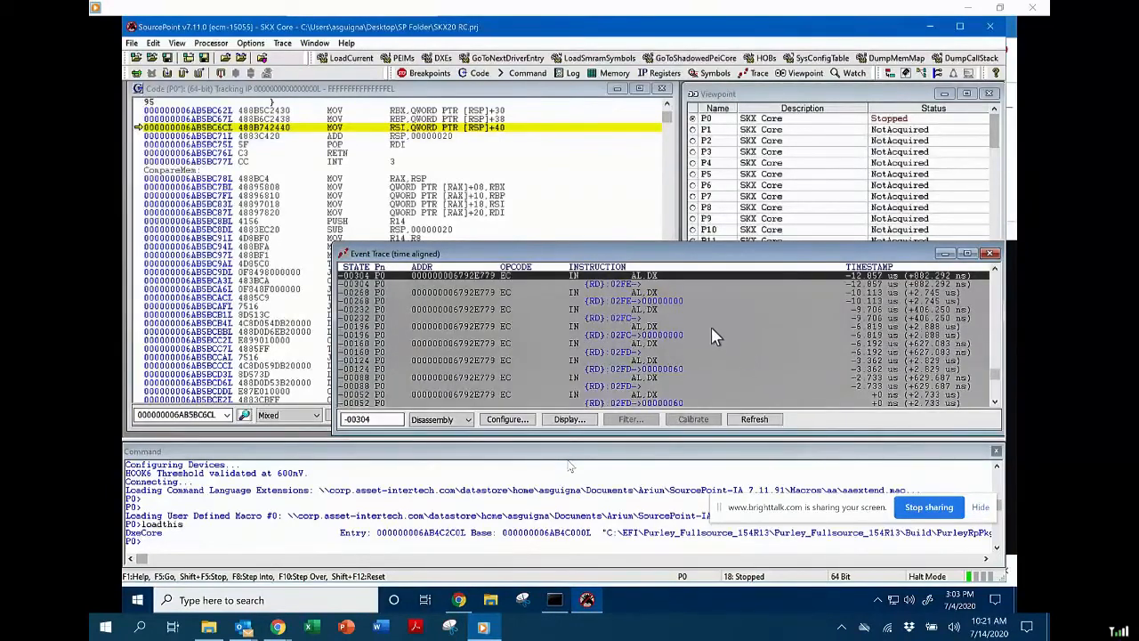
pyautogui.moveTo(610, 383)
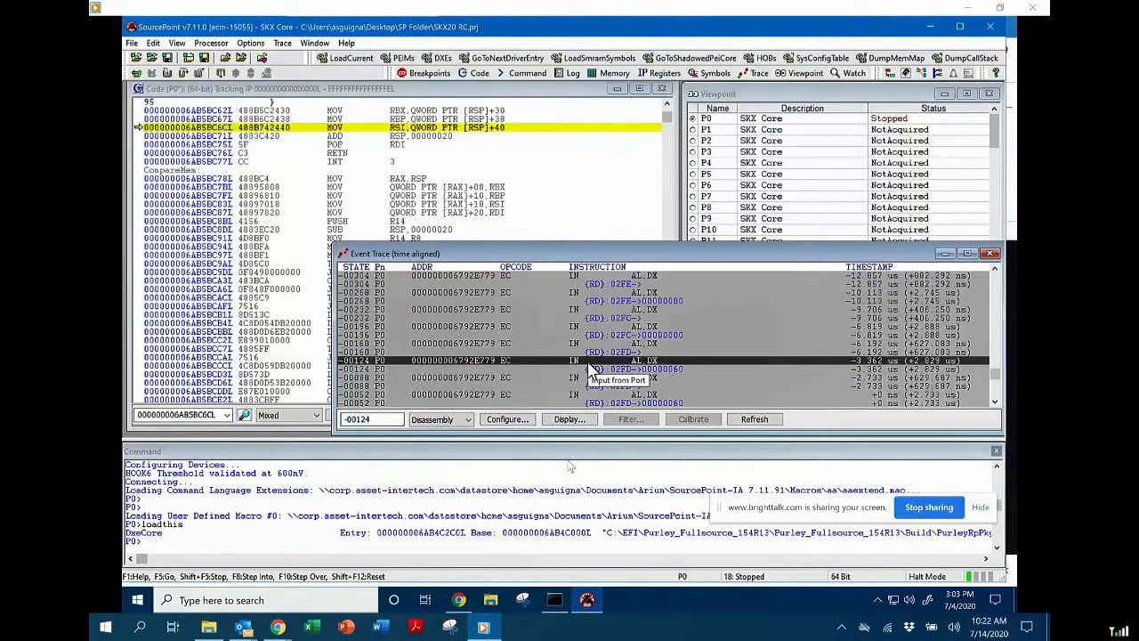
pyautogui.rightClick(587, 368)
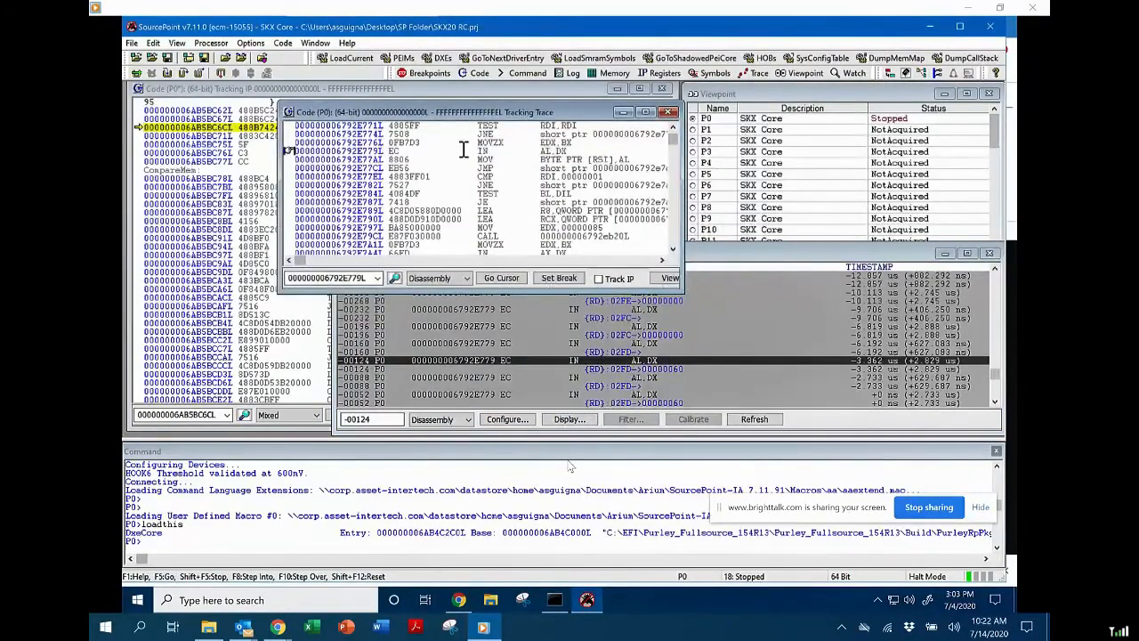
pyautogui.moveTo(546, 152)
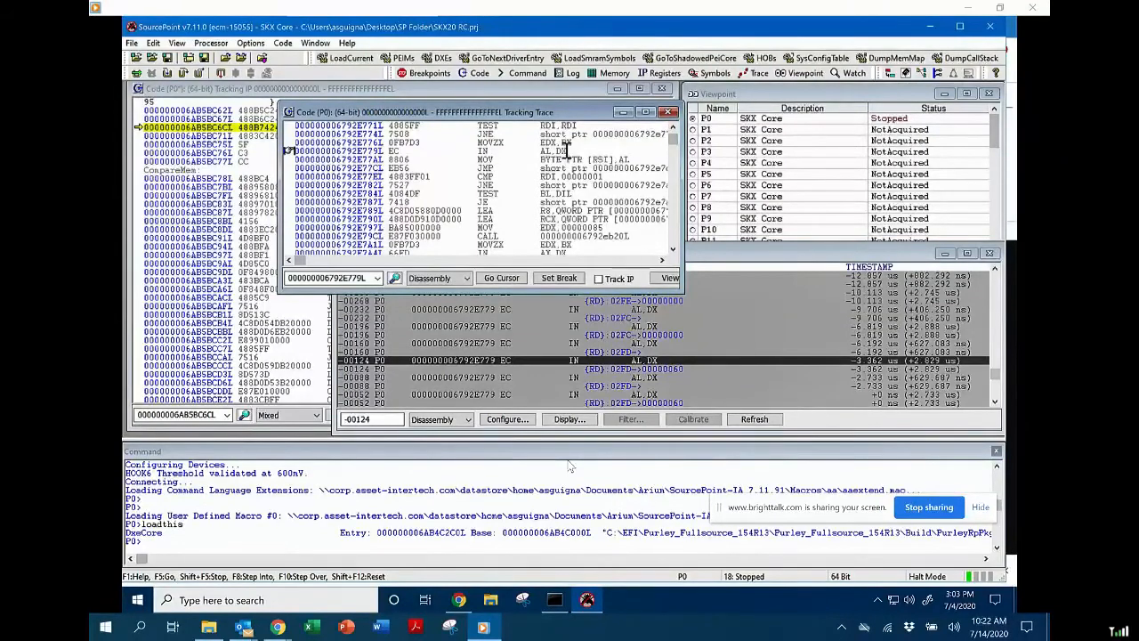
pyautogui.moveTo(801, 267)
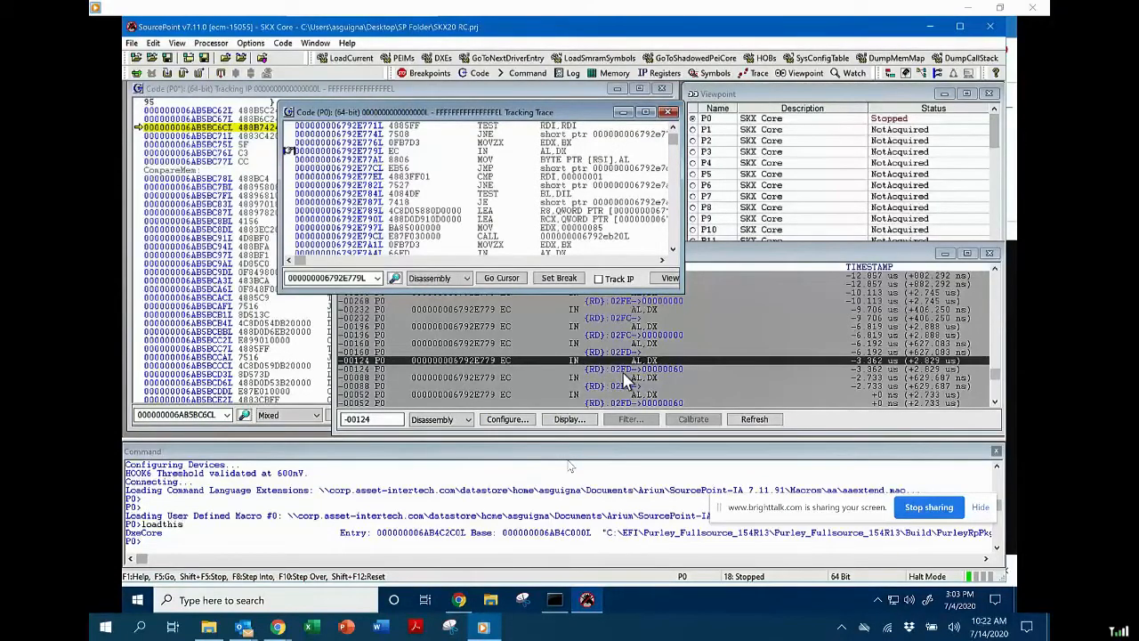
pyautogui.moveTo(627, 381)
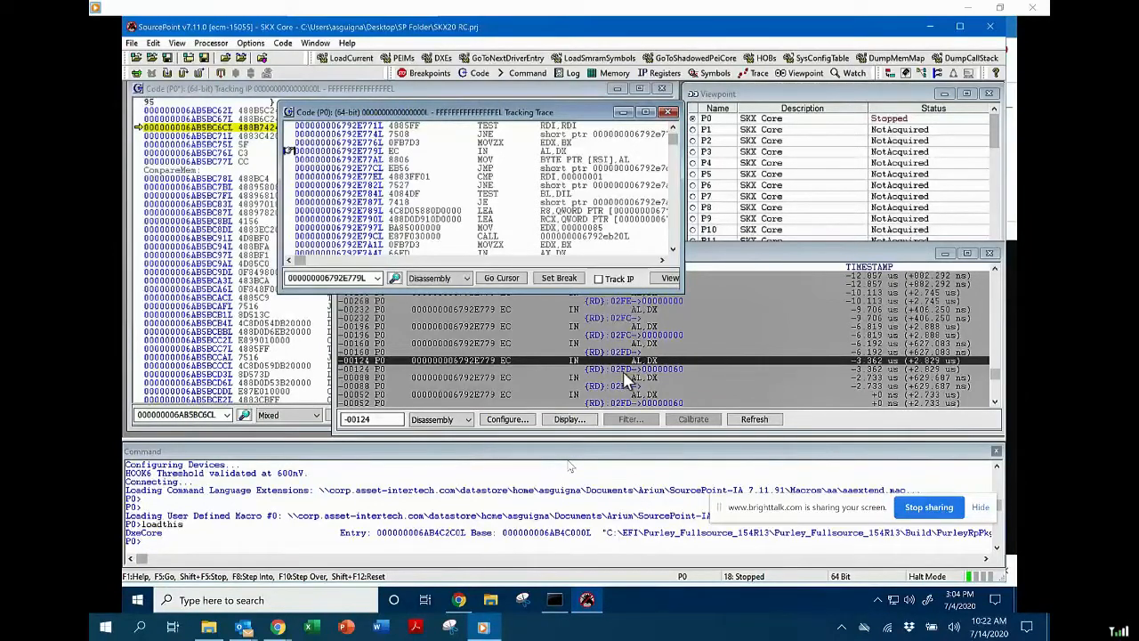
pyautogui.moveTo(639, 380)
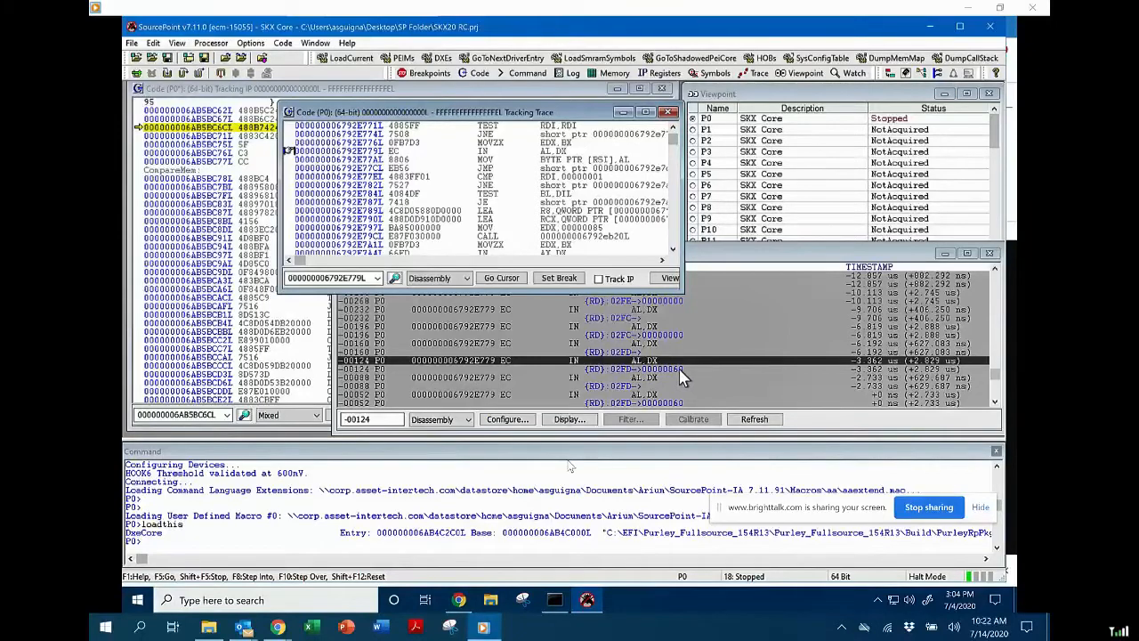
pyautogui.moveTo(690, 373)
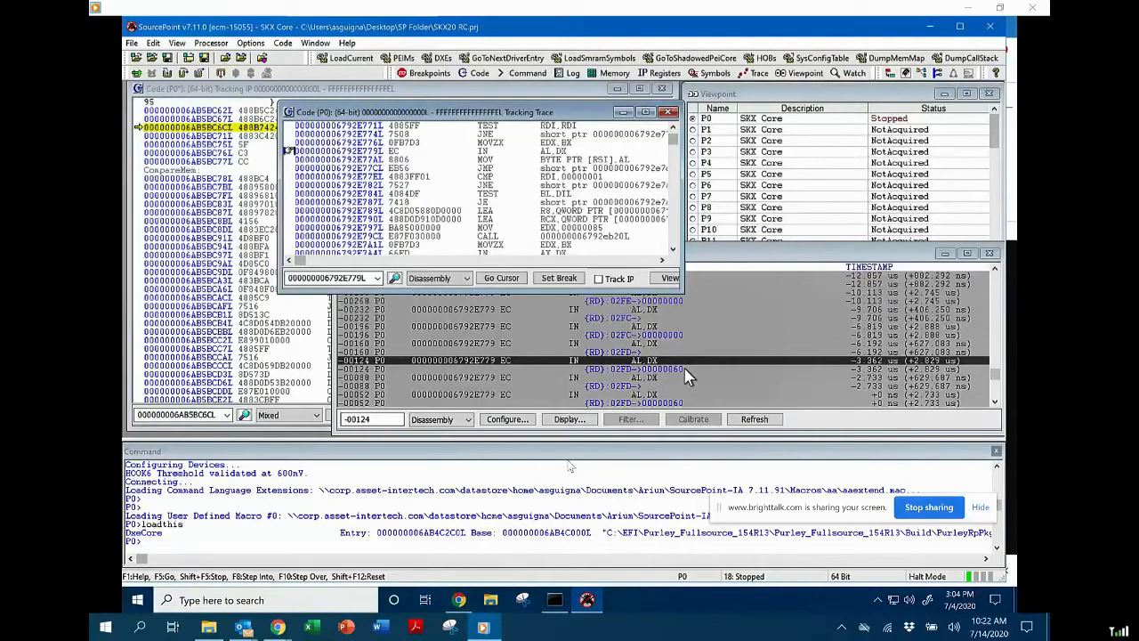
pyautogui.moveTo(454, 155)
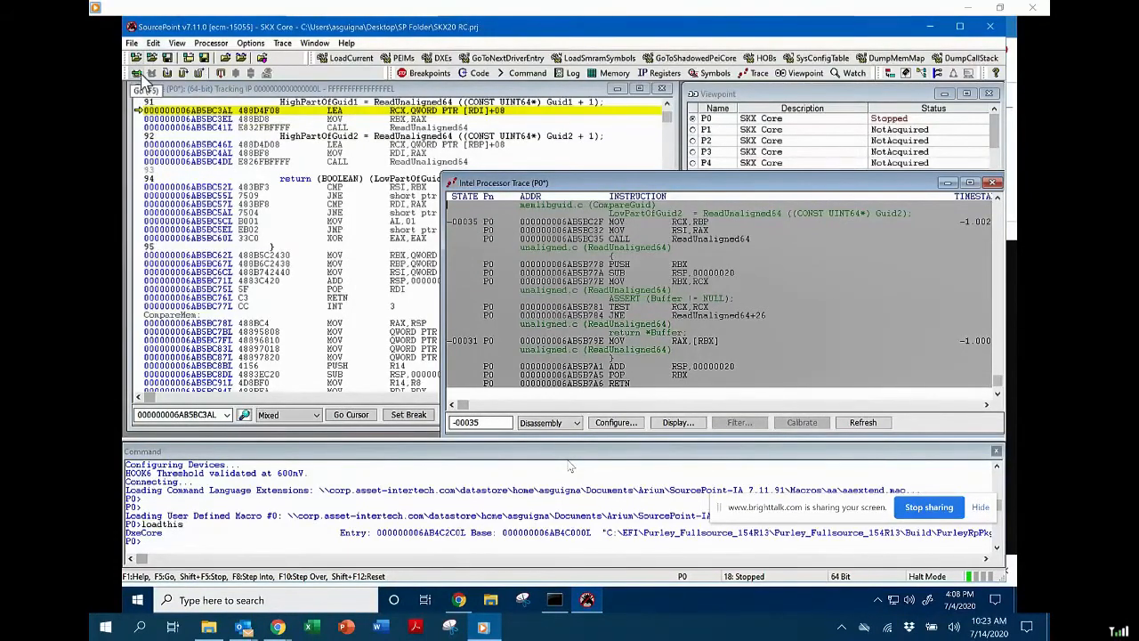
# Step: Resume the processors with Go while Processor Trace shows CompareGuid calling ReadUnaligned64
pyautogui.click(151, 73)
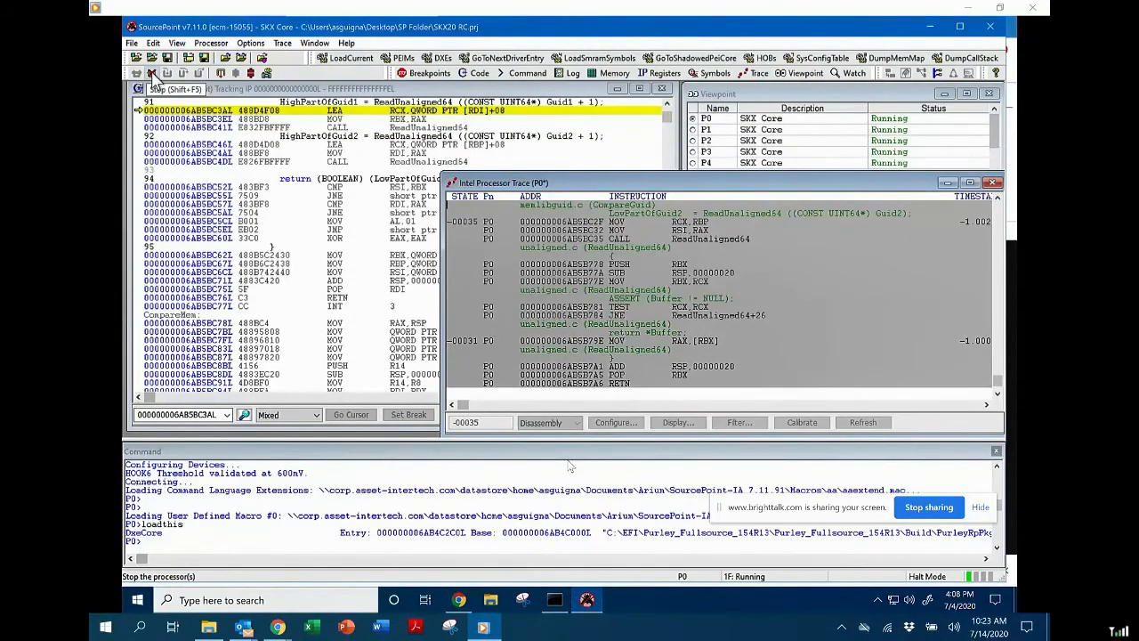
# Step: Halt P0 again and scroll the refreshed CompareGuid and ReadUnaligned64 trace history
pyautogui.click(151, 73)
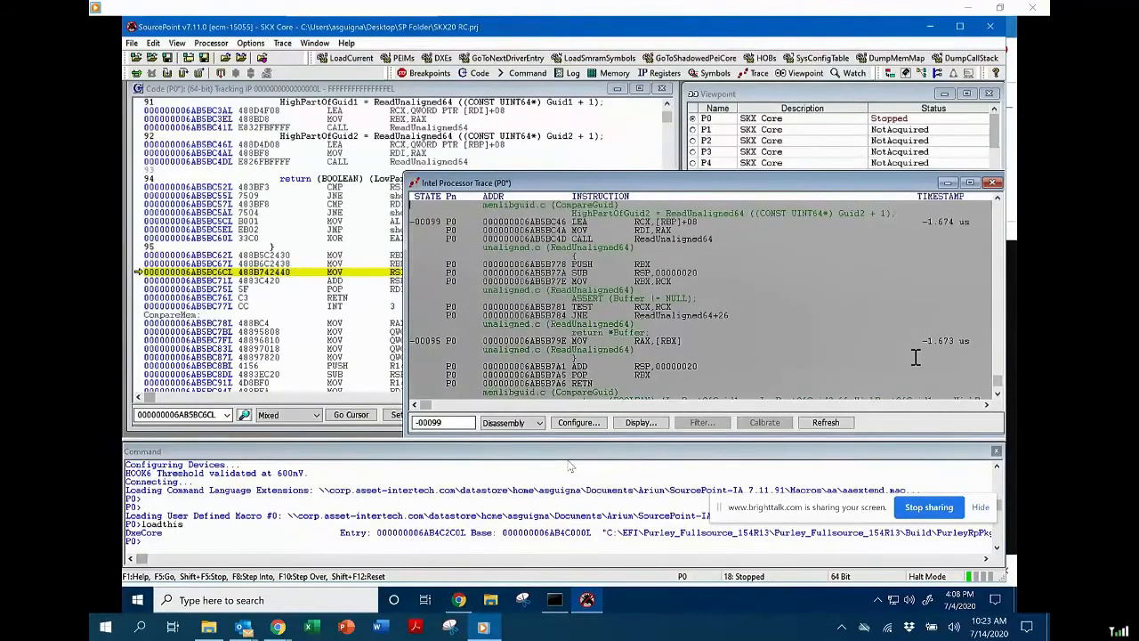
pyautogui.scroll(-3)
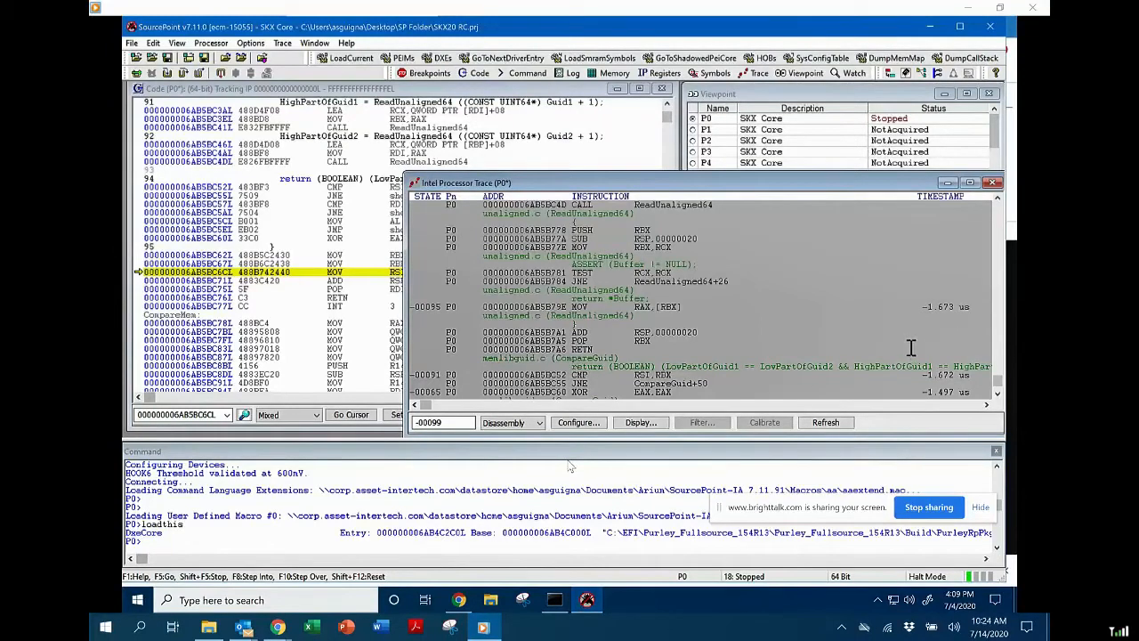
pyautogui.moveTo(770, 367)
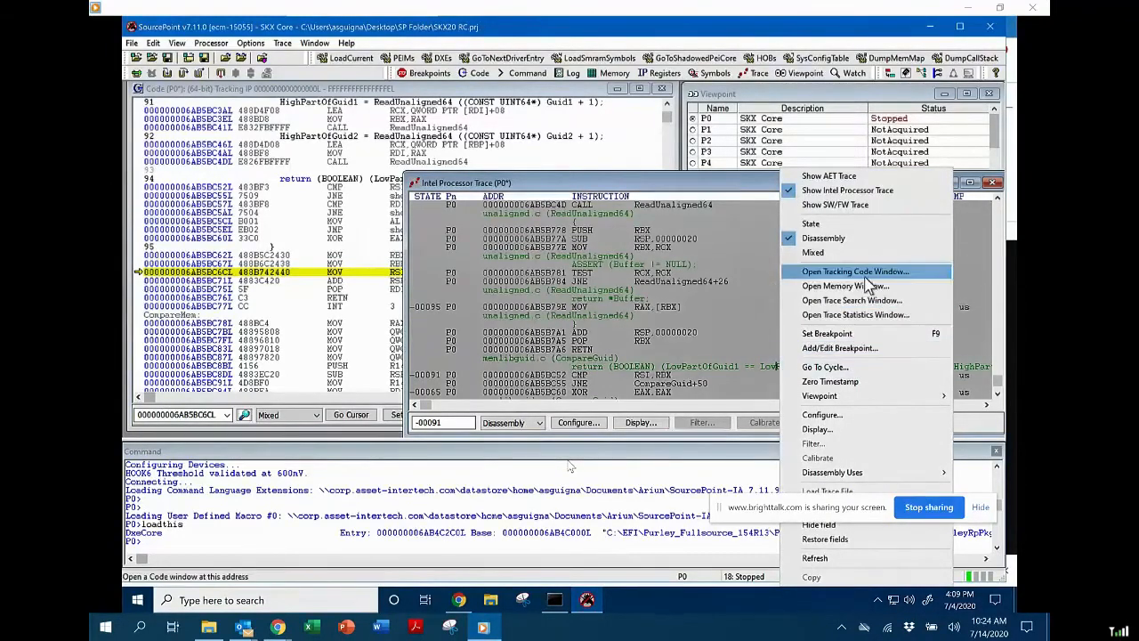
# Step: Open a tracking code window from the Intel Processor Trace context menu, showing CompareGuid source
pyautogui.click(854, 271)
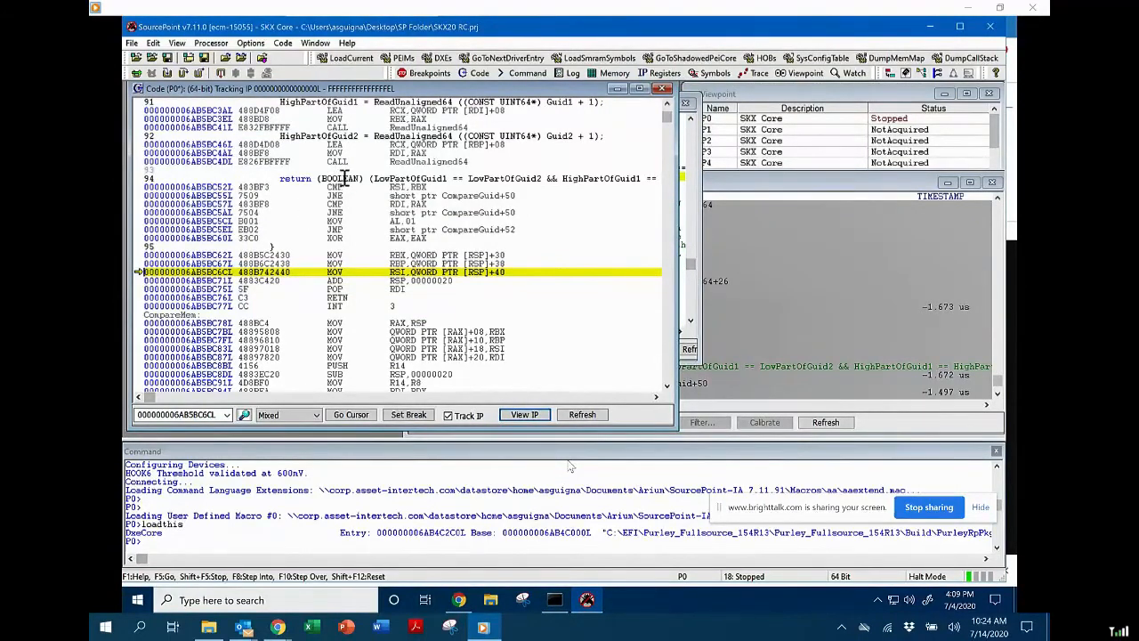
pyautogui.moveTo(293, 431)
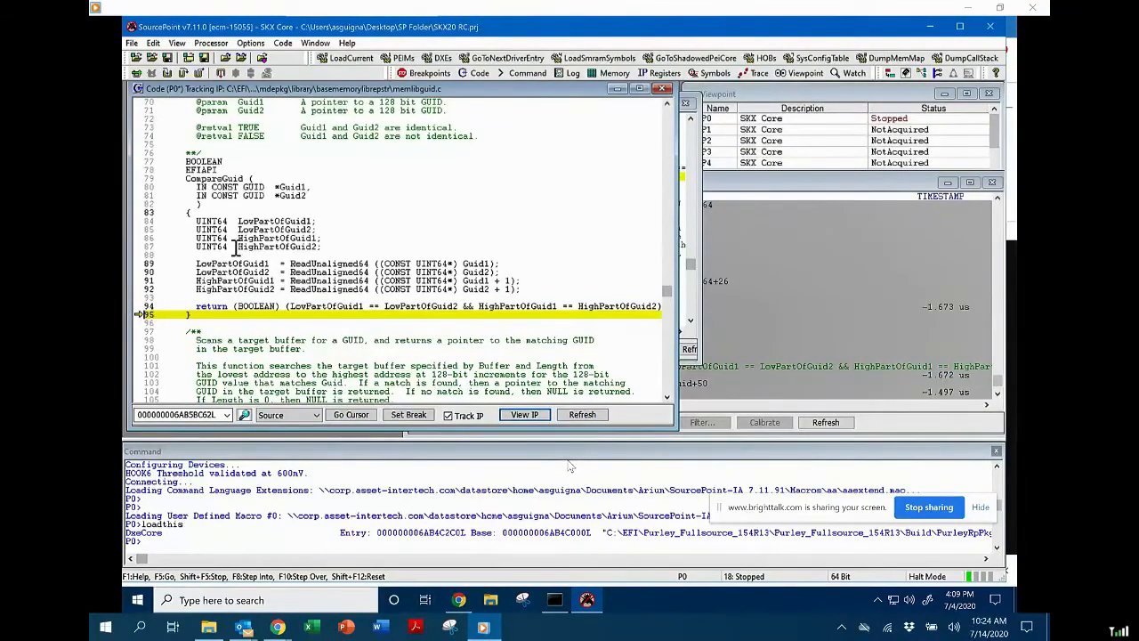
pyautogui.moveTo(694, 155)
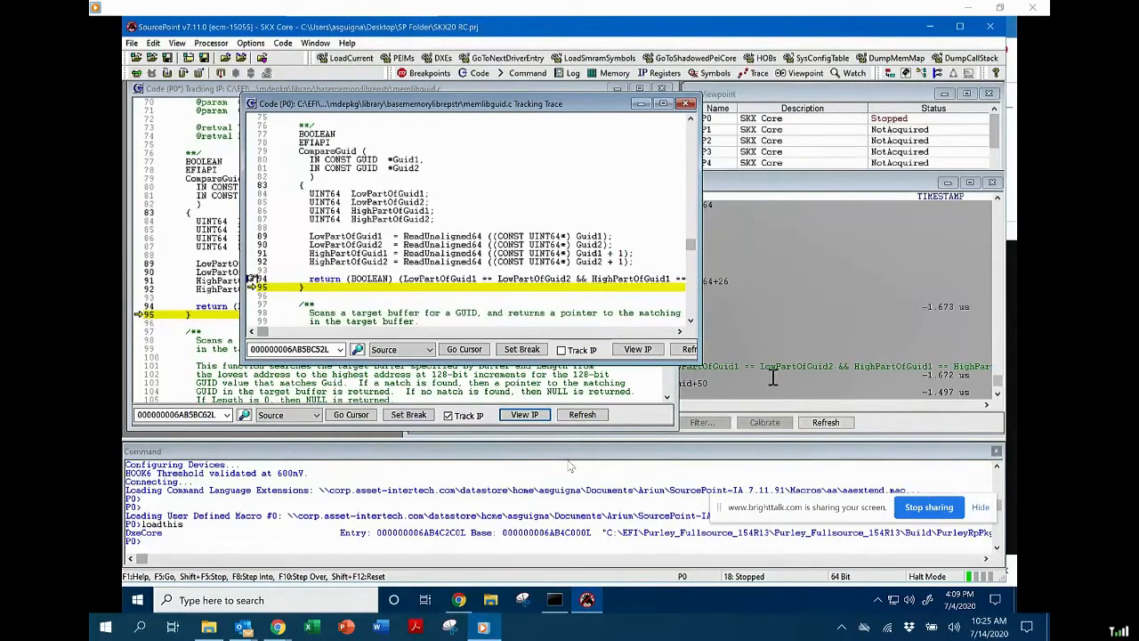
pyautogui.moveTo(774, 374)
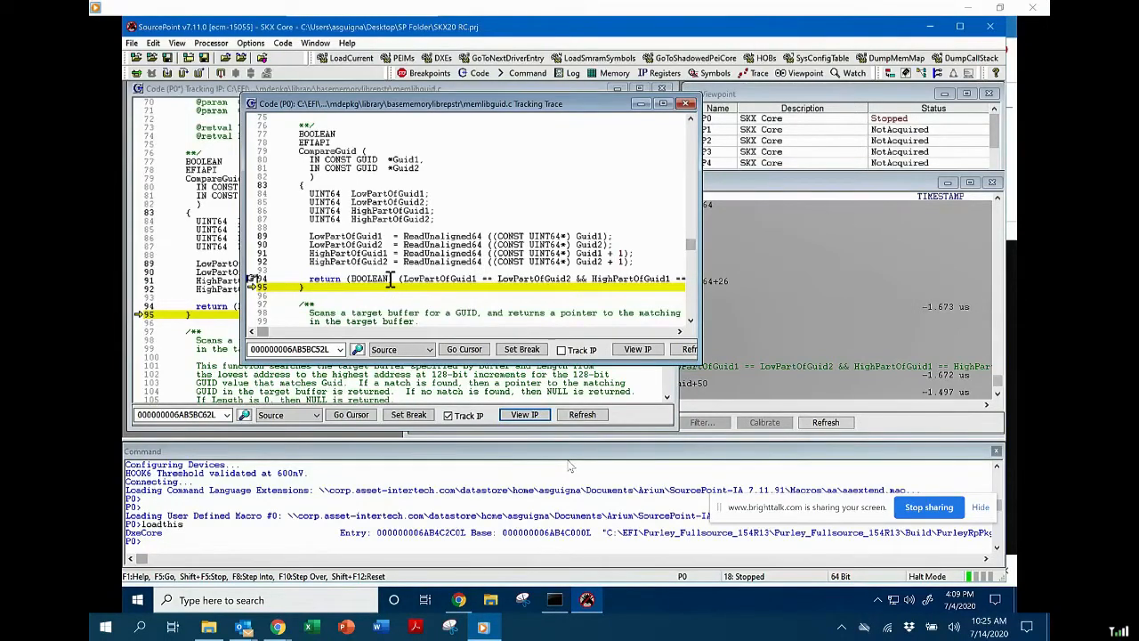
pyautogui.moveTo(792, 193)
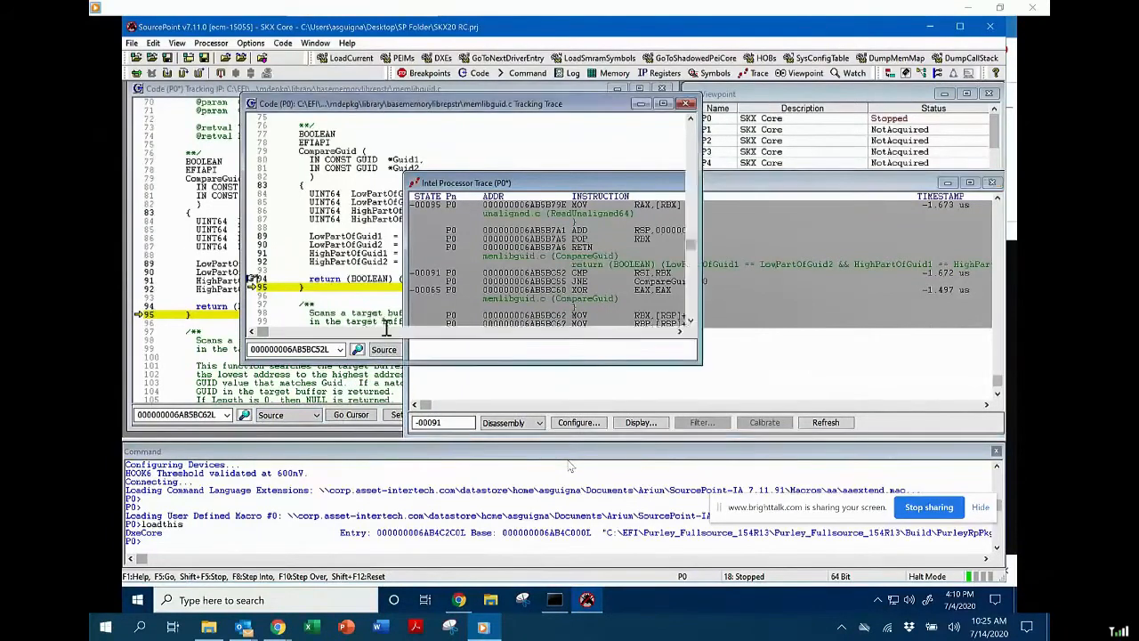
# Step: Switch the tracking code window's view mode from Source to Disassembly
pyautogui.click(418, 349)
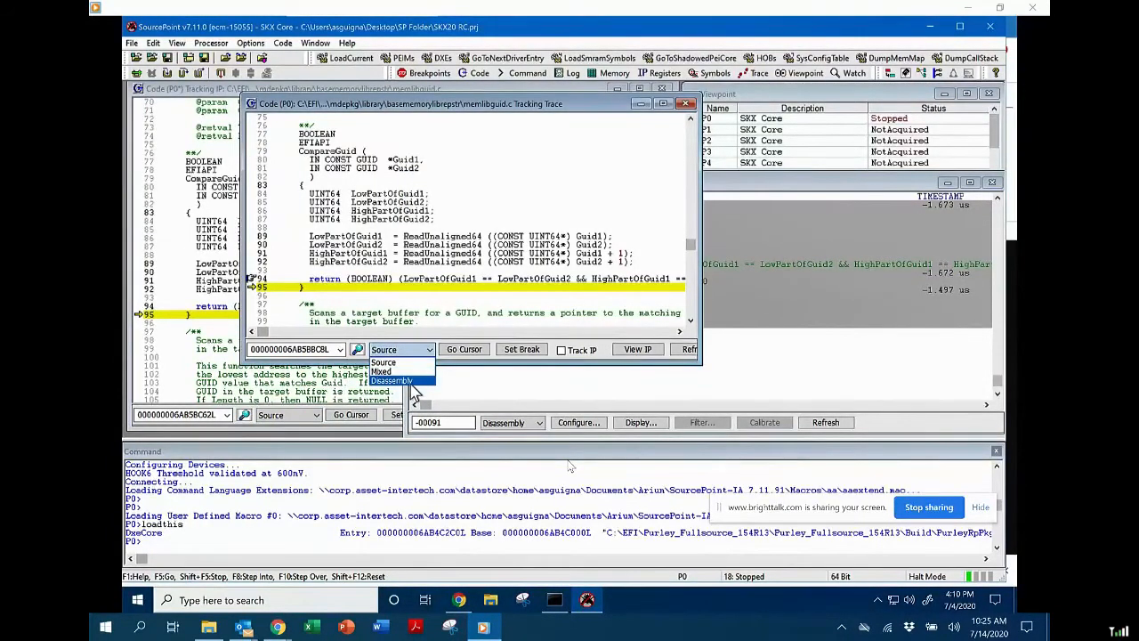
pyautogui.click(393, 380)
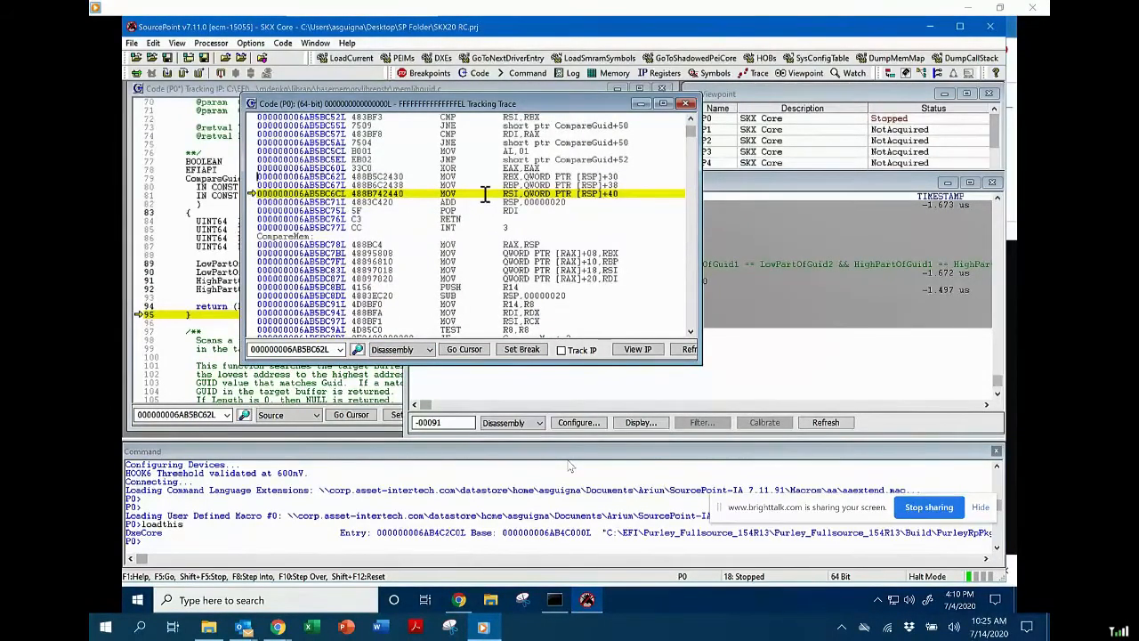
pyautogui.moveTo(520, 220)
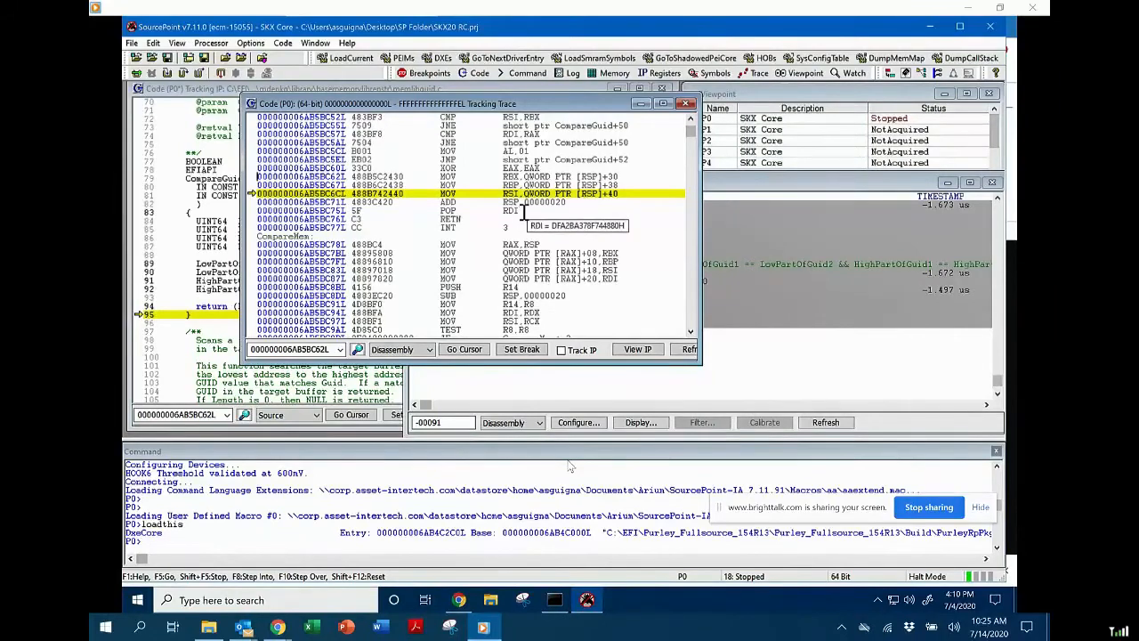
pyautogui.moveTo(719, 169)
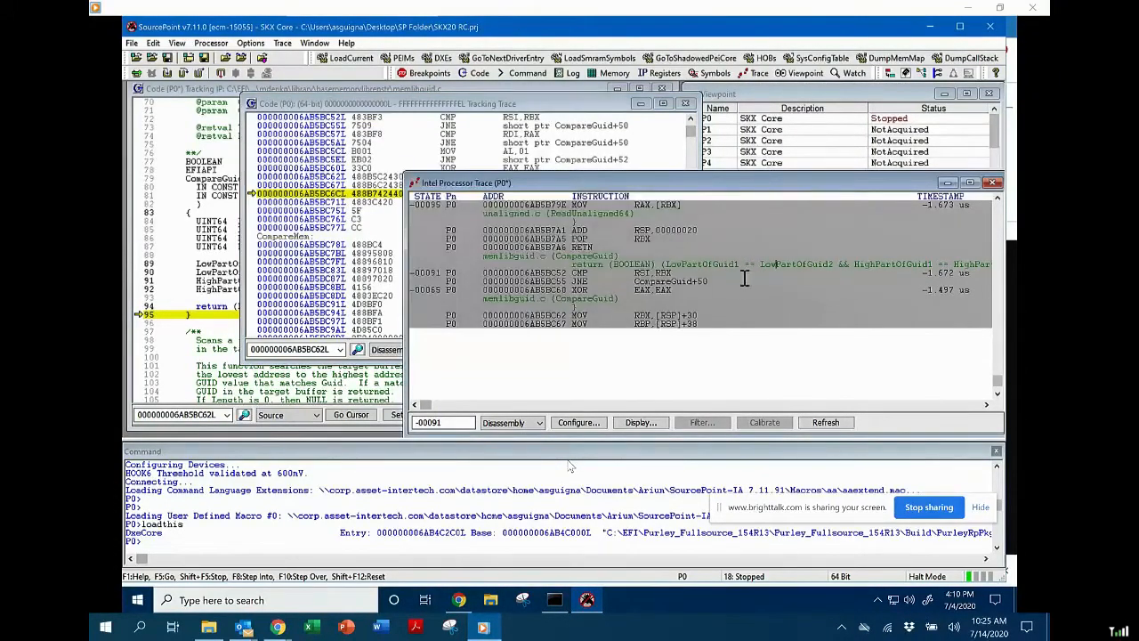
pyautogui.moveTo(751, 336)
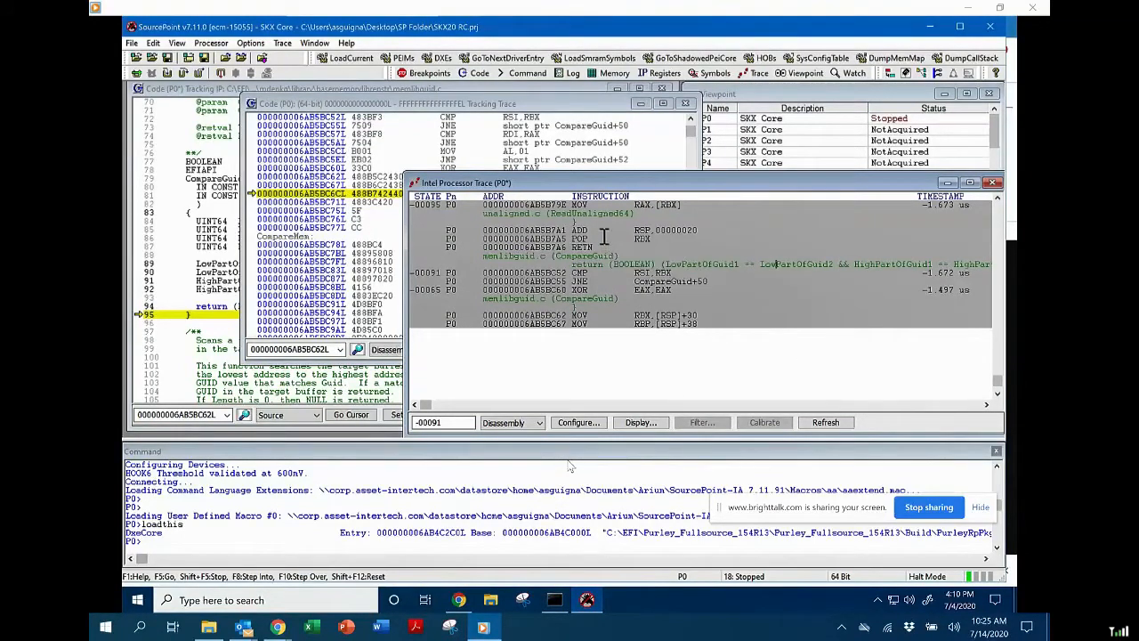
pyautogui.moveTo(641, 238)
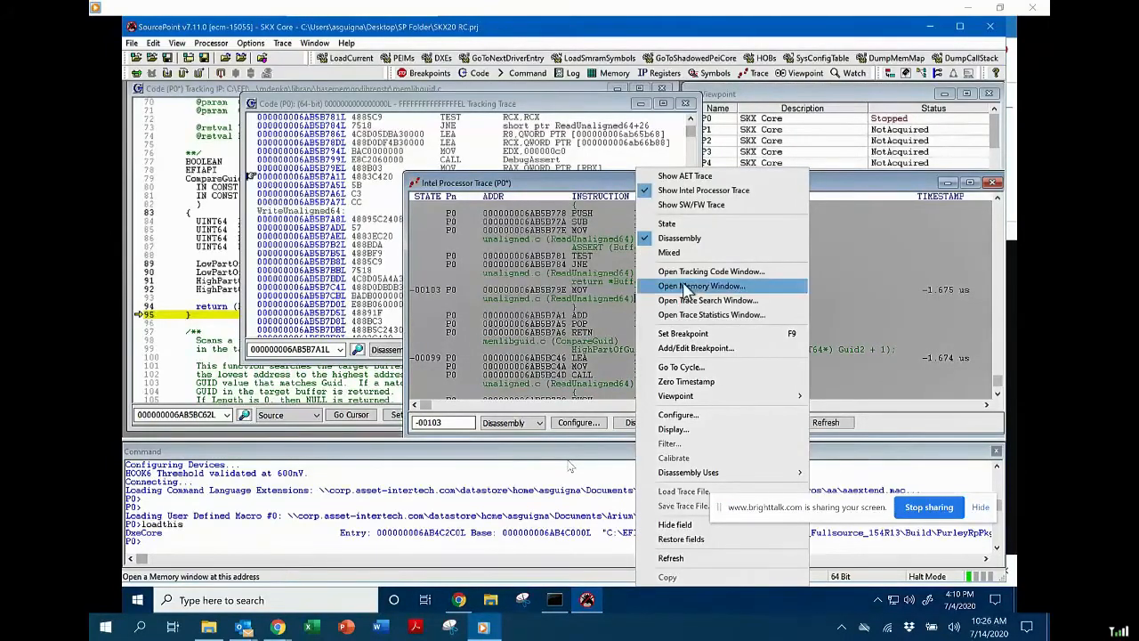
pyautogui.moveTo(712, 300)
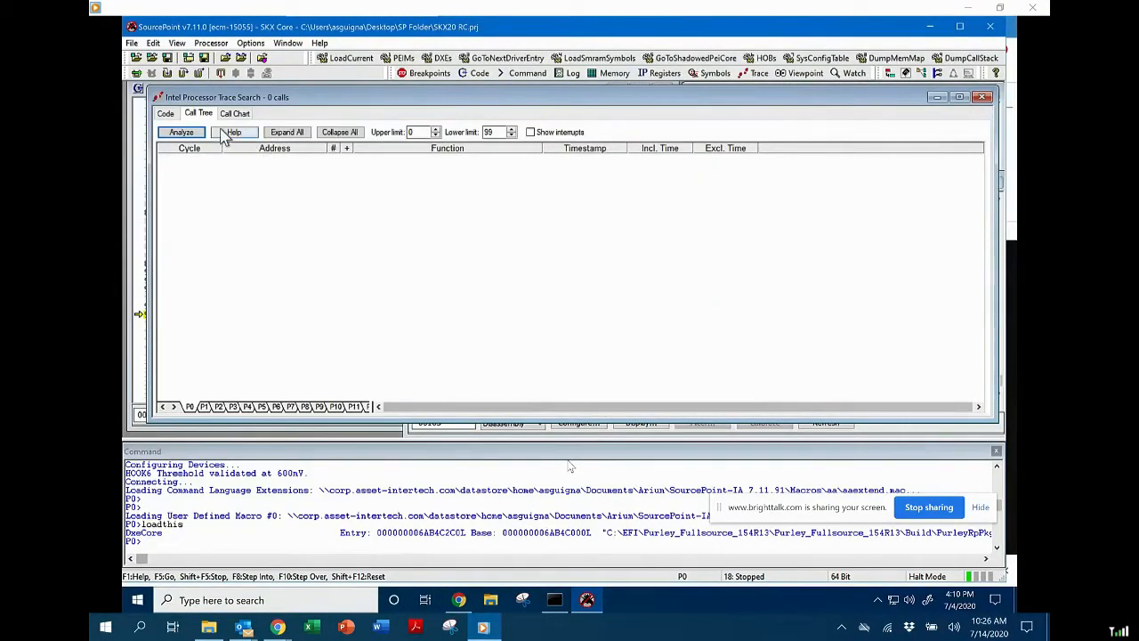
# Step: Analyze the trace on the Call Tree tab and scroll through the 7451 resulting calls
pyautogui.click(181, 132)
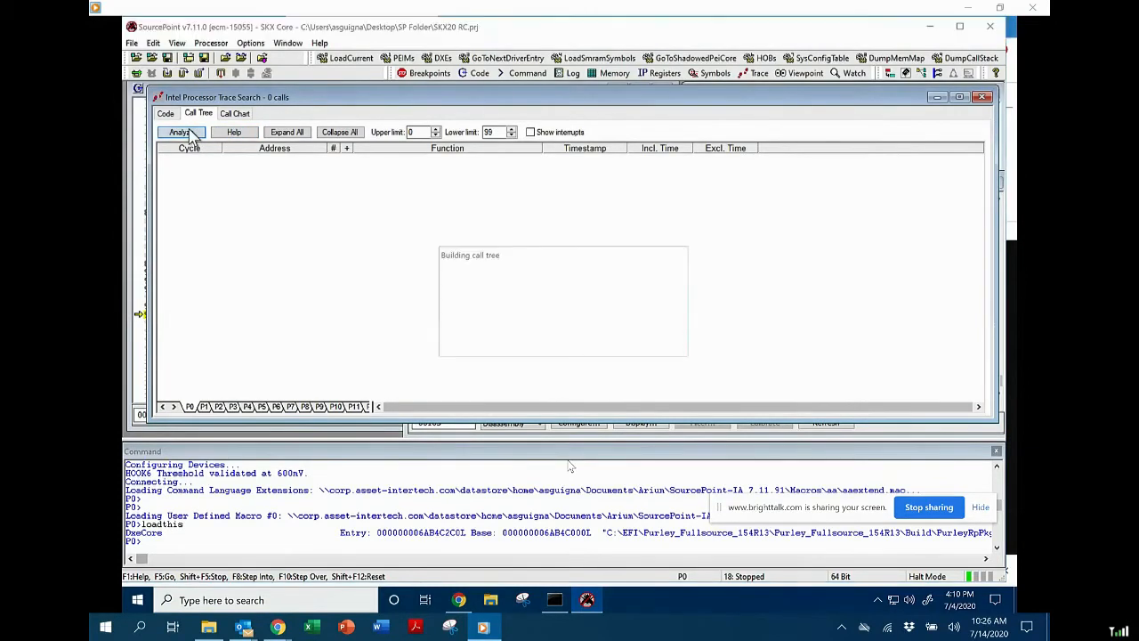
pyautogui.click(180, 132)
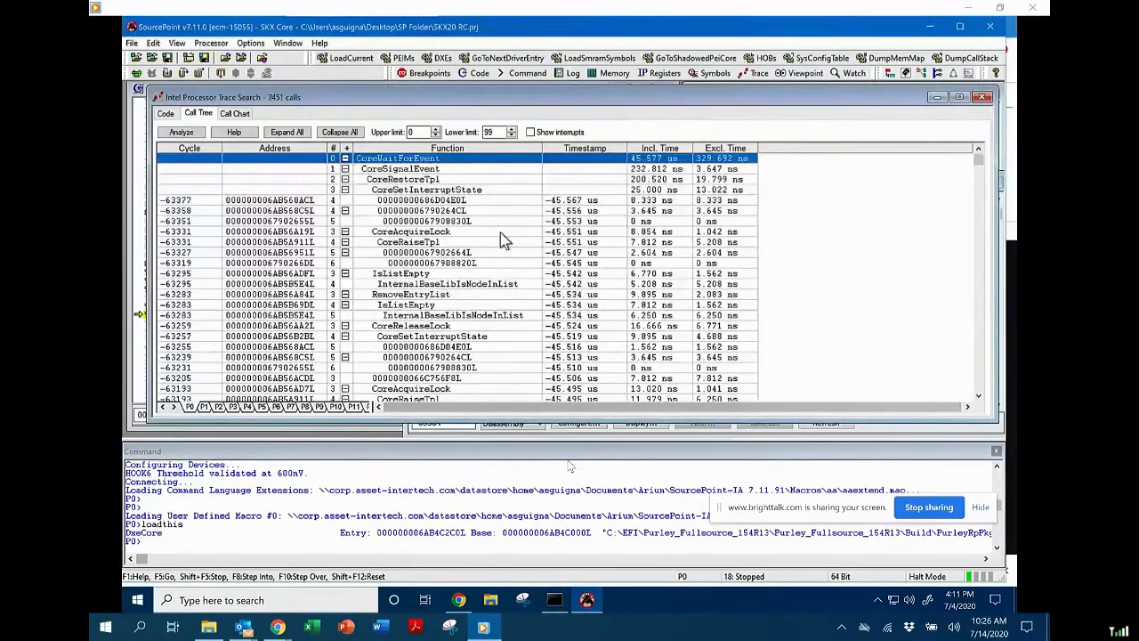
pyautogui.moveTo(688, 205)
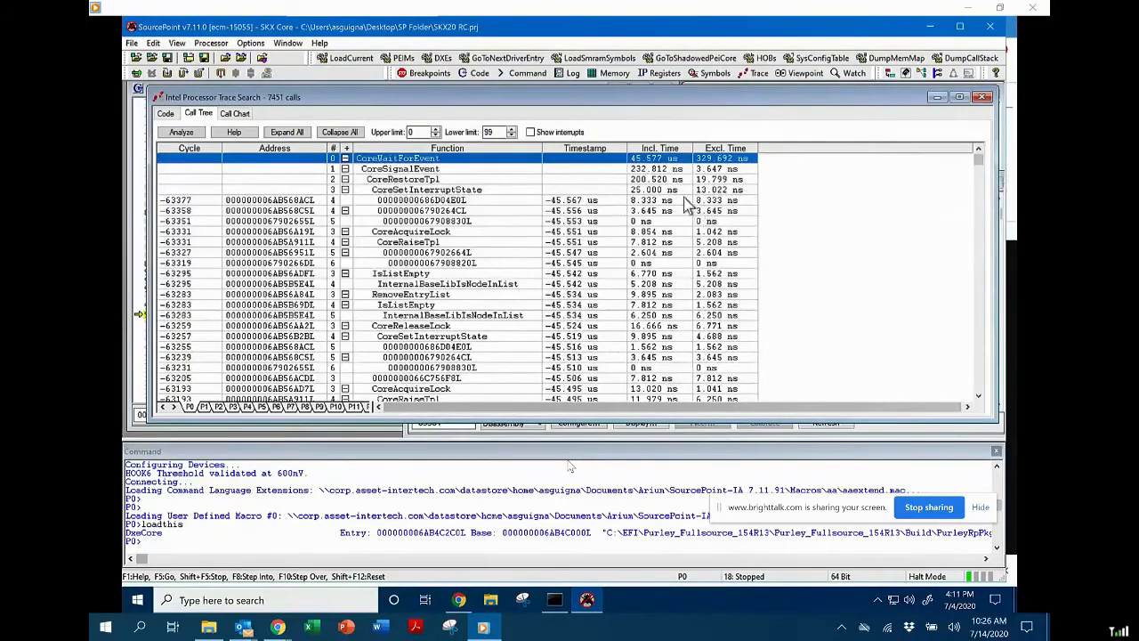
pyautogui.moveTo(426, 169)
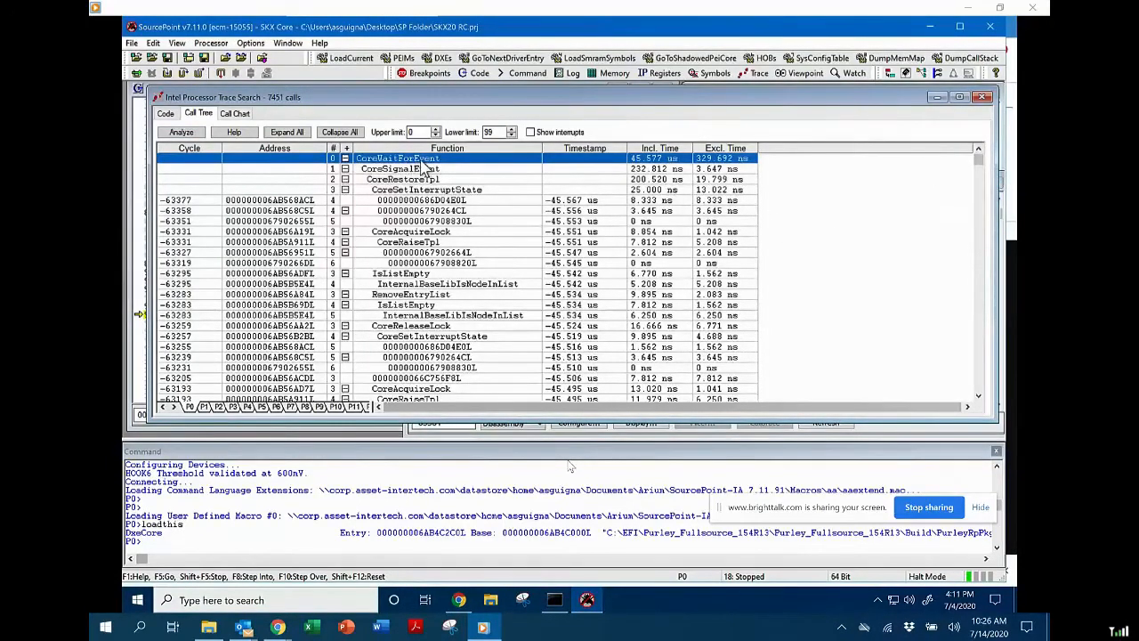
pyautogui.scroll(-3)
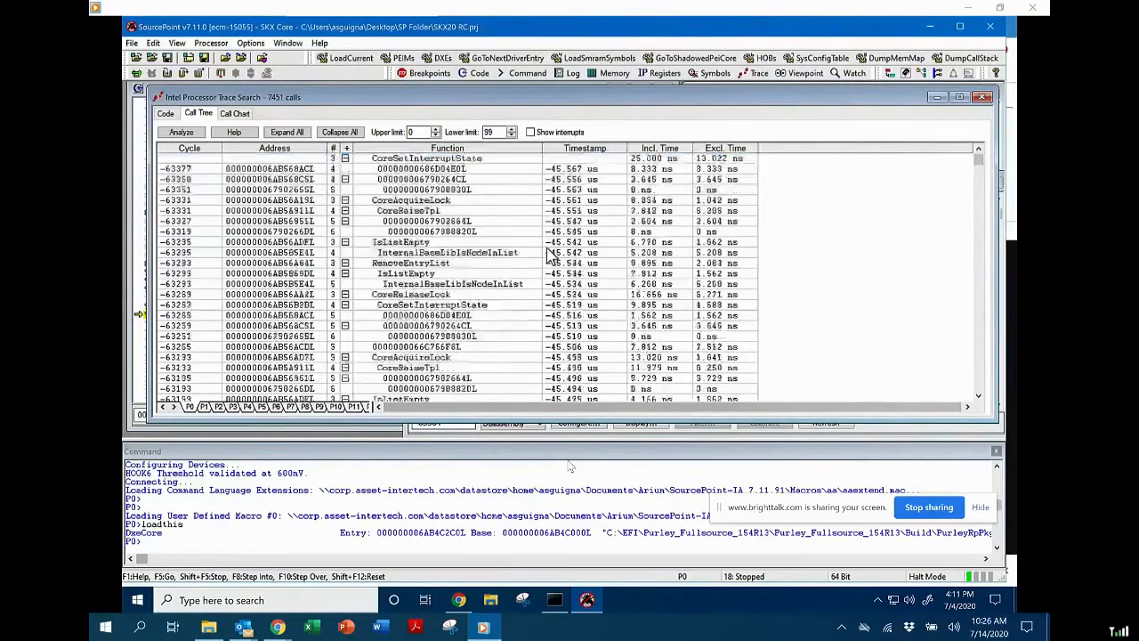
pyautogui.scroll(-3)
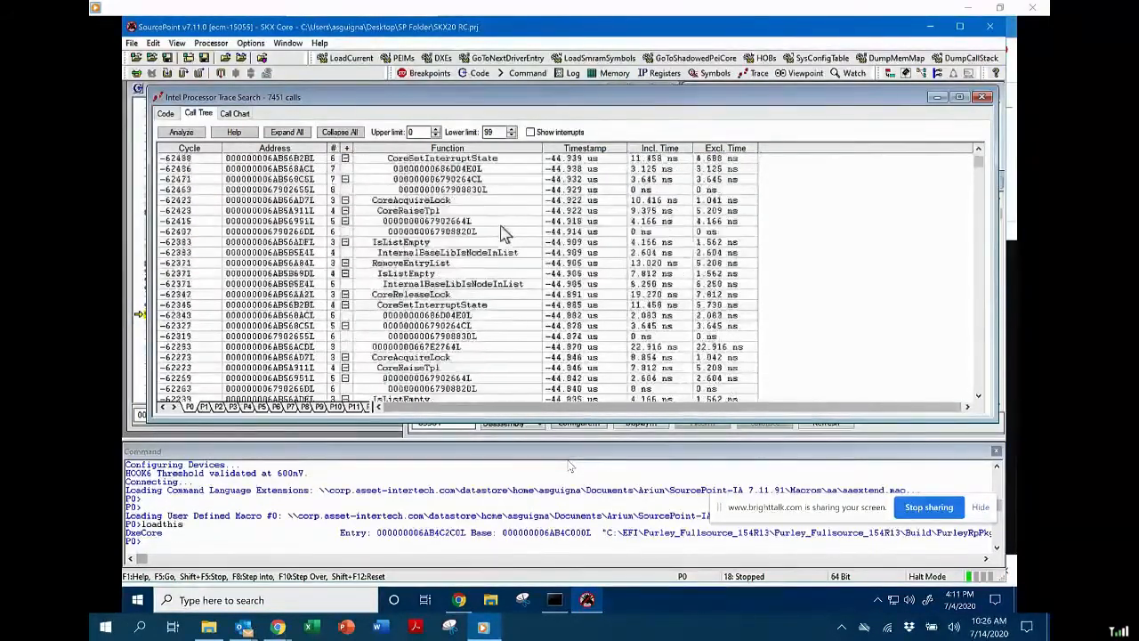
pyautogui.scroll(-3)
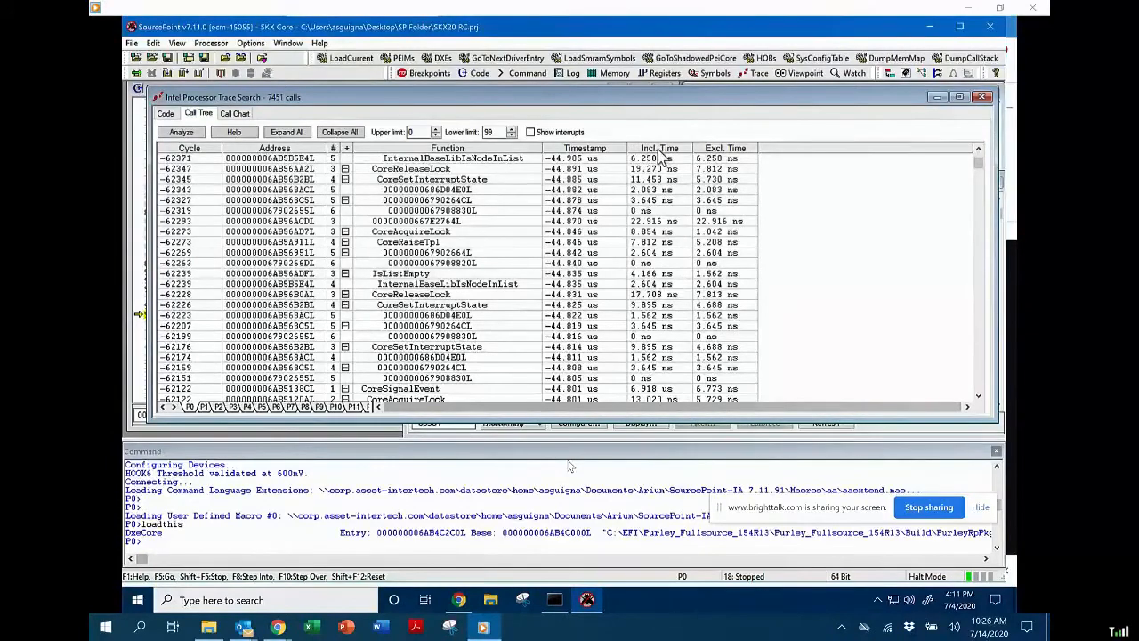
pyautogui.moveTo(605, 186)
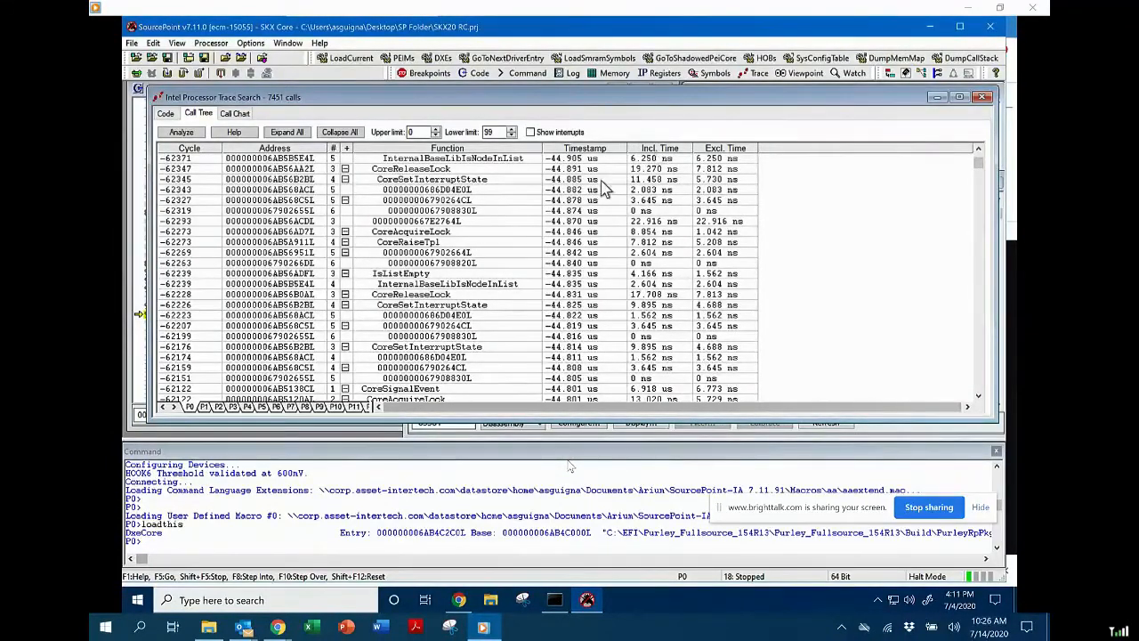
pyautogui.click(445, 263)
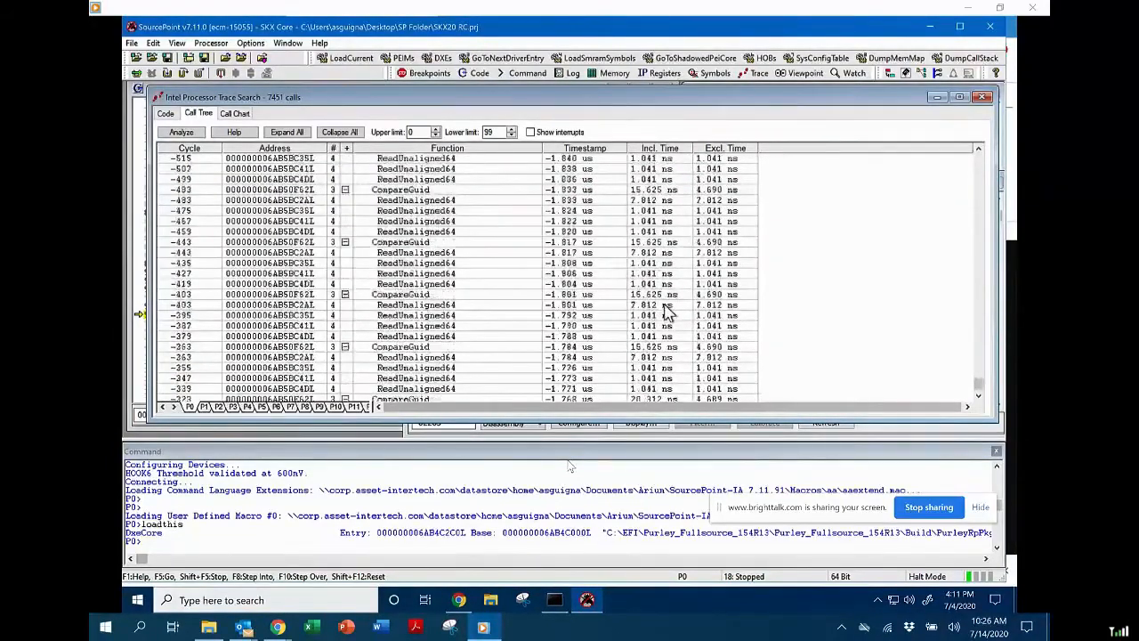
pyautogui.scroll(-3)
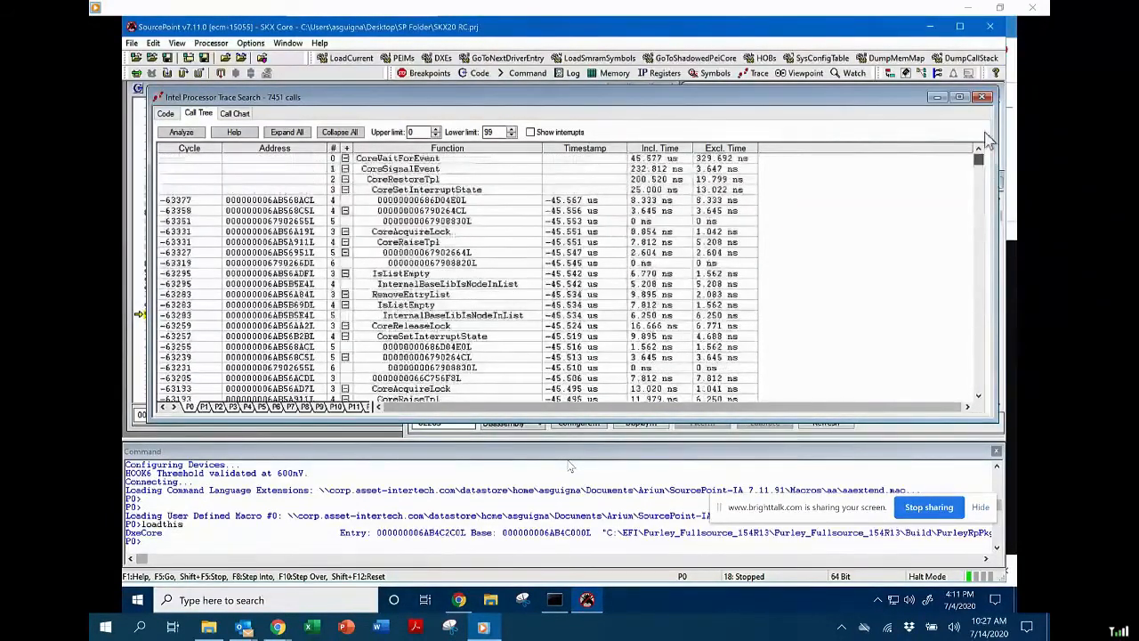
pyautogui.scroll(-3)
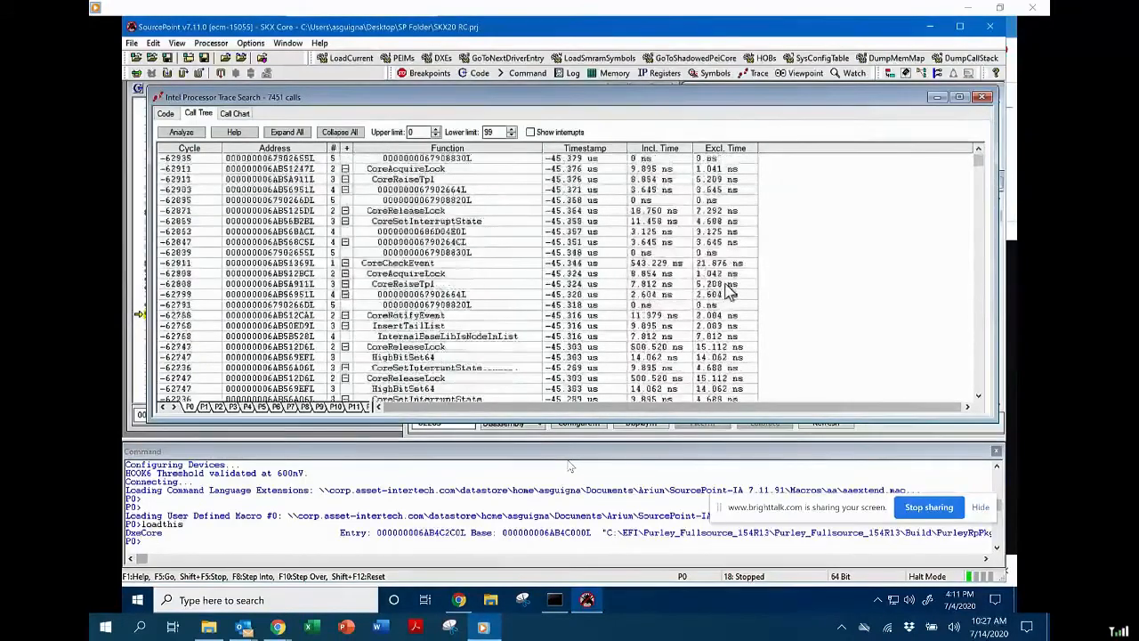
pyautogui.scroll(-3)
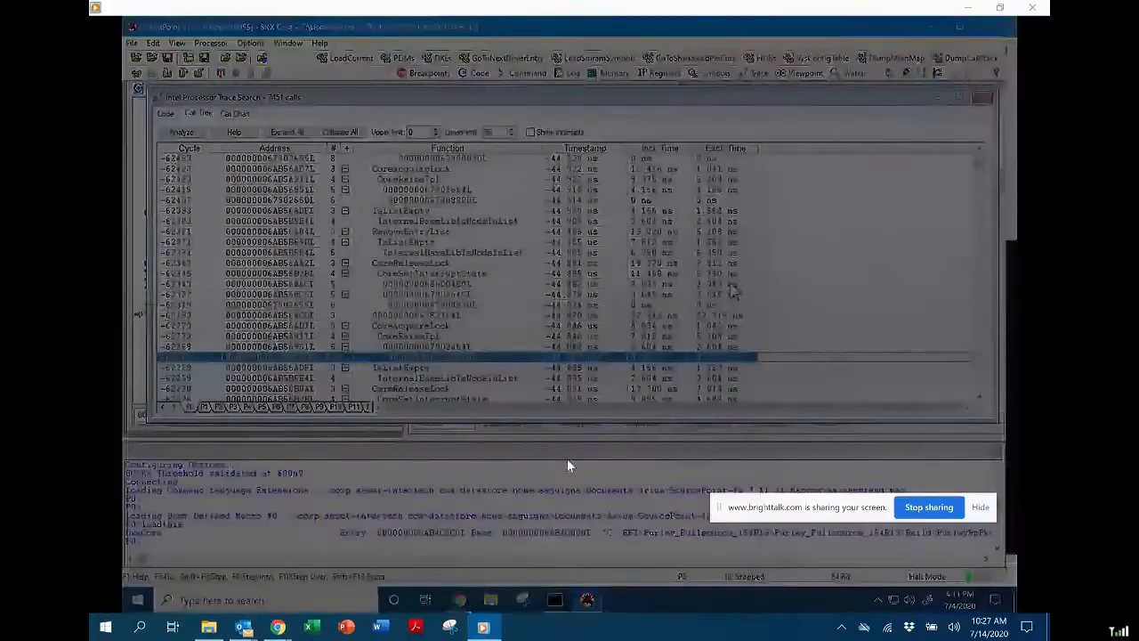
# Step: Switch to the Call Chart view showing 7679 calls across 47.178 us
pyautogui.click(234, 113)
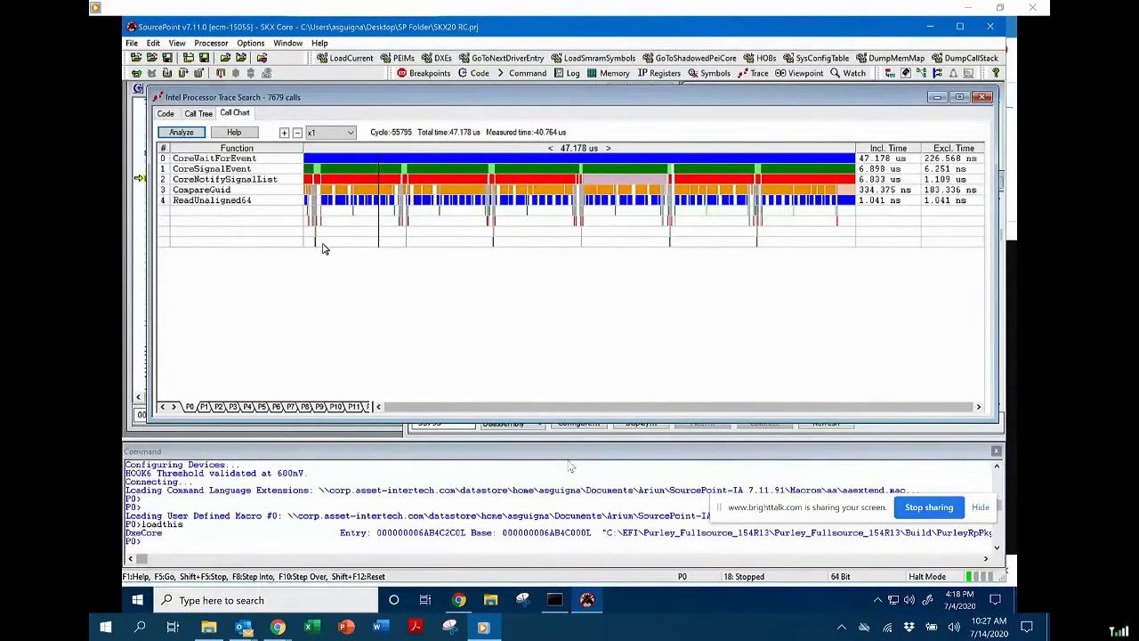
pyautogui.moveTo(479, 168)
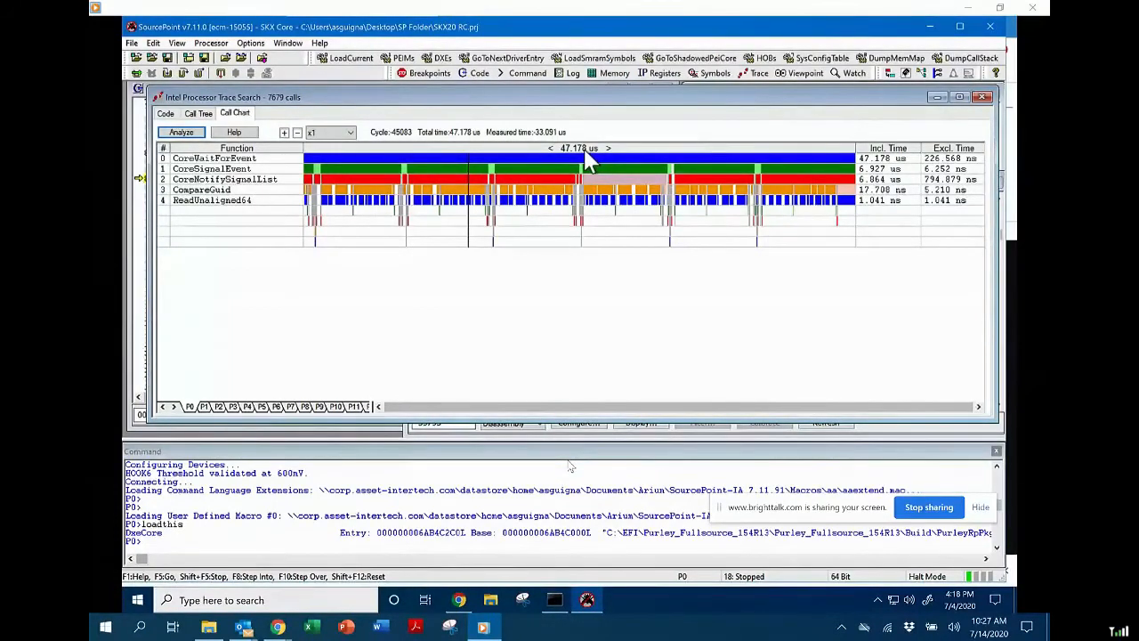
pyautogui.moveTo(854, 160)
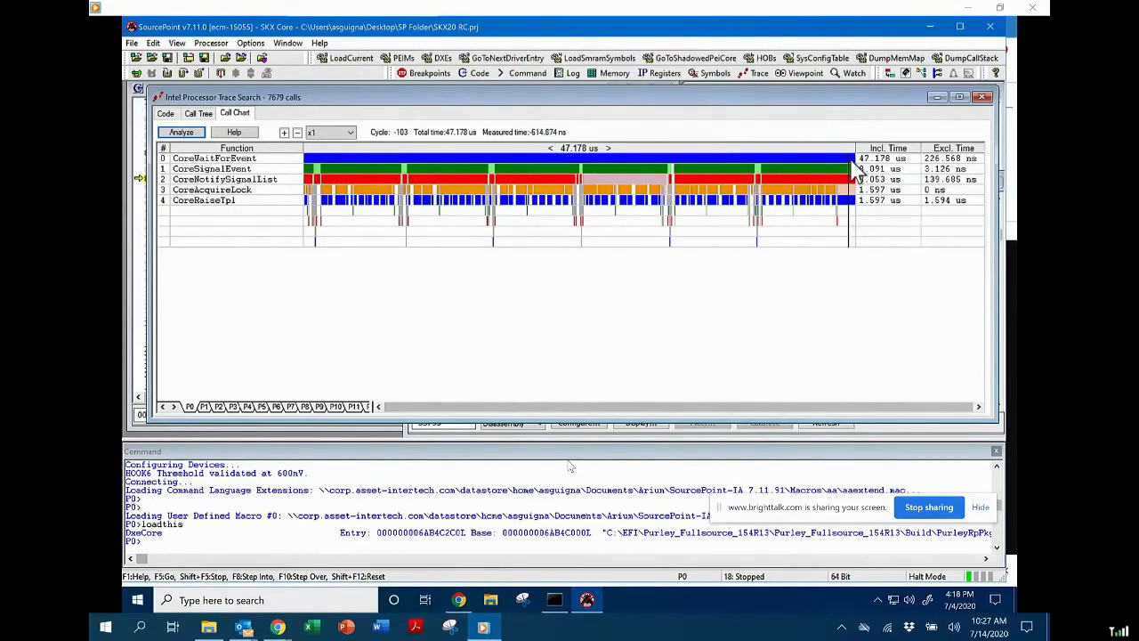
pyautogui.moveTo(409, 143)
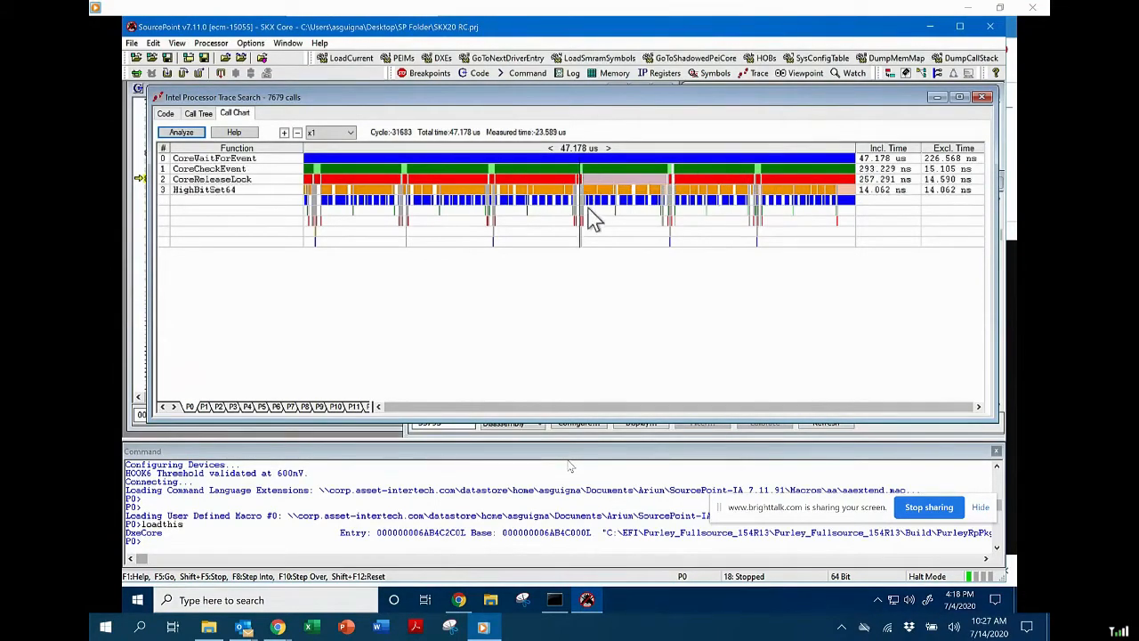
pyautogui.moveTo(586, 216)
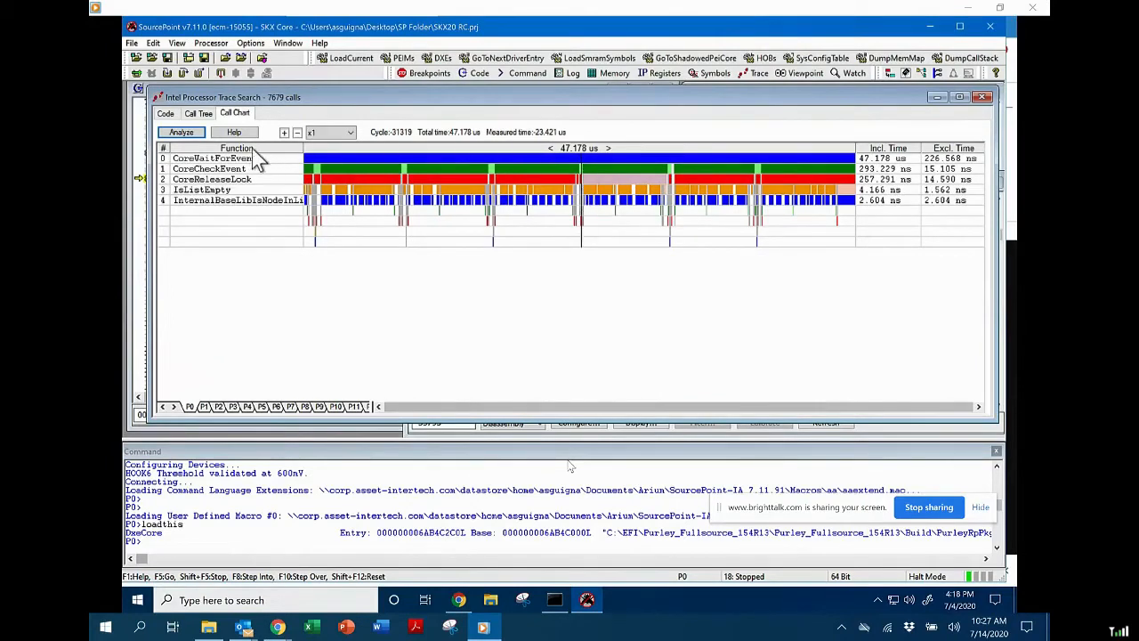
pyautogui.moveTo(431, 171)
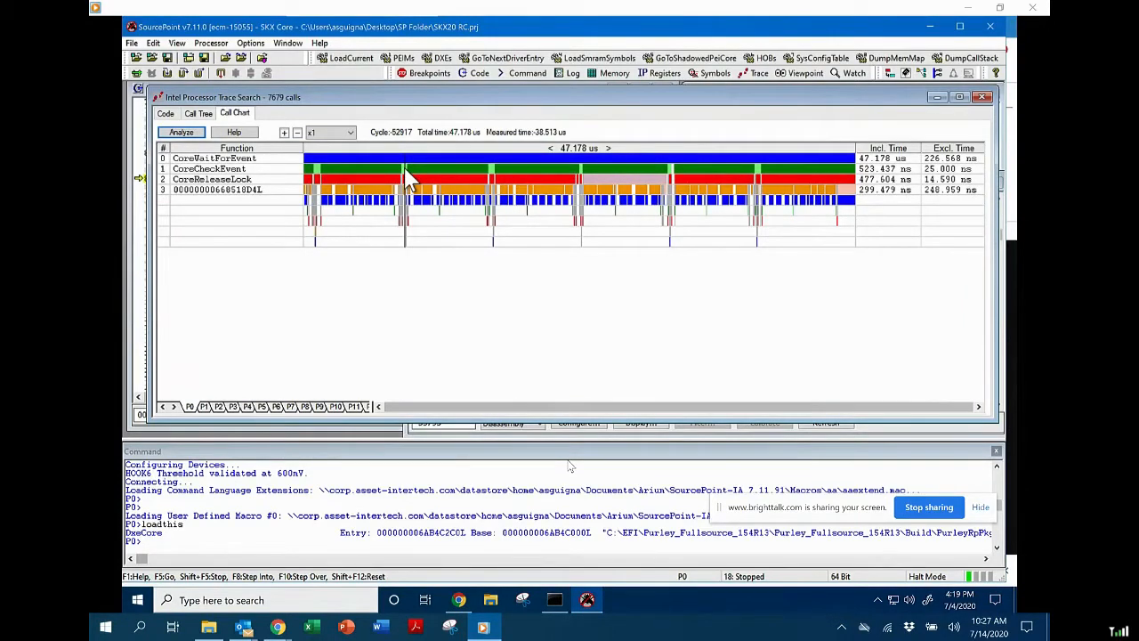
pyautogui.moveTo(405, 195)
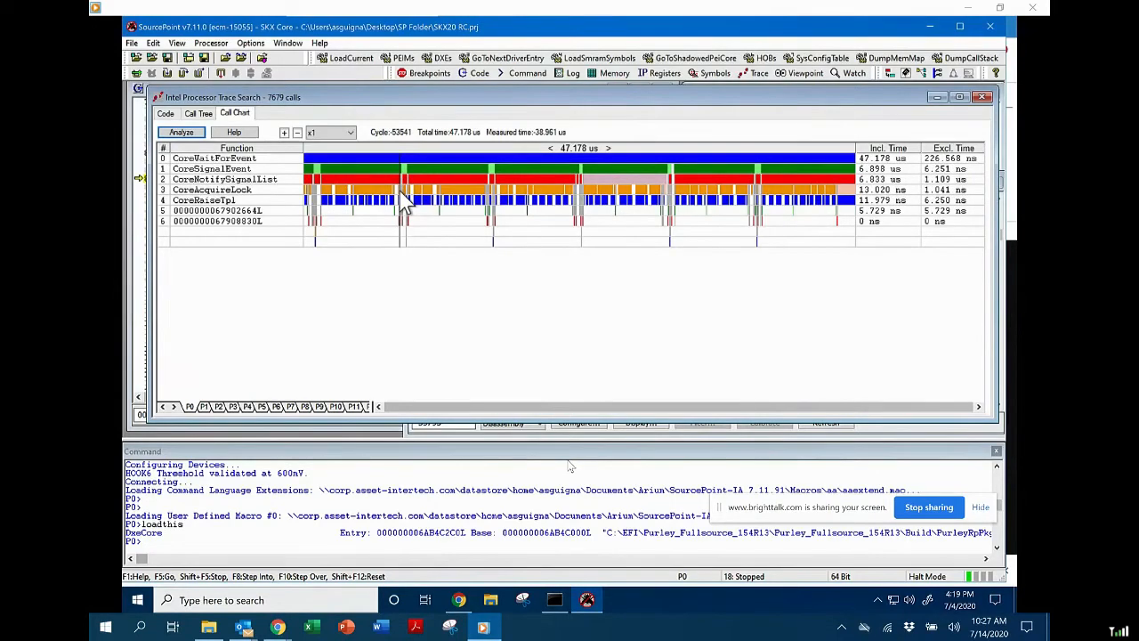
pyautogui.moveTo(247, 223)
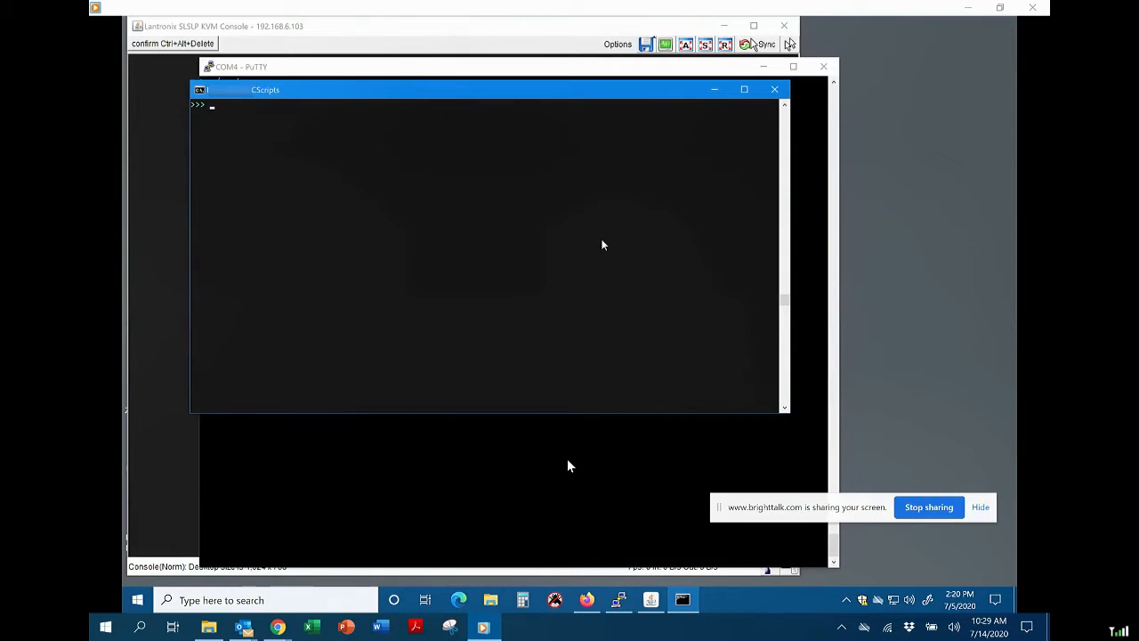
# Step: Run func to print CScripts functions by module and scroll through the list
pyautogui.write('fun')
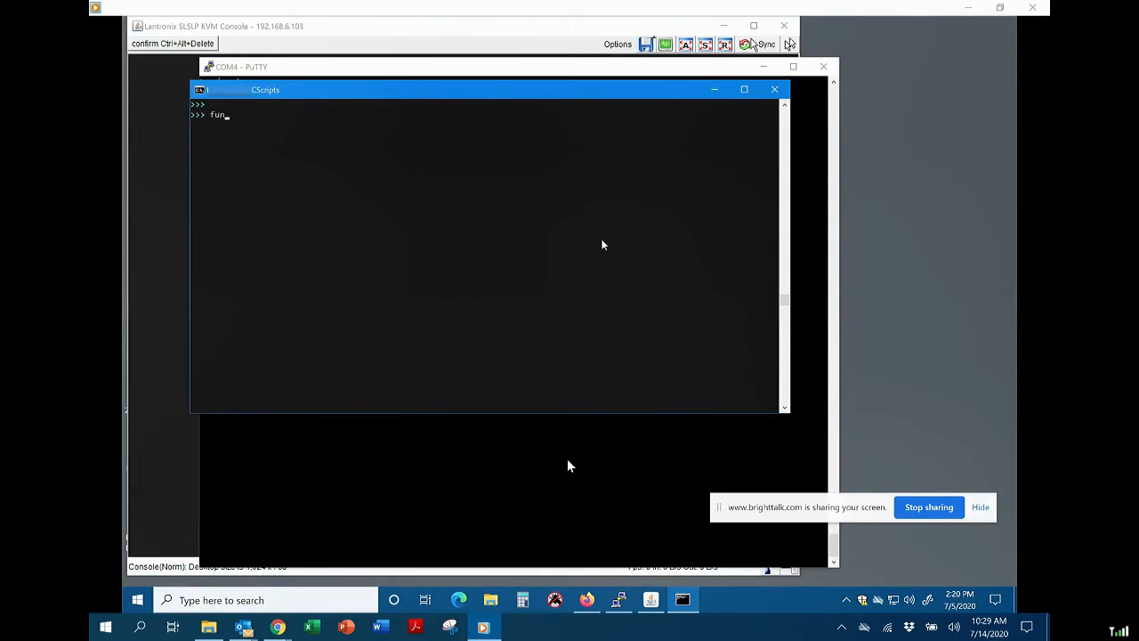
pyautogui.write('c')
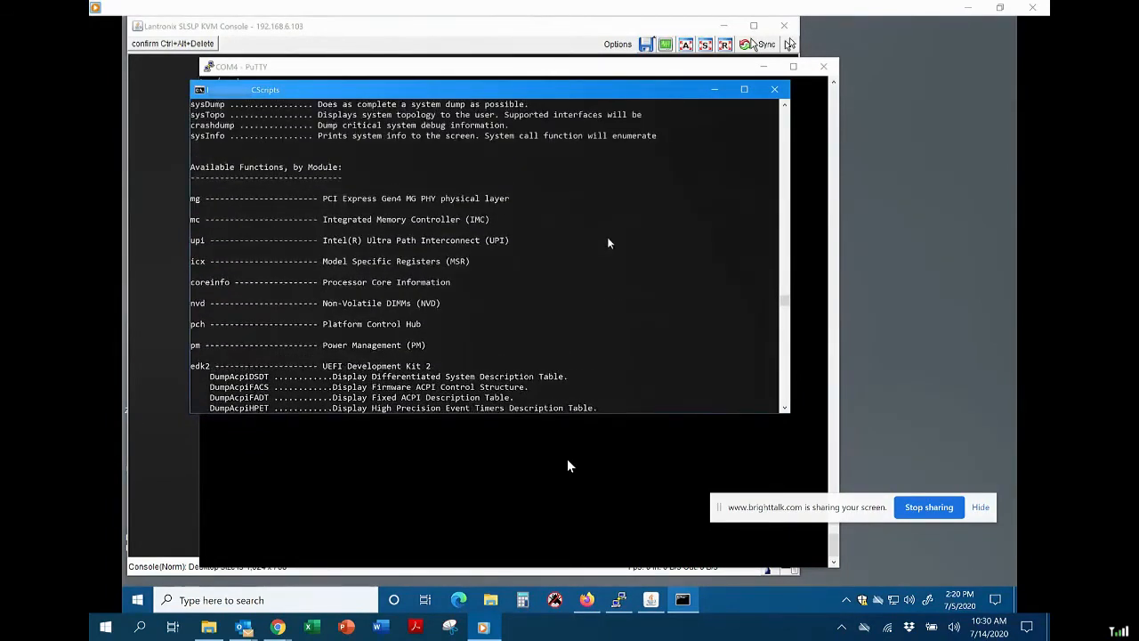
pyautogui.scroll(-3)
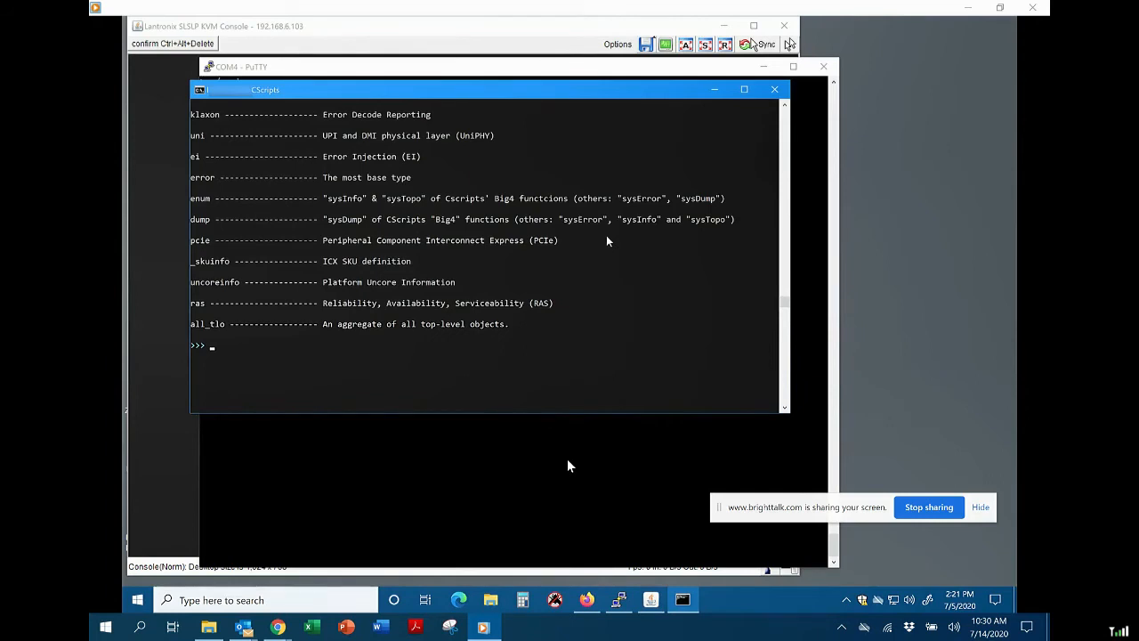
# Step: Tab-complete pcie. to list its functions, then display help(pcie.lt_loop)
pyautogui.write('pcie.')
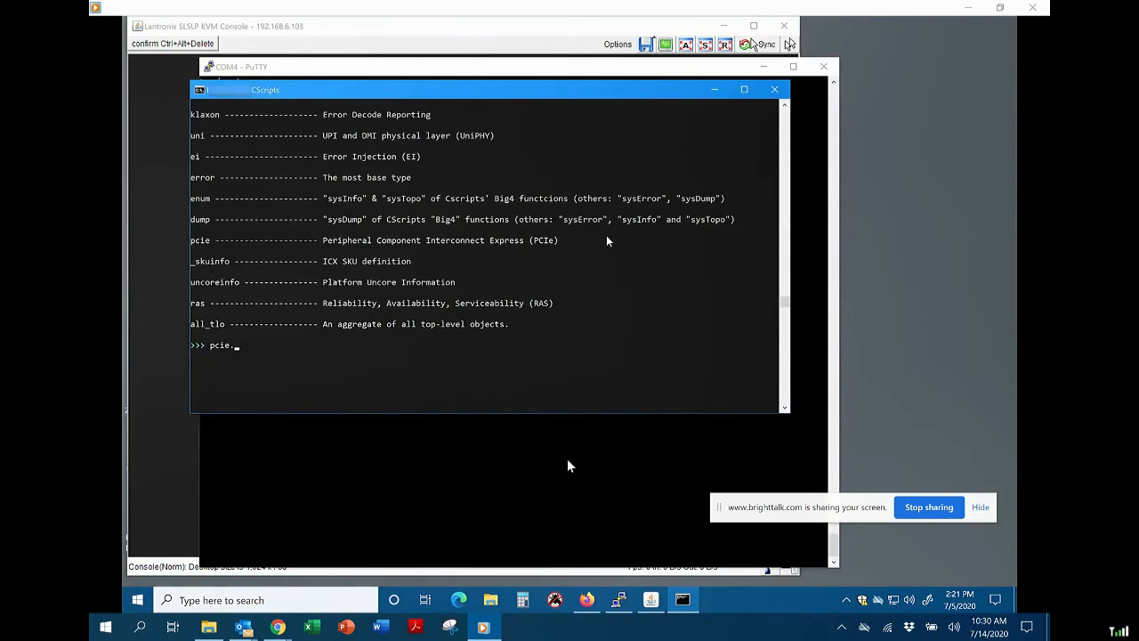
pyautogui.press('Tab')
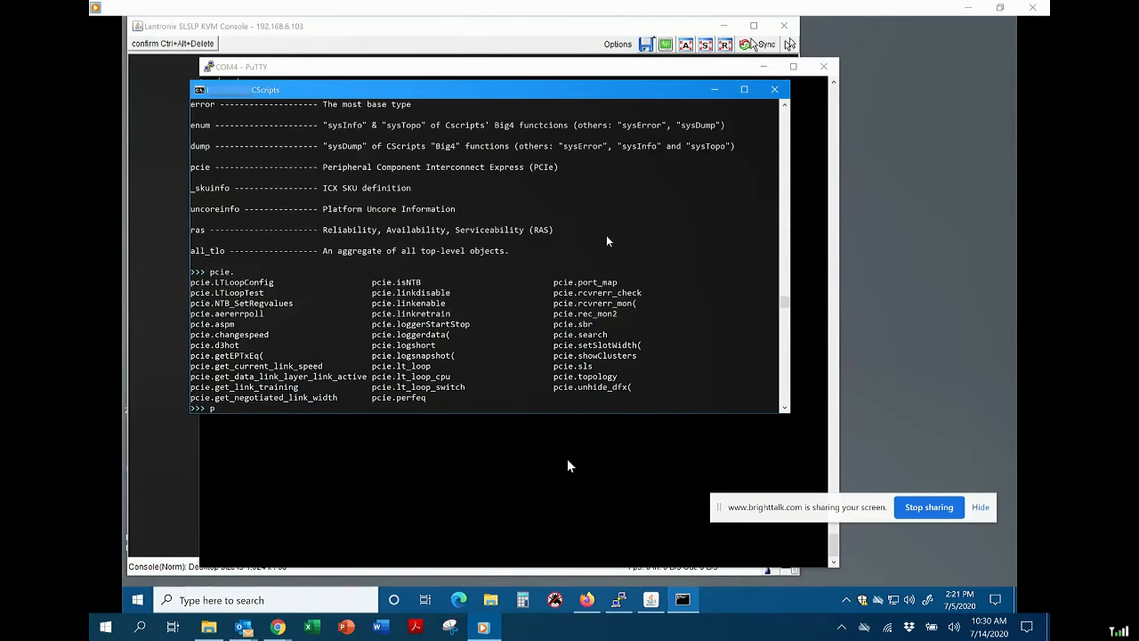
pyautogui.write('help(')
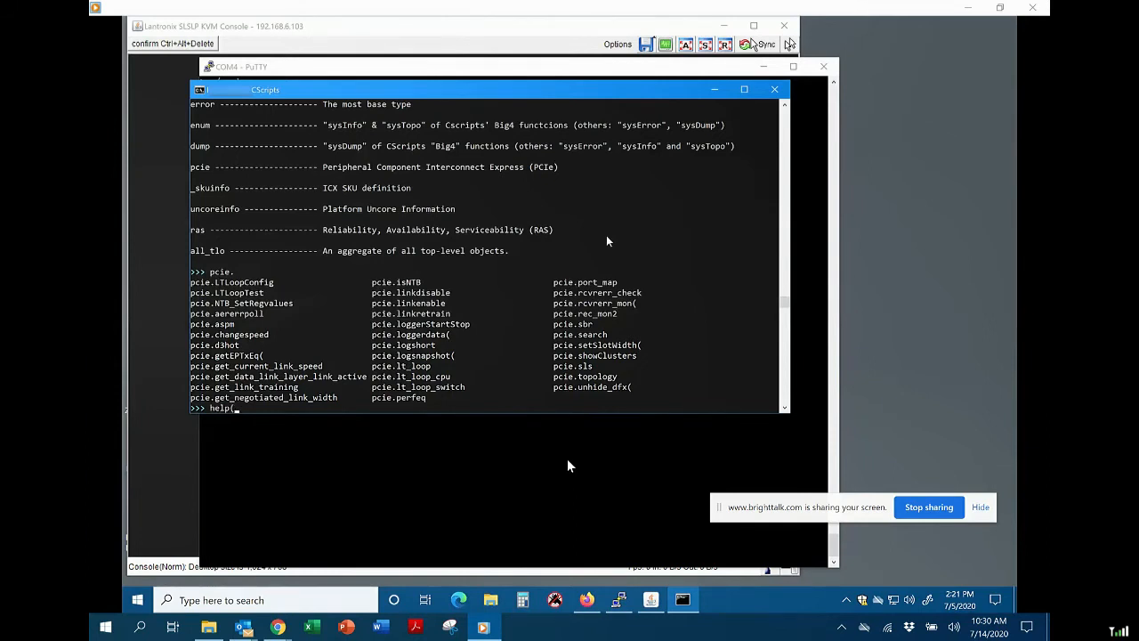
pyautogui.write('pcie.')
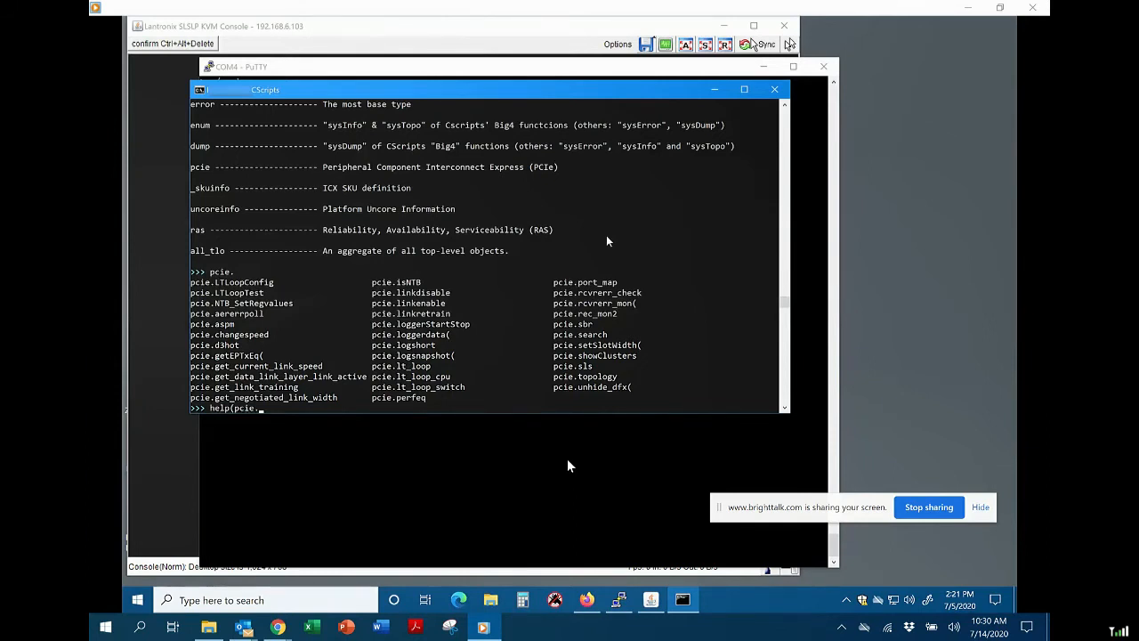
pyautogui.write('lt_loo')
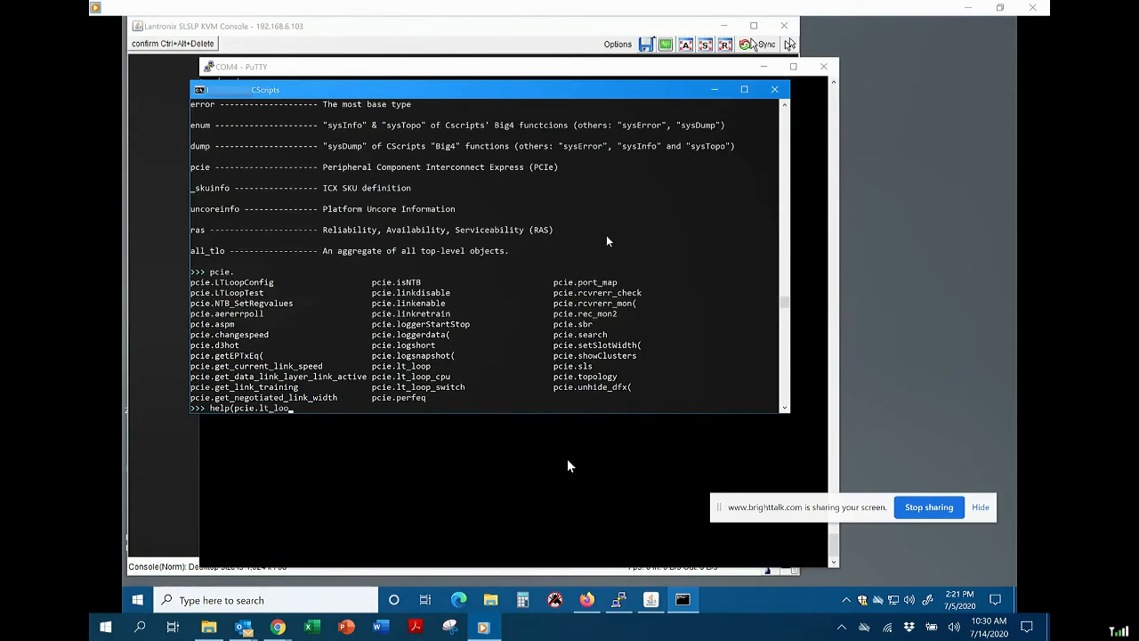
pyautogui.write('p)')
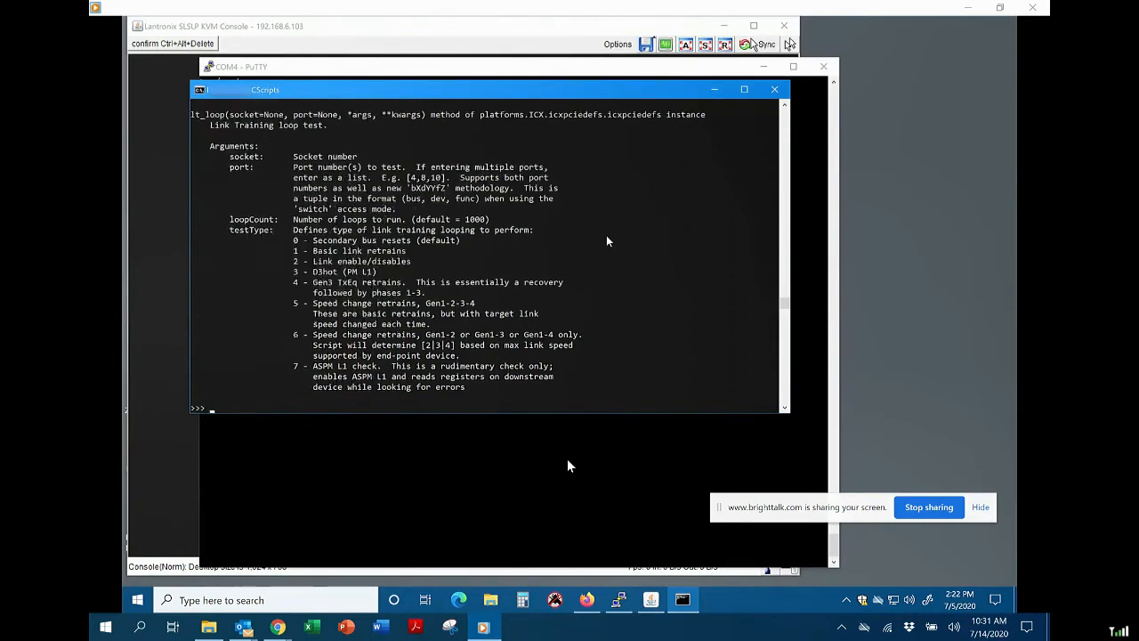
# Step: Enter the command pcie.lt_loop(0,5,1,1) at the prompt without running it
pyautogui.write('pcie.lt')
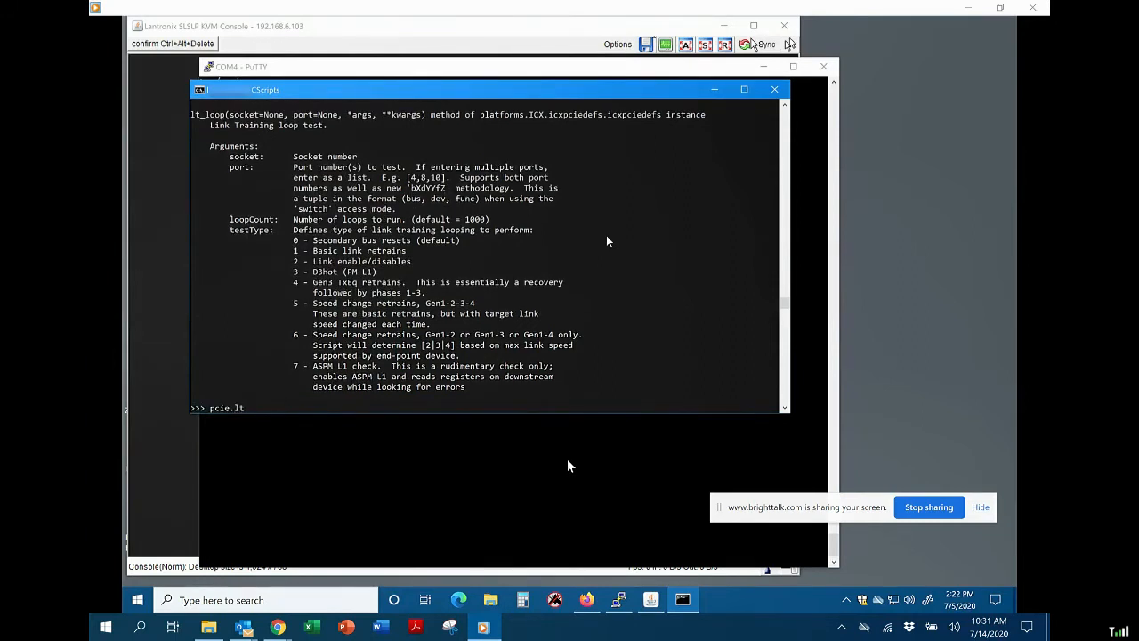
pyautogui.write('_loop')
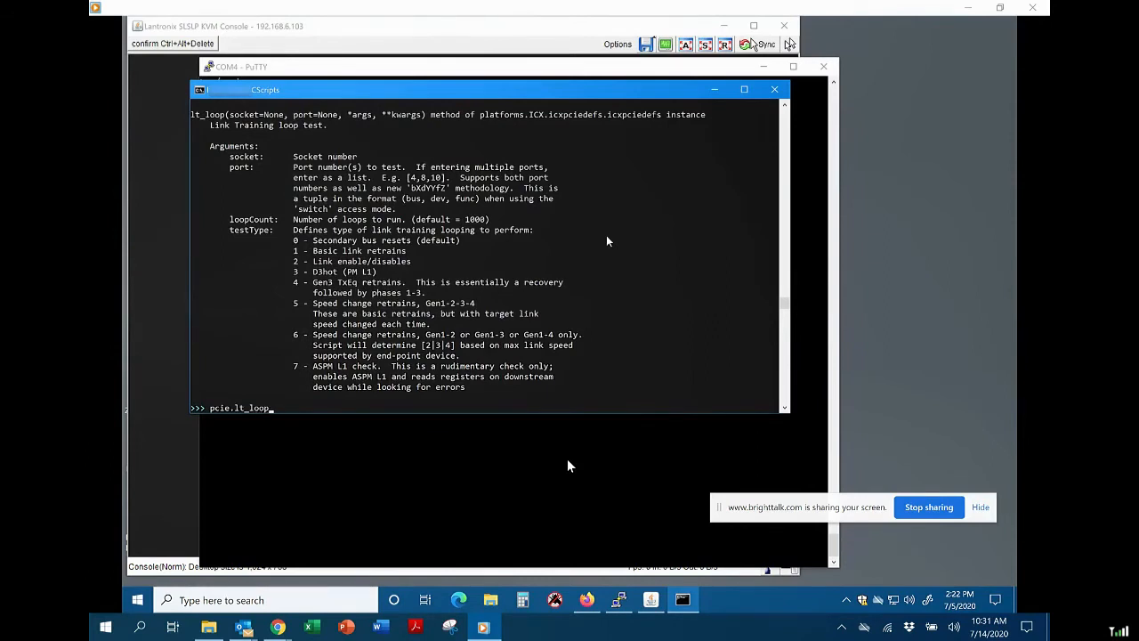
pyautogui.write('(0,5,')
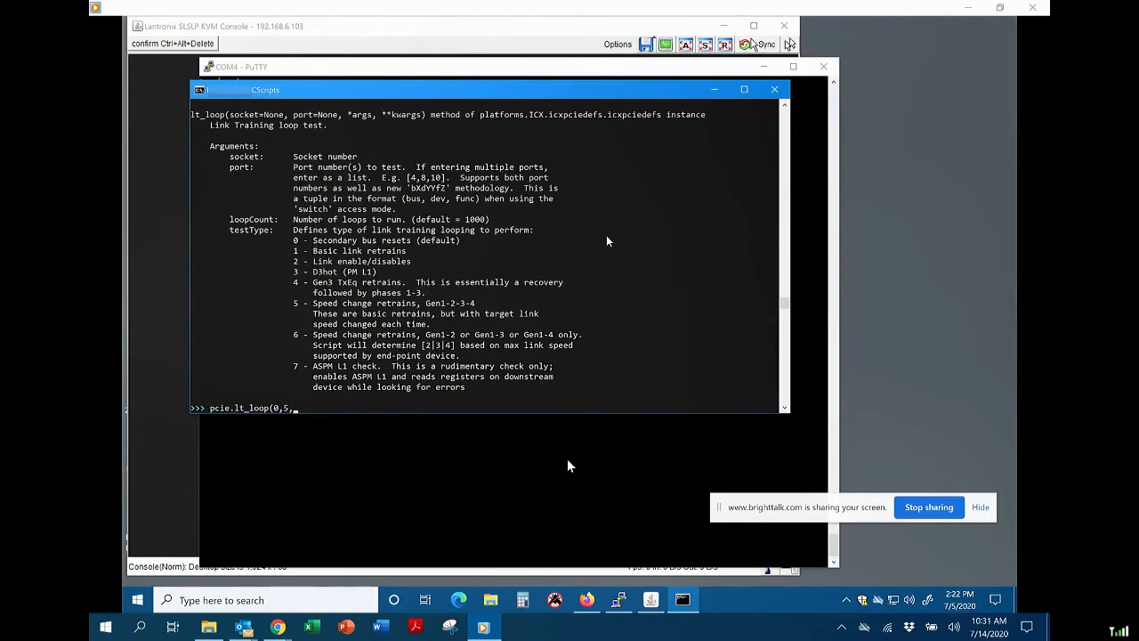
pyautogui.write('1,')
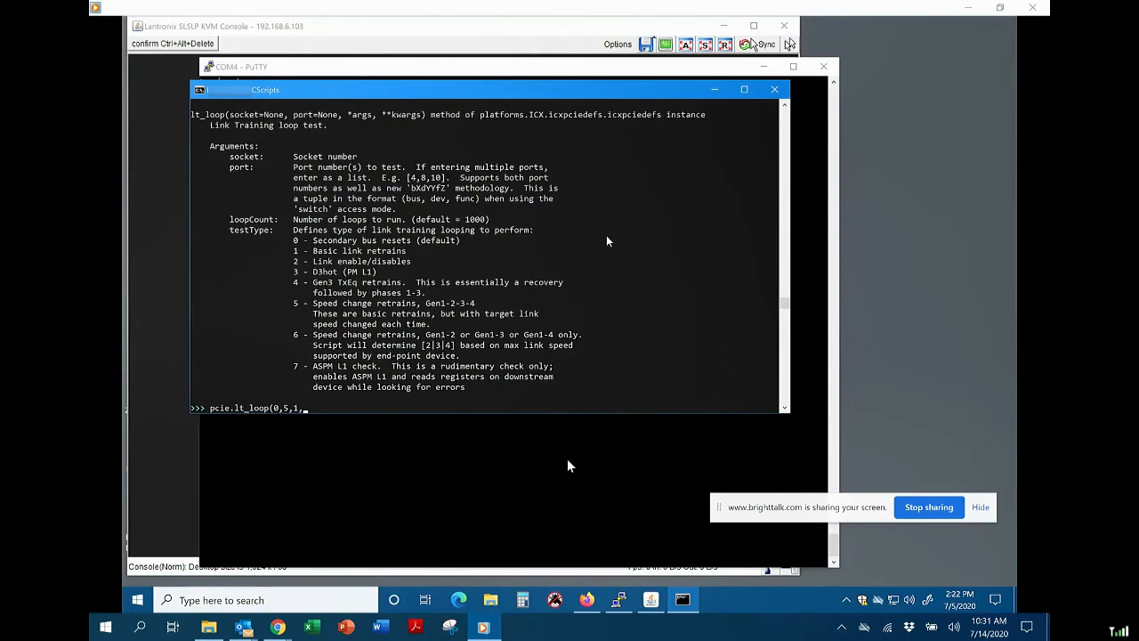
pyautogui.write('1')
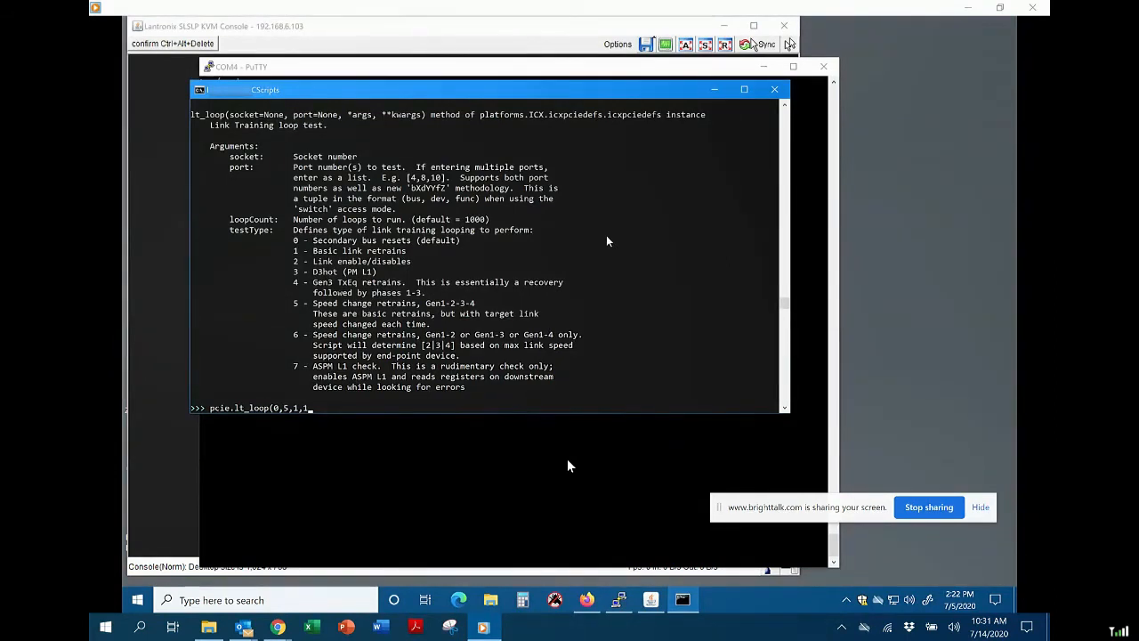
# Step: Run pcie.lt_loop(0,5,1,1), yielding one Gen3 x8 retrain with zero errors
pyautogui.write(')')
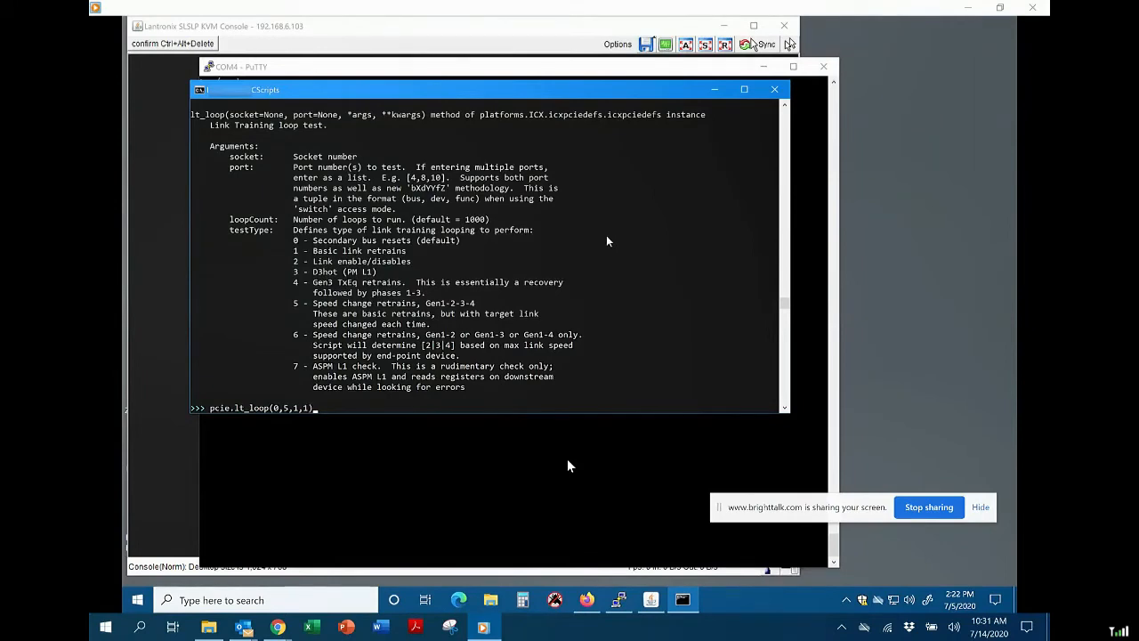
pyautogui.press('enter')
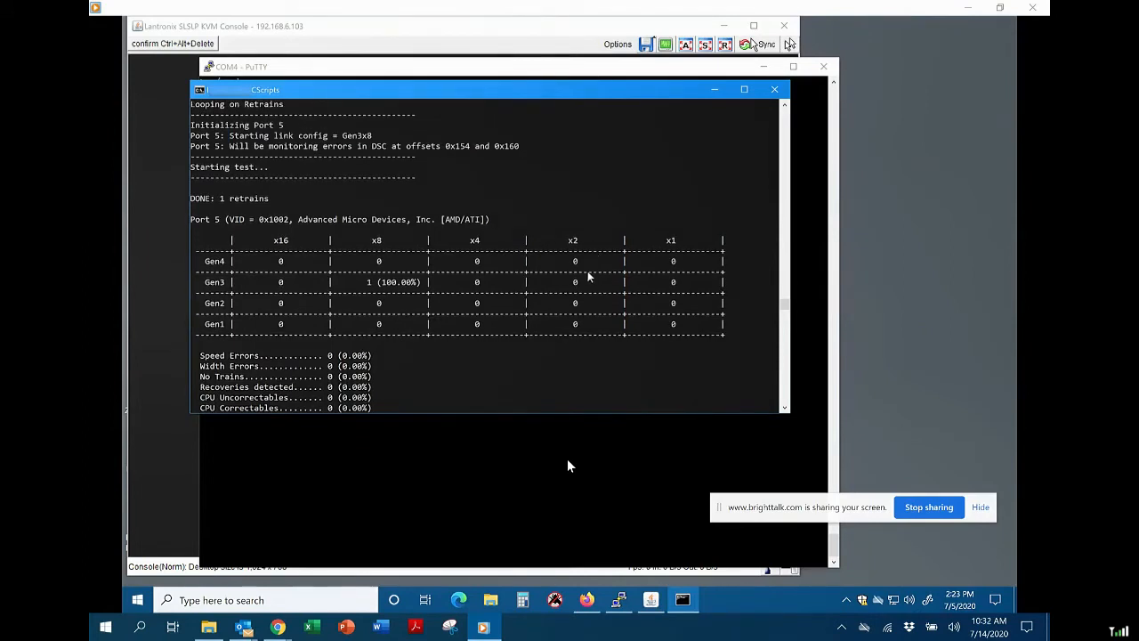
pyautogui.moveTo(384, 252)
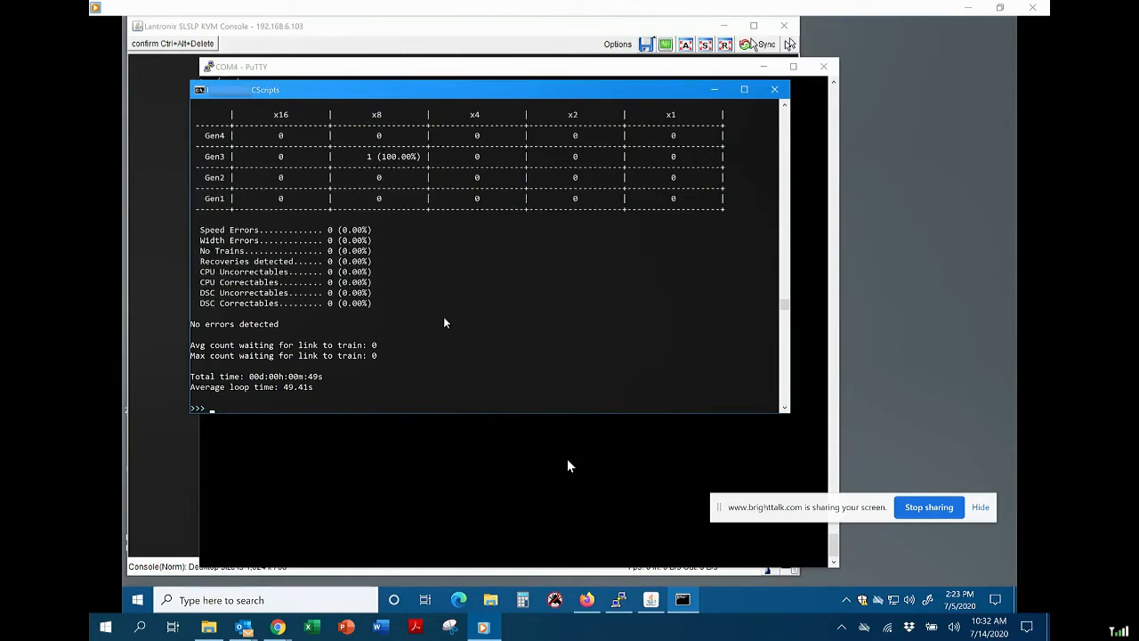
# Step: Type sysTopo in CScripts before moving to the COM4 PuTTY console
pyautogui.write('sysTop')
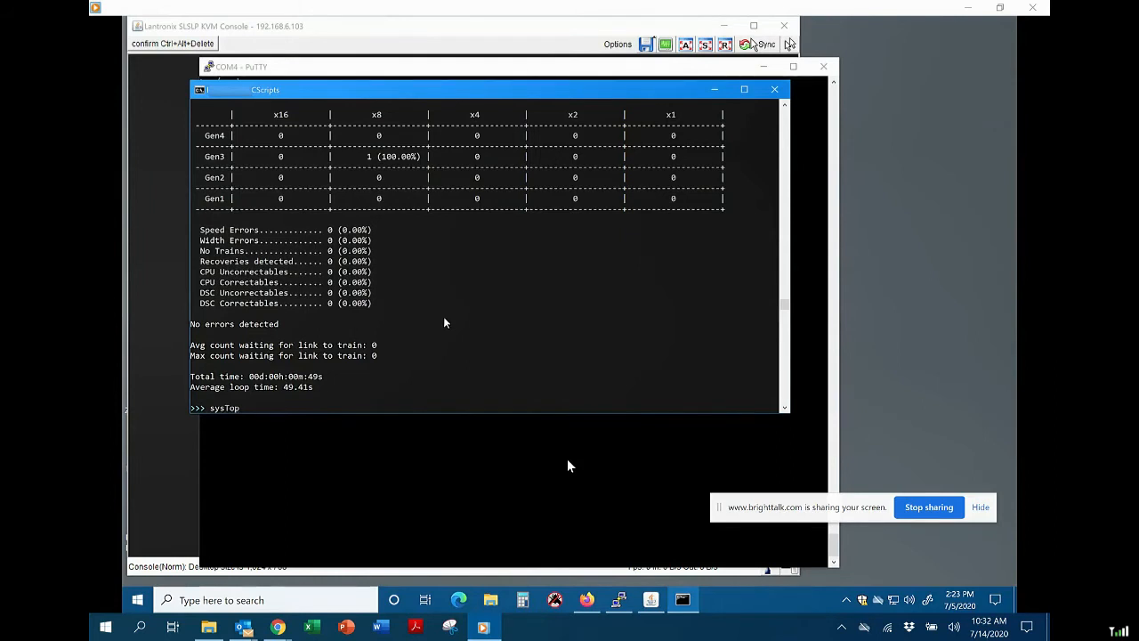
pyautogui.write('o')
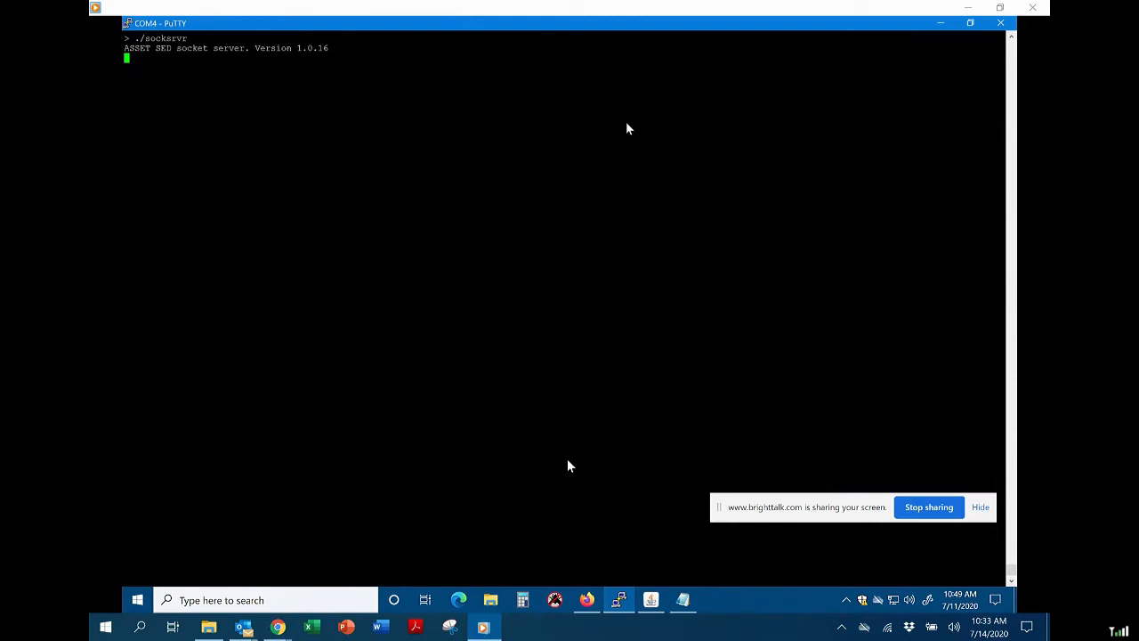
pyautogui.moveTo(570, 466)
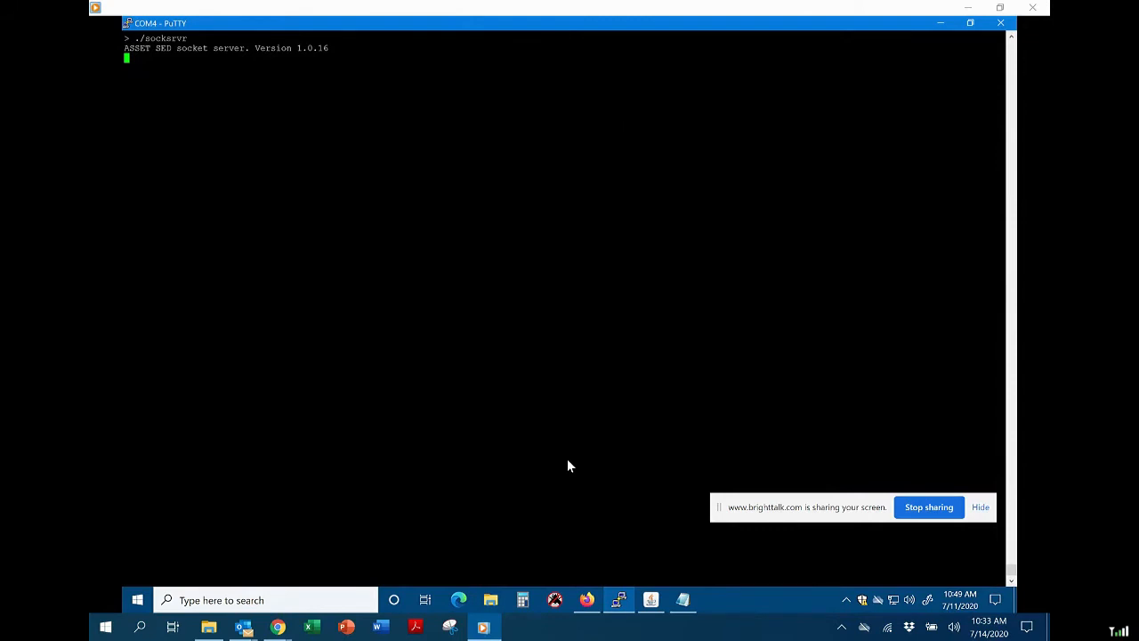
# Step: Interrupt the ASSET SED socket server with Ctrl+C, returning to the shell prompt
pyautogui.press('ctrl+c')
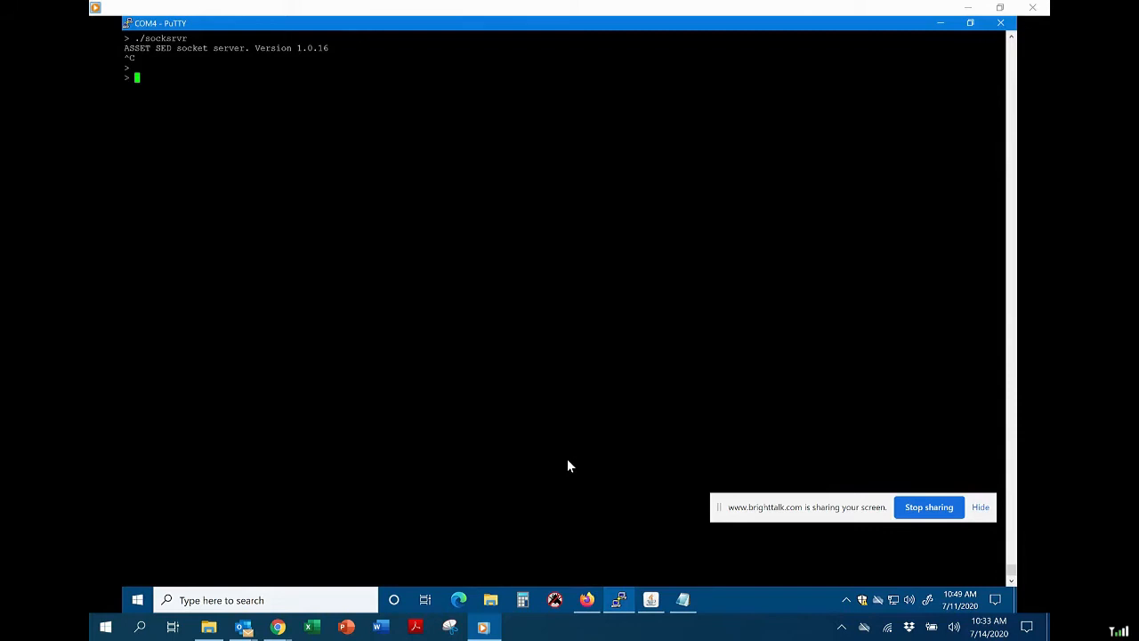
# Step: Enter './ltloop -s1 -p5 -t1 -l1000' at the COM4 shell prompt without running it
pyautogui.write('.')
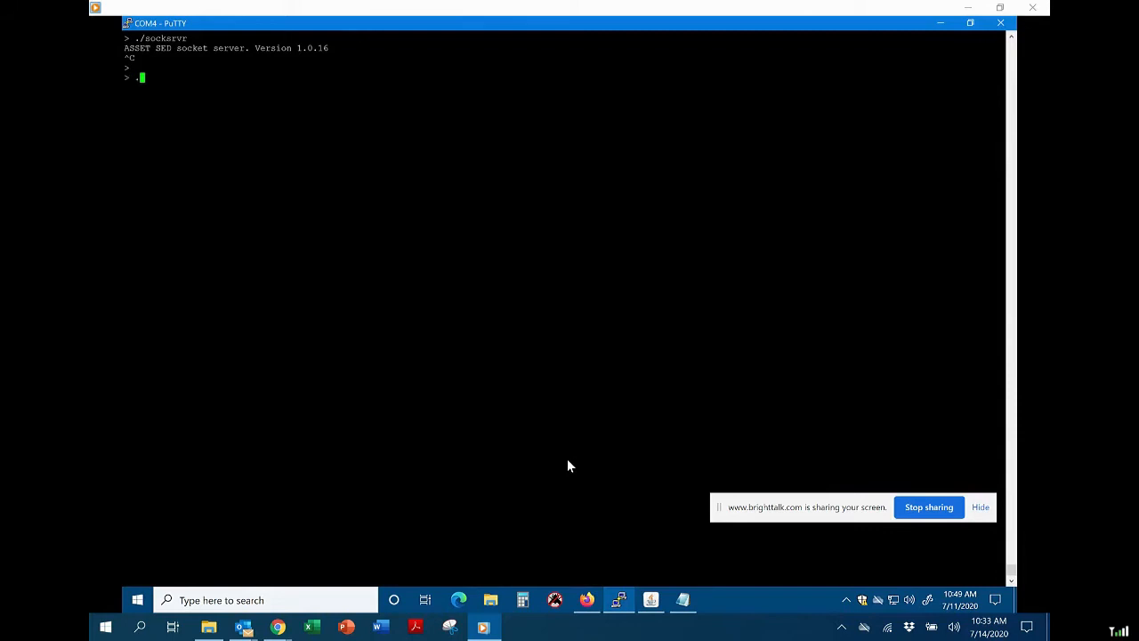
pyautogui.write('lt')
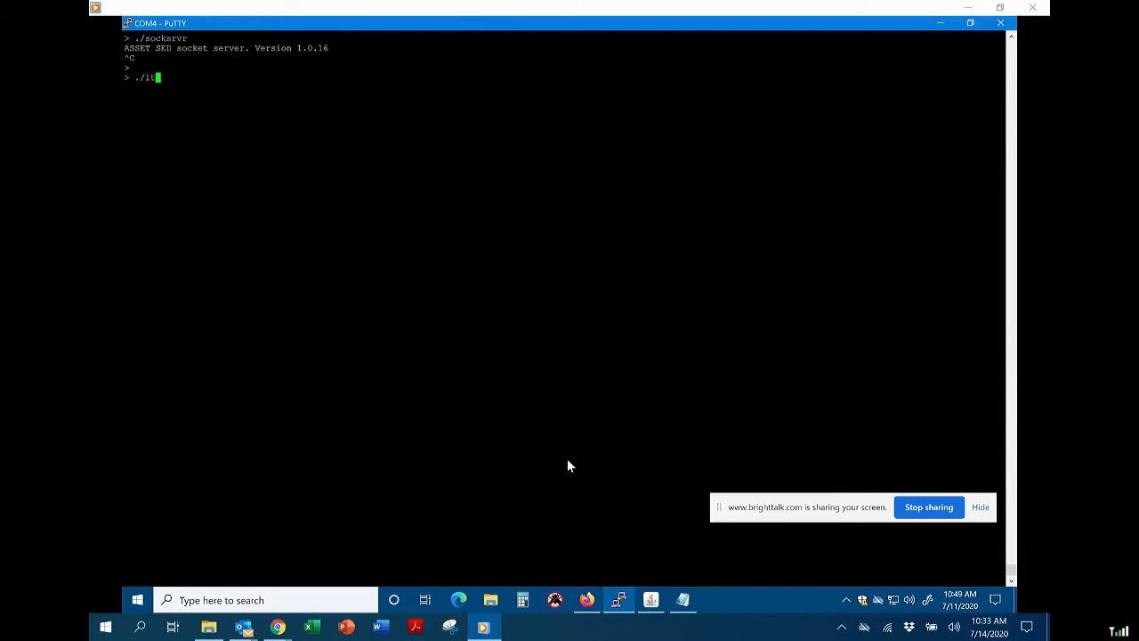
pyautogui.write('loop')
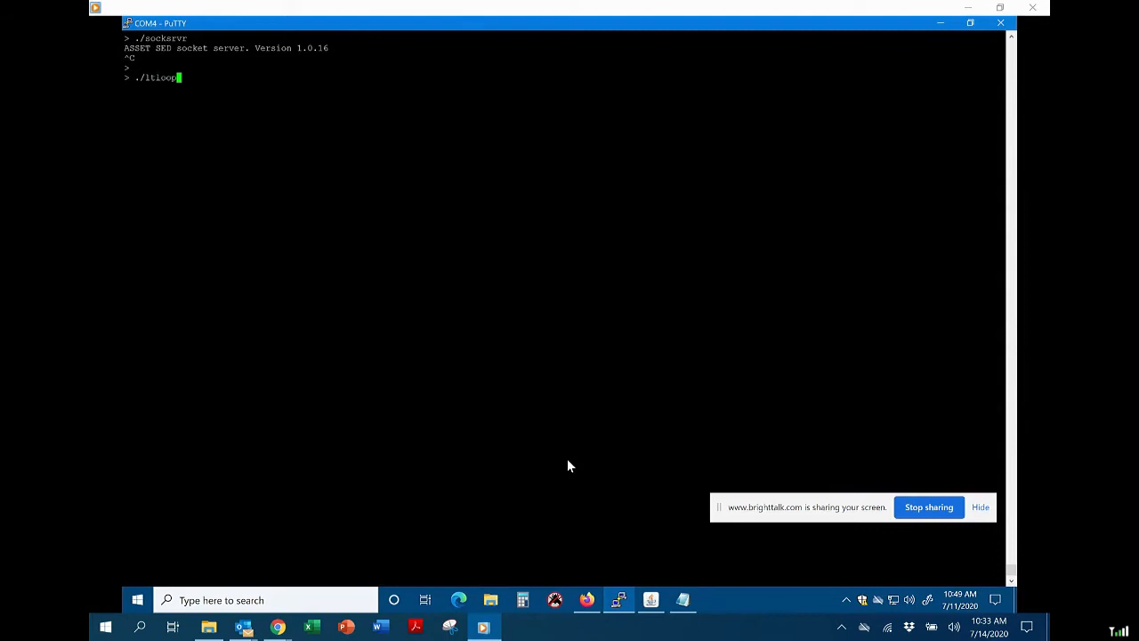
pyautogui.write('-s1 -p')
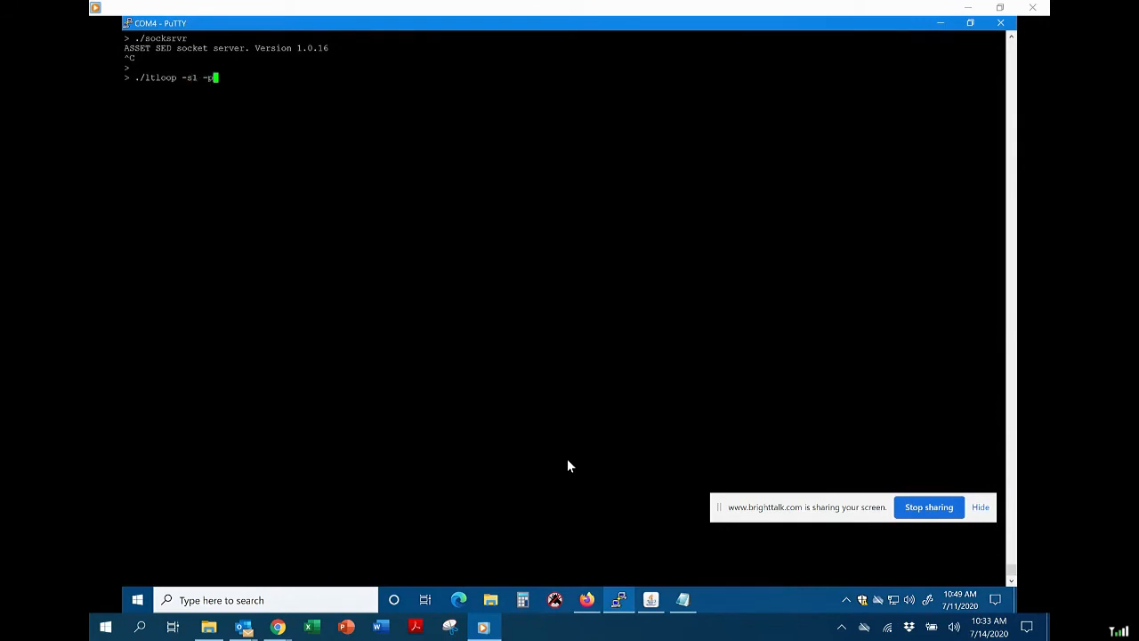
pyautogui.write('5 -t')
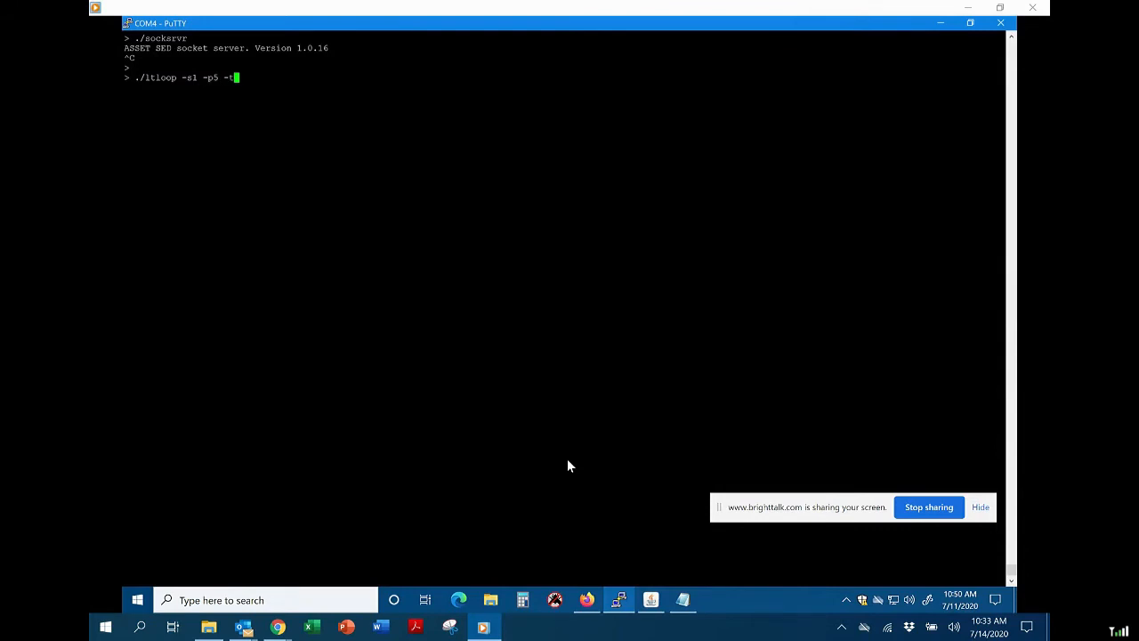
pyautogui.write('1')
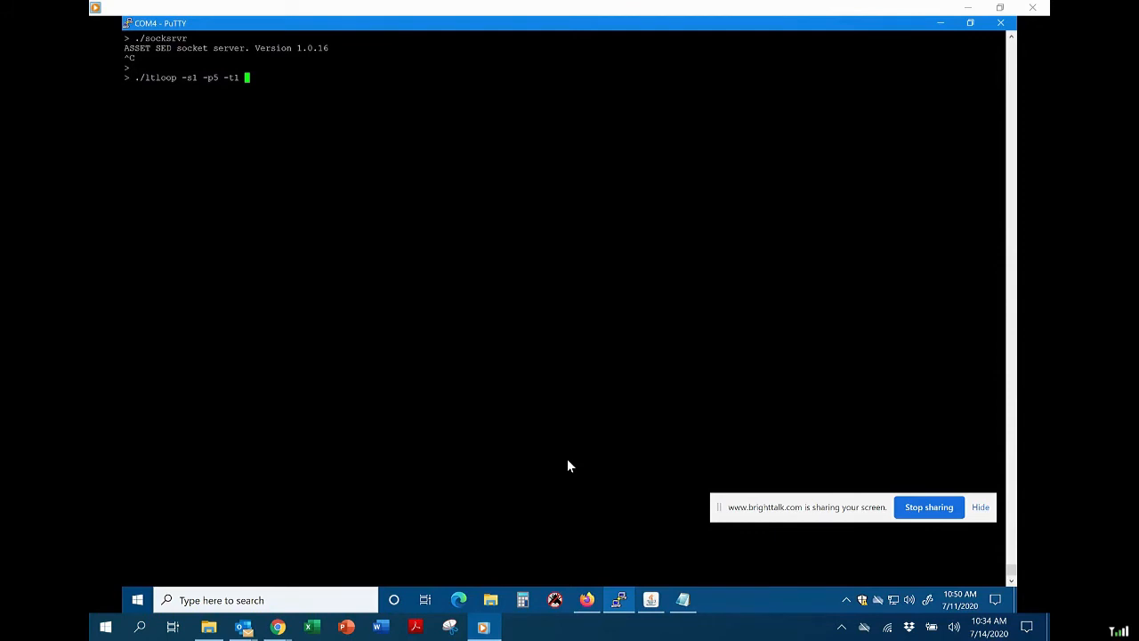
pyautogui.write('-')
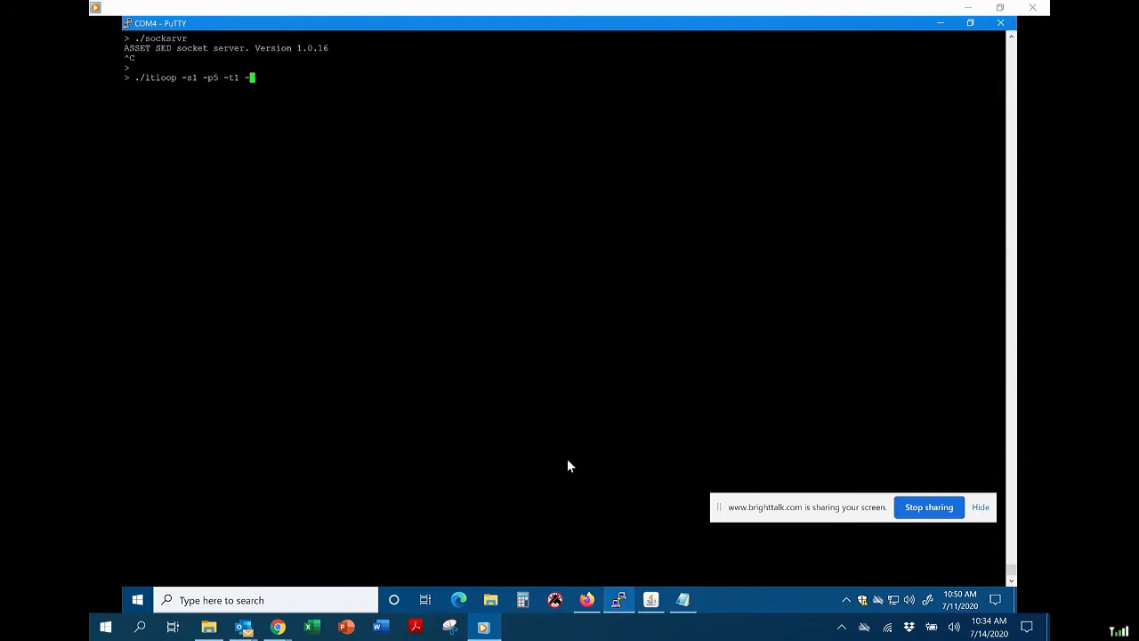
pyautogui.write('l')
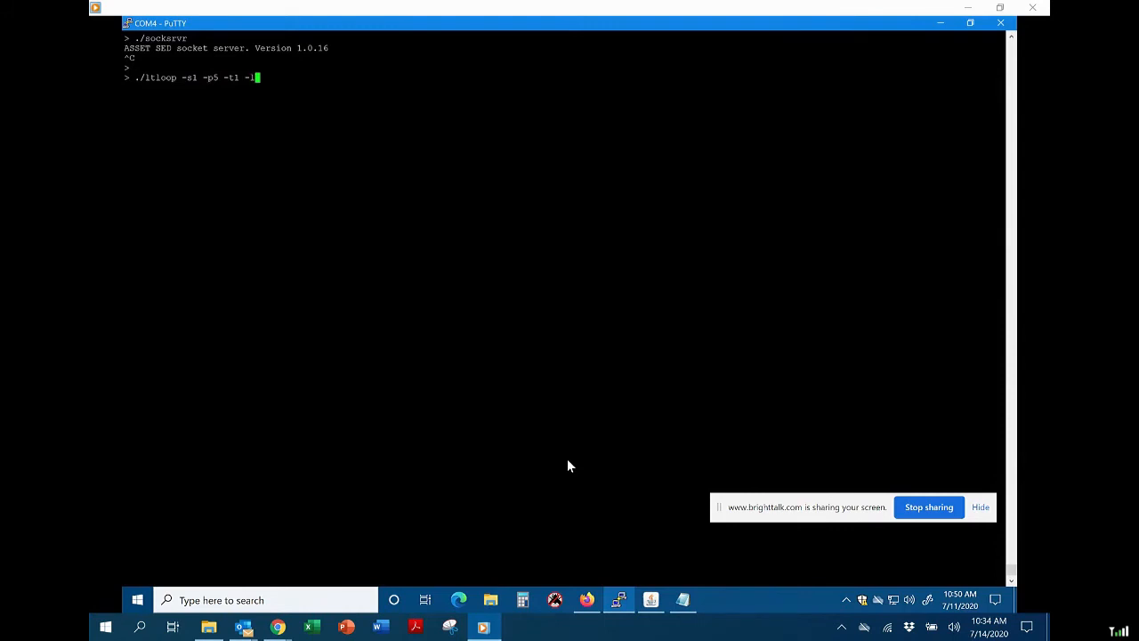
pyautogui.write('00')
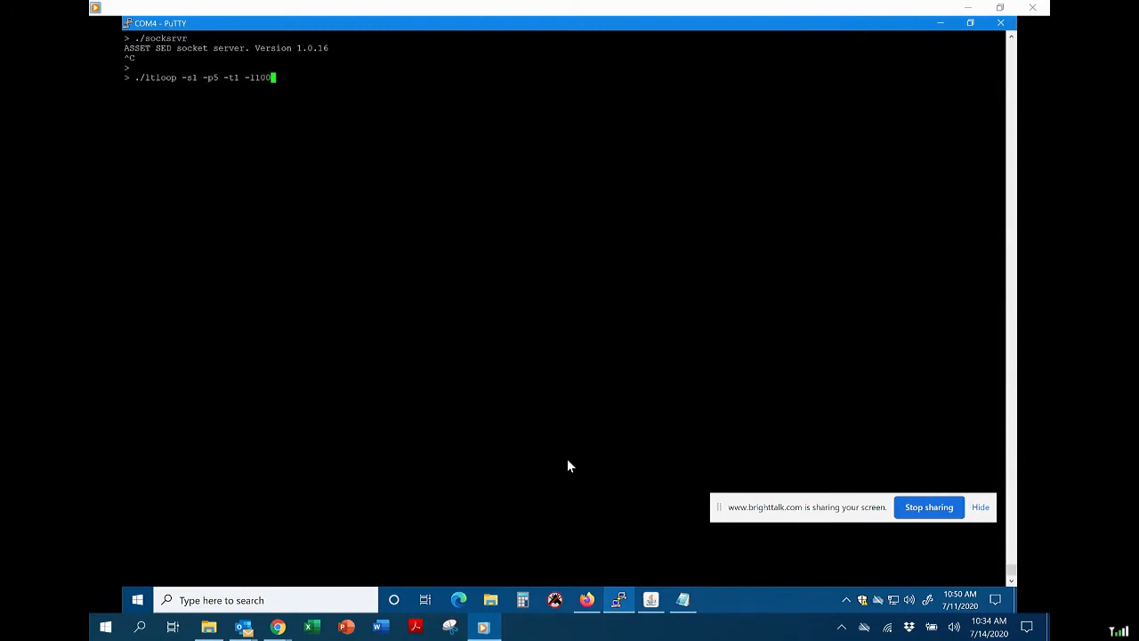
pyautogui.write('0')
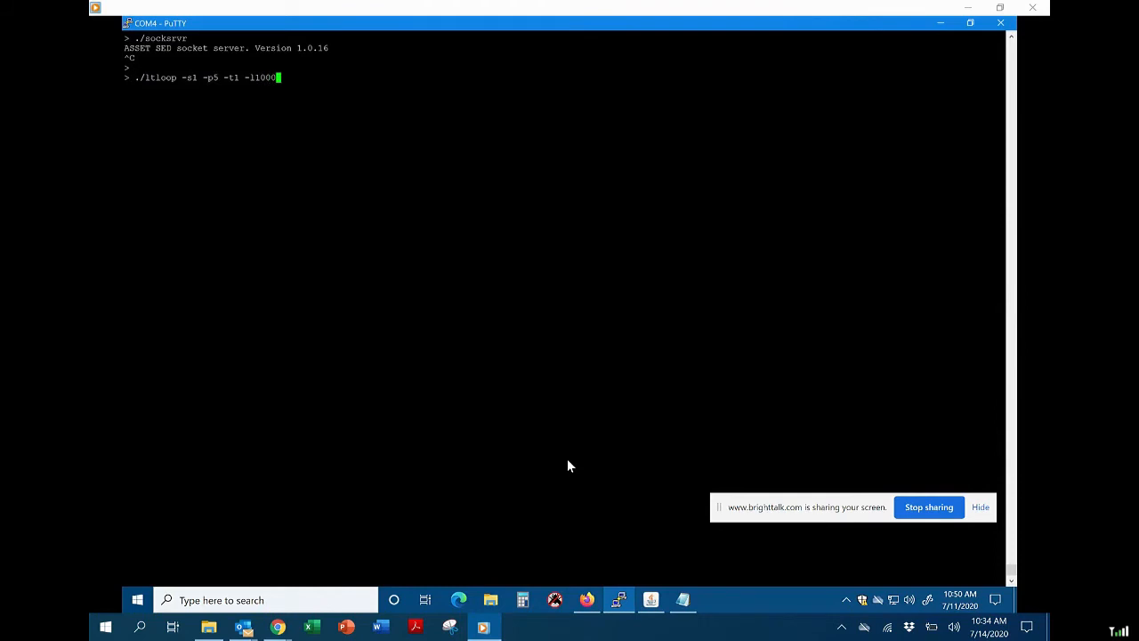